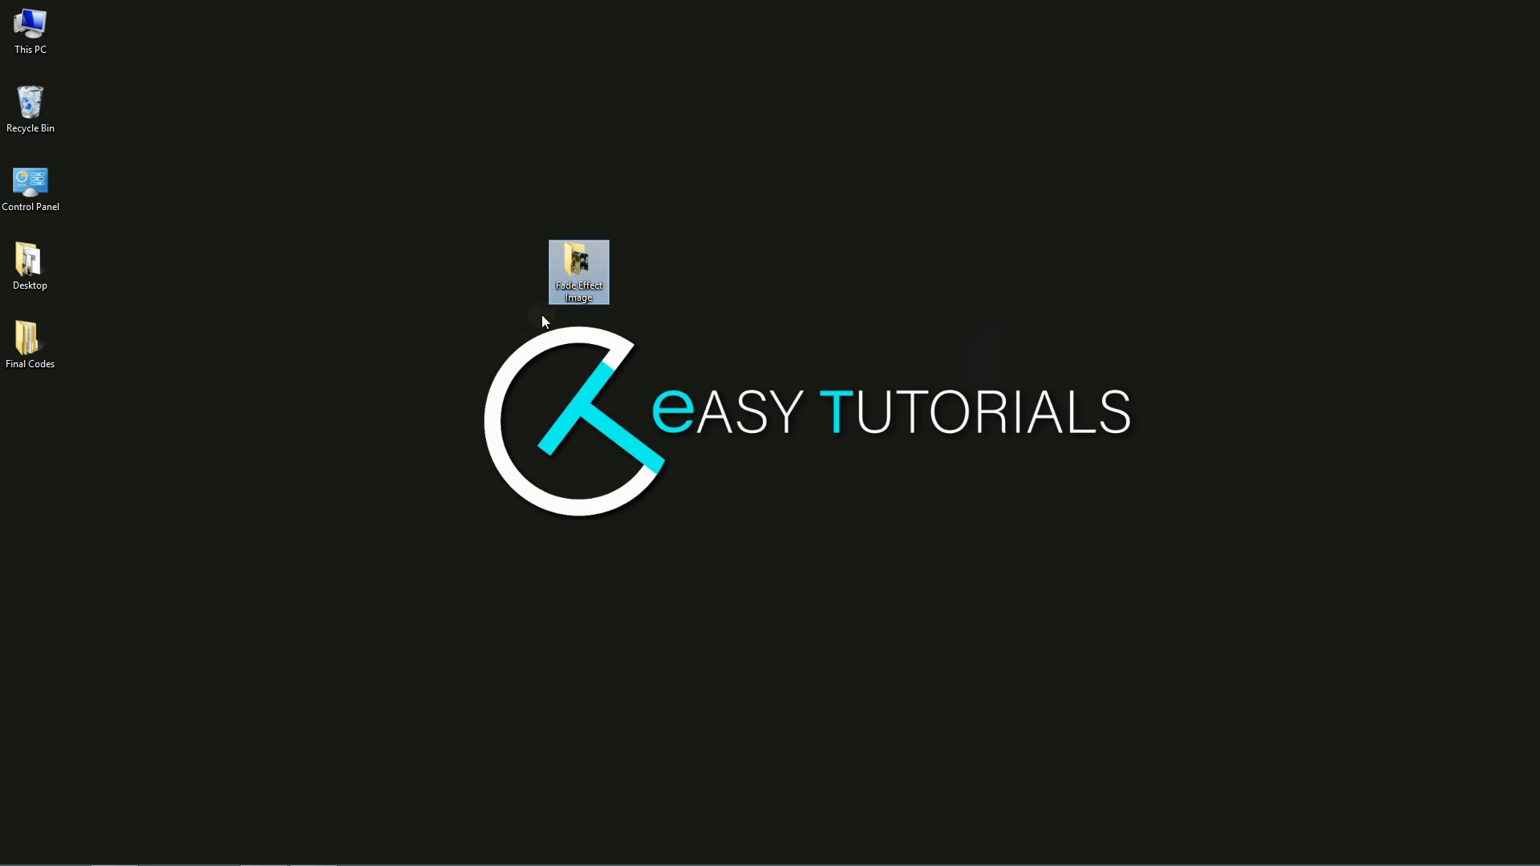
# - Create a new index.html file in the Fade Effect Image folder beside the slide images
pyautogui.doubleClick(579, 273)
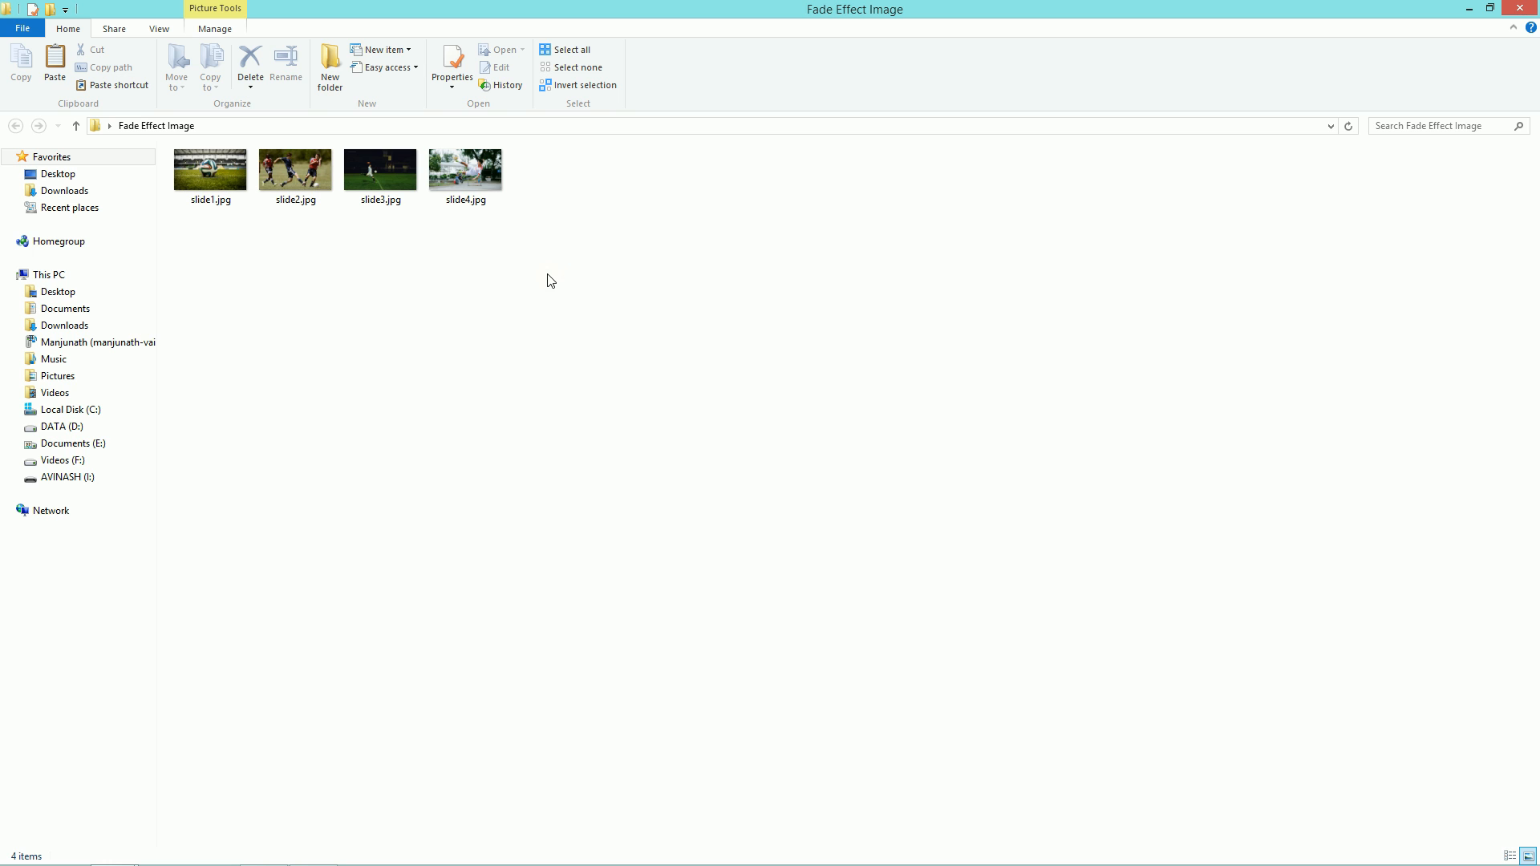
pyautogui.rightClick(550, 279)
pyautogui.write('index')
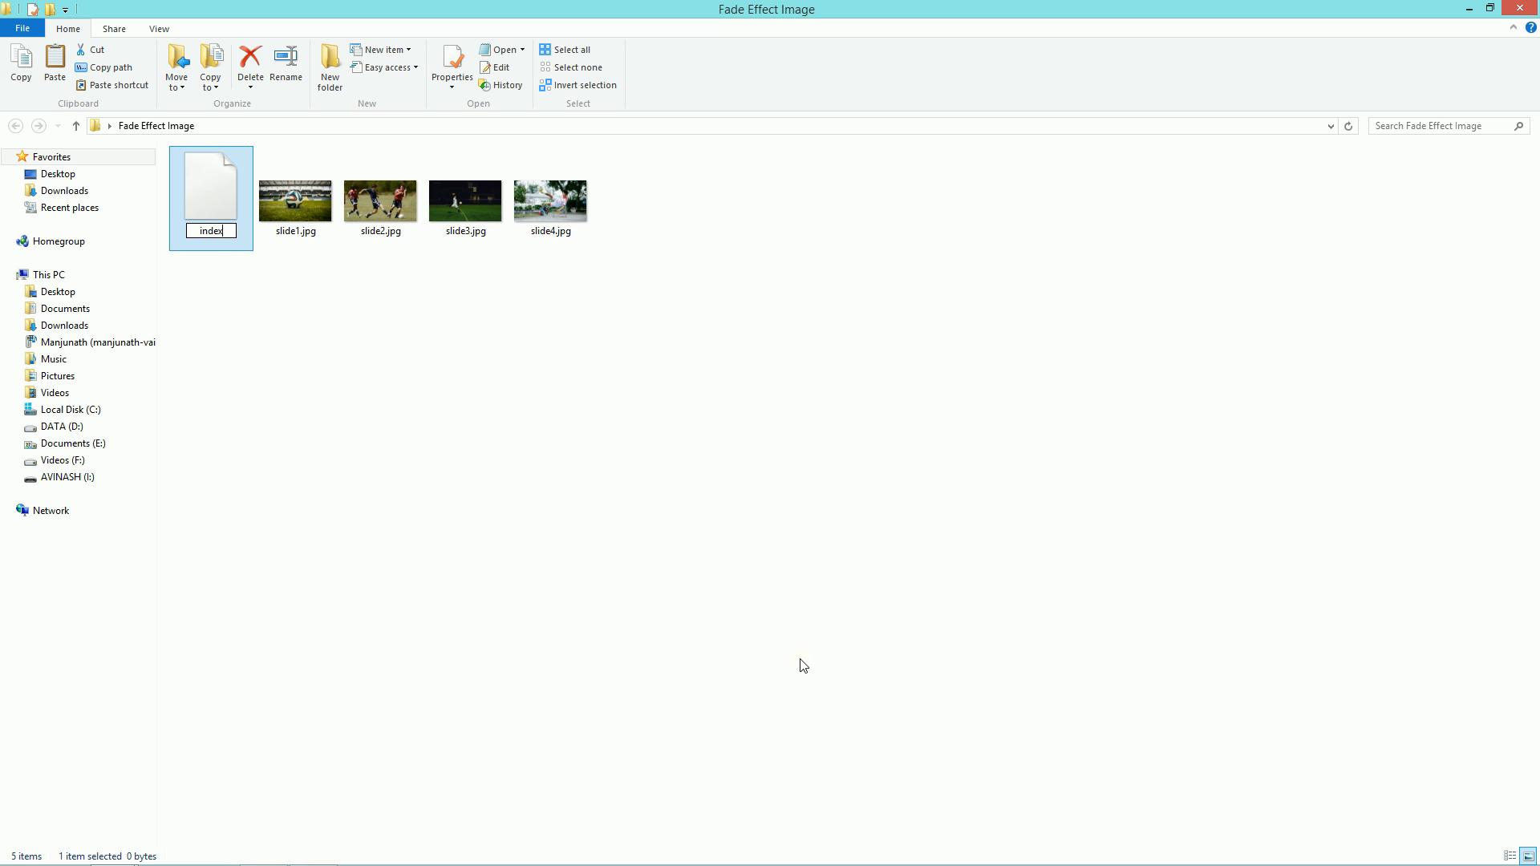
pyautogui.write('.html')
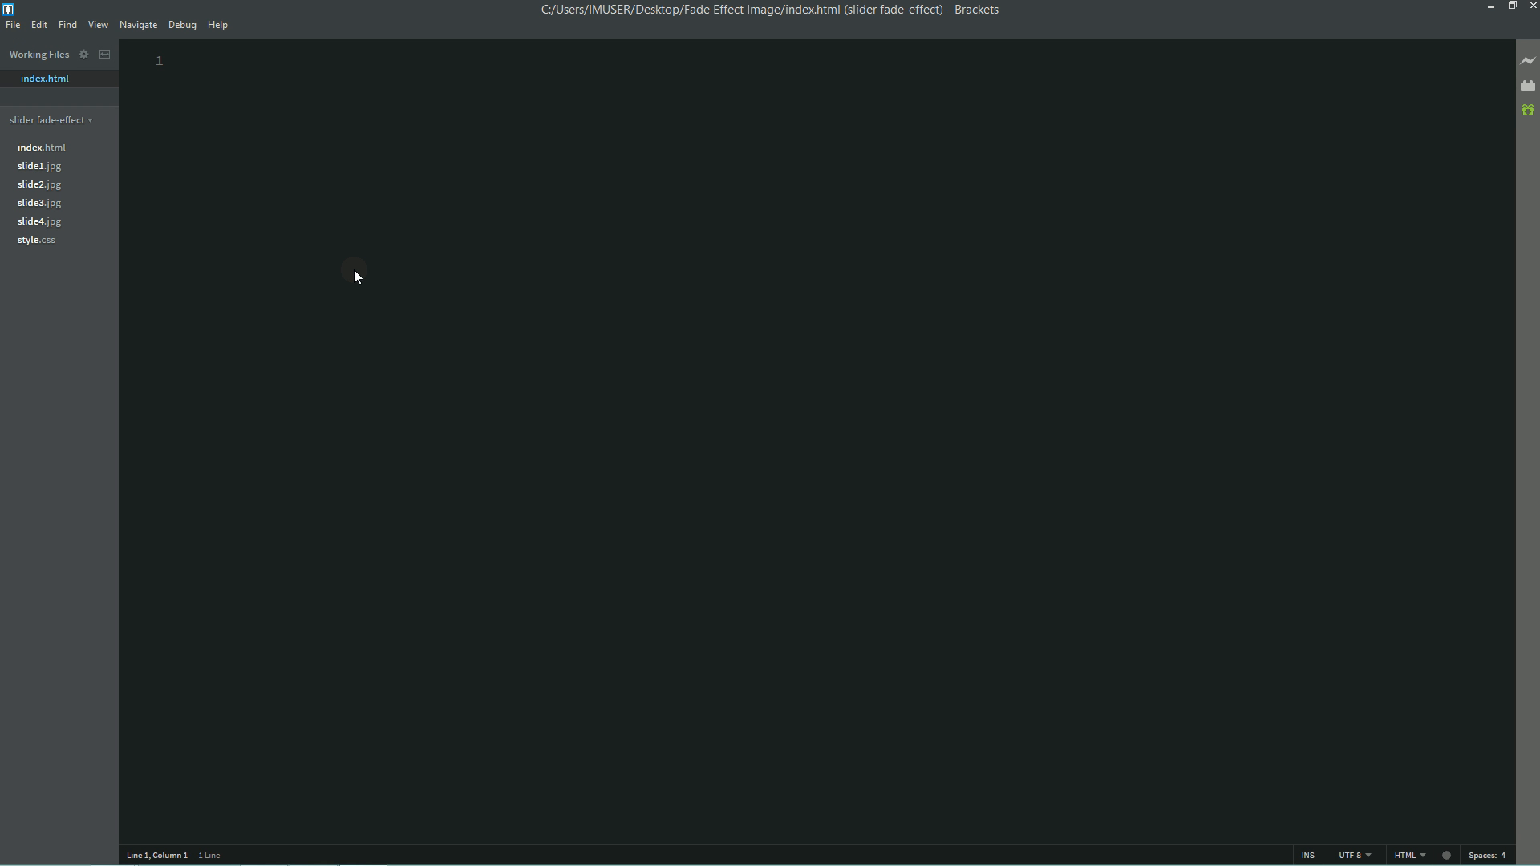
# - Write the html and head tags with the title 'Fade Effect Image Slider'
pyautogui.write('<')
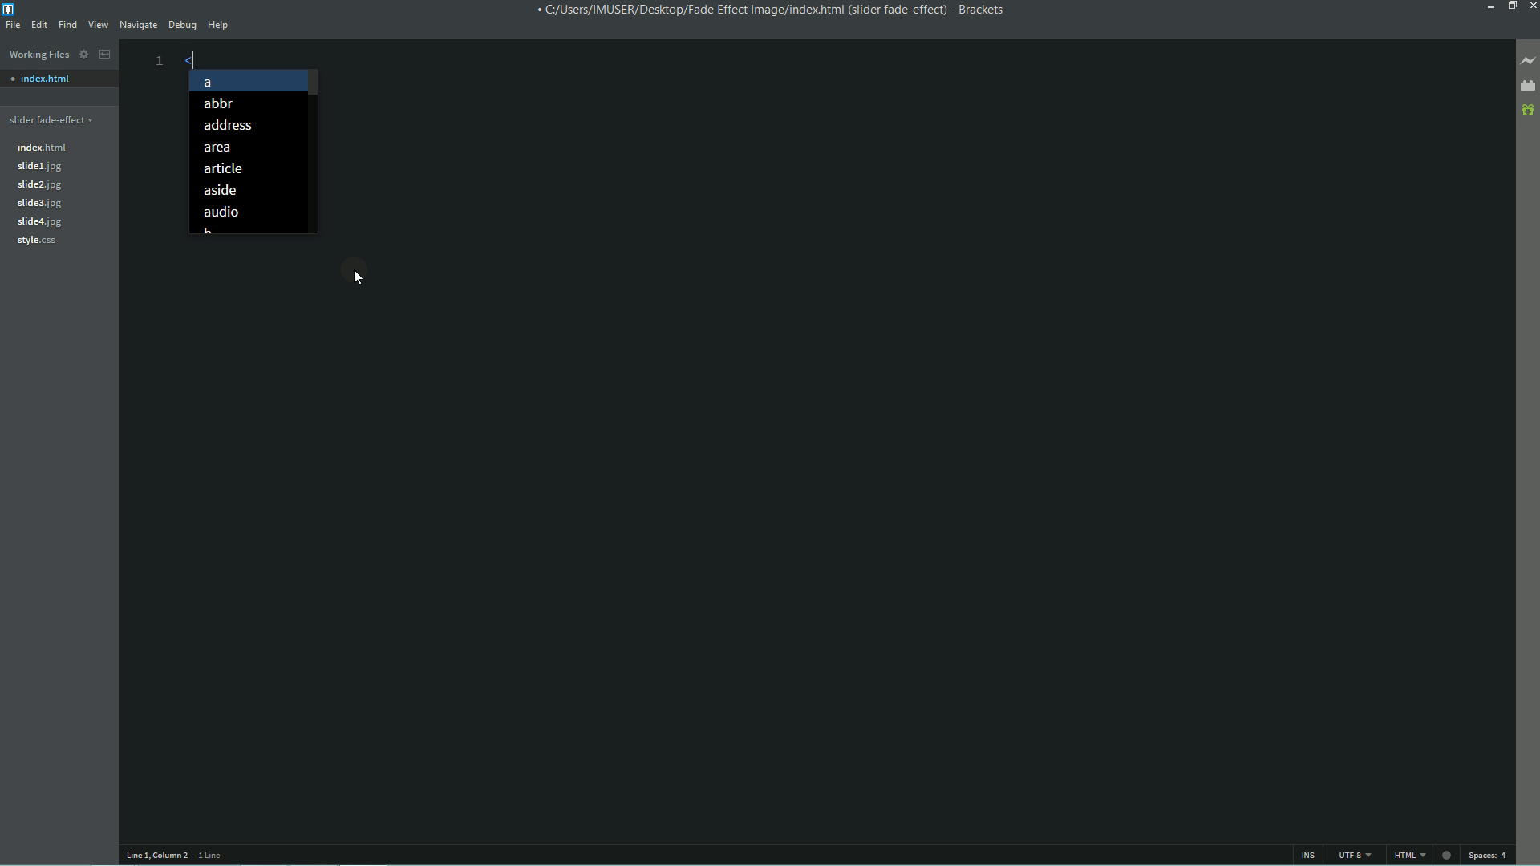
pyautogui.press('Escape')
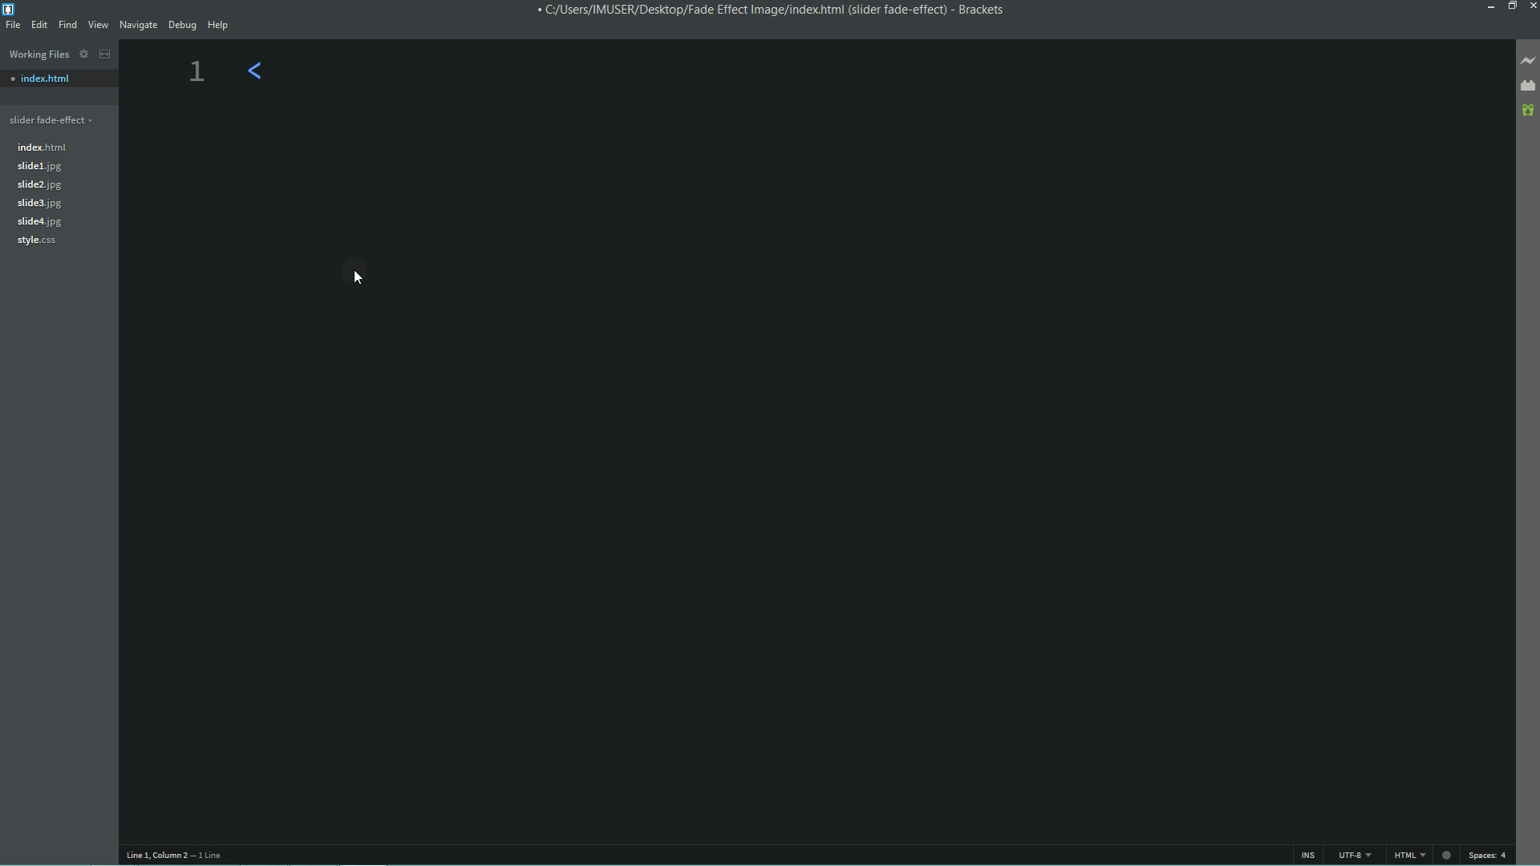
pyautogui.write('html>')
pyautogui.write('<>')
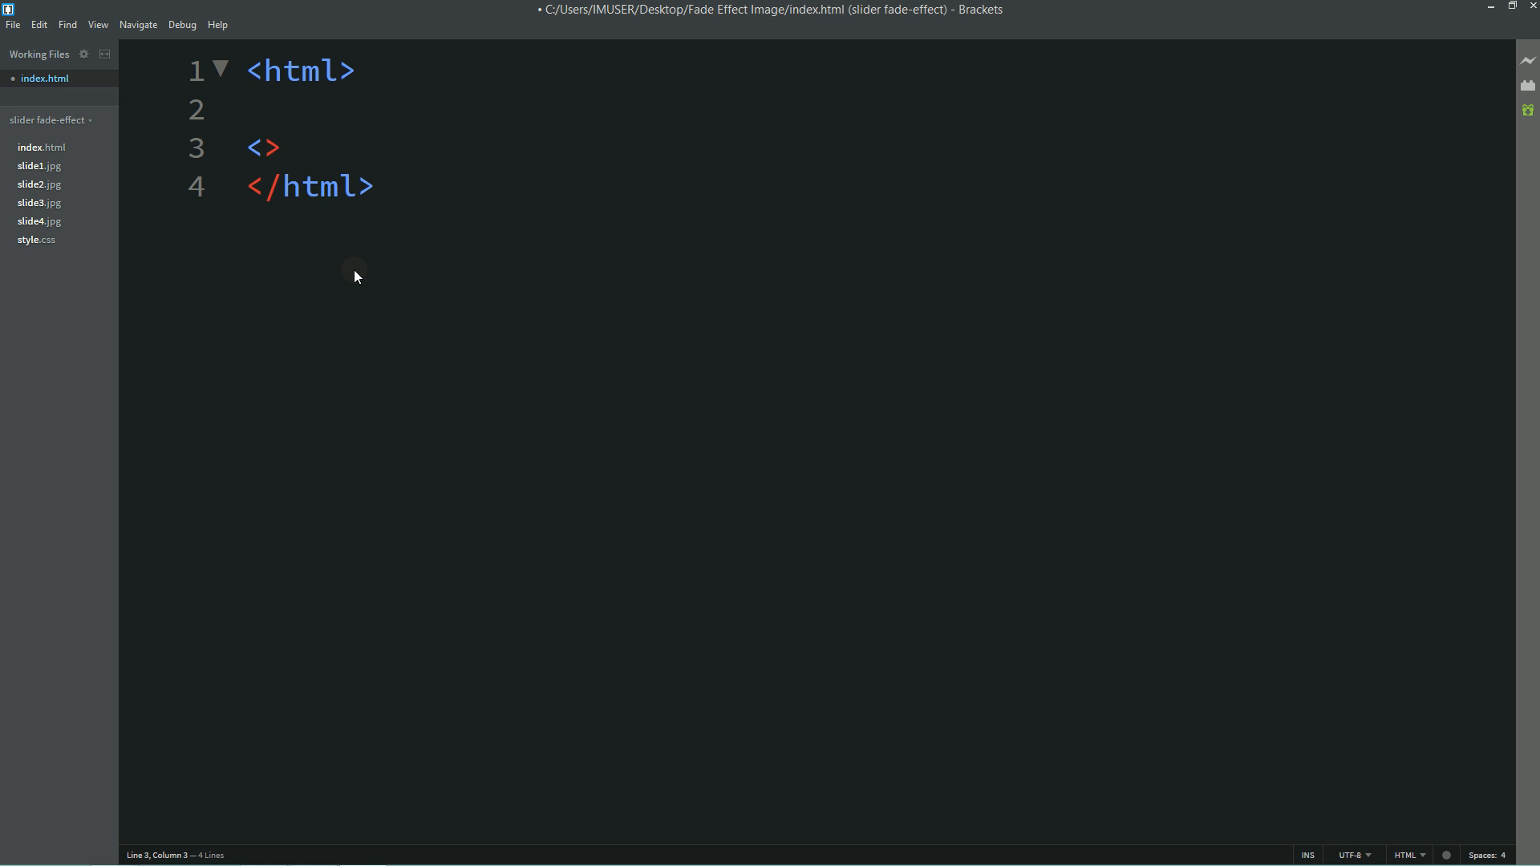
pyautogui.write('head')
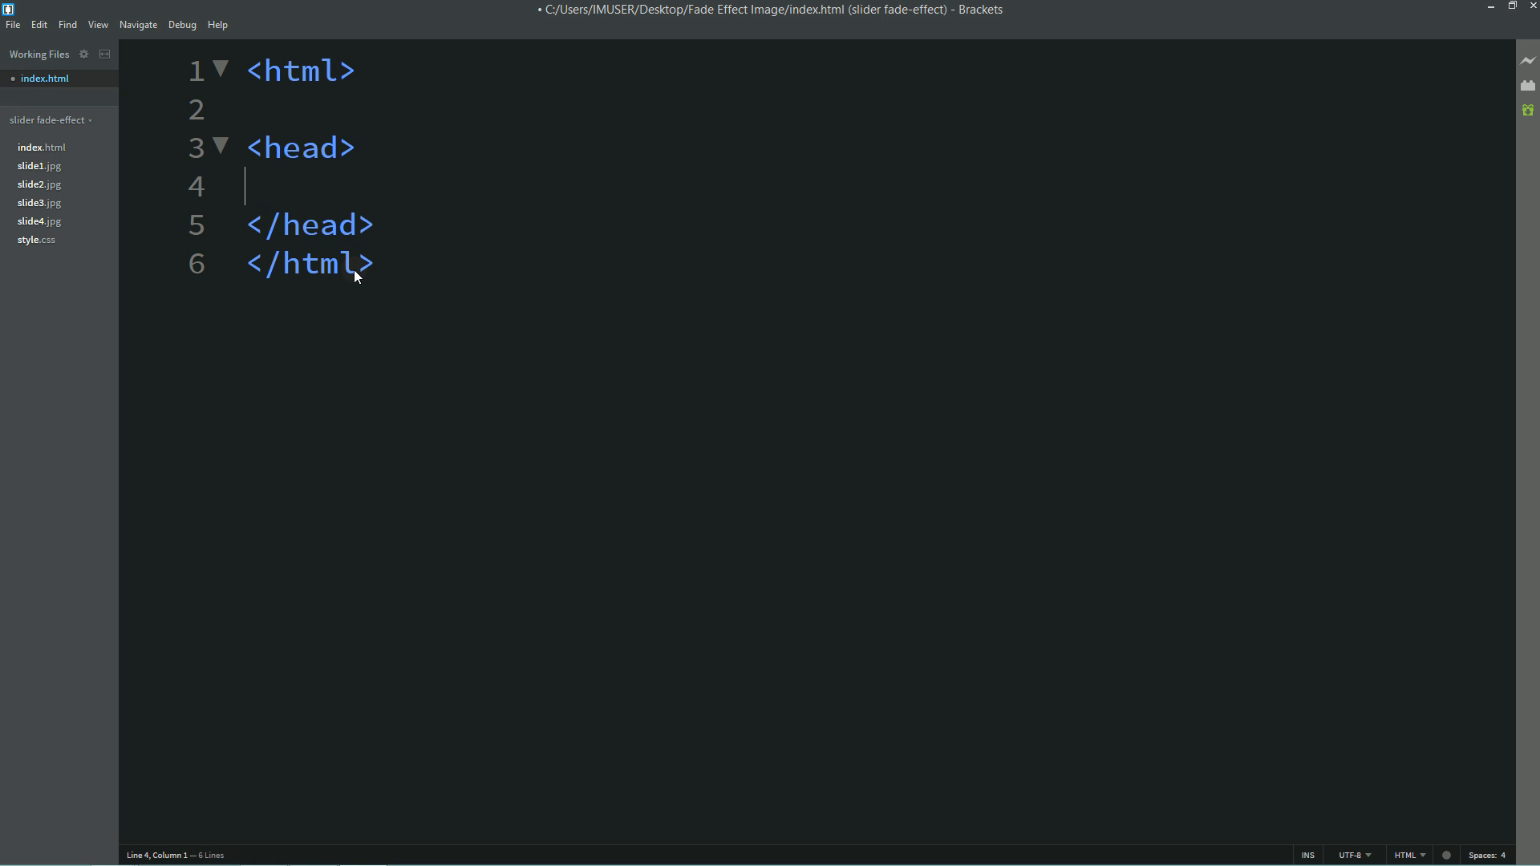
pyautogui.write('<title')
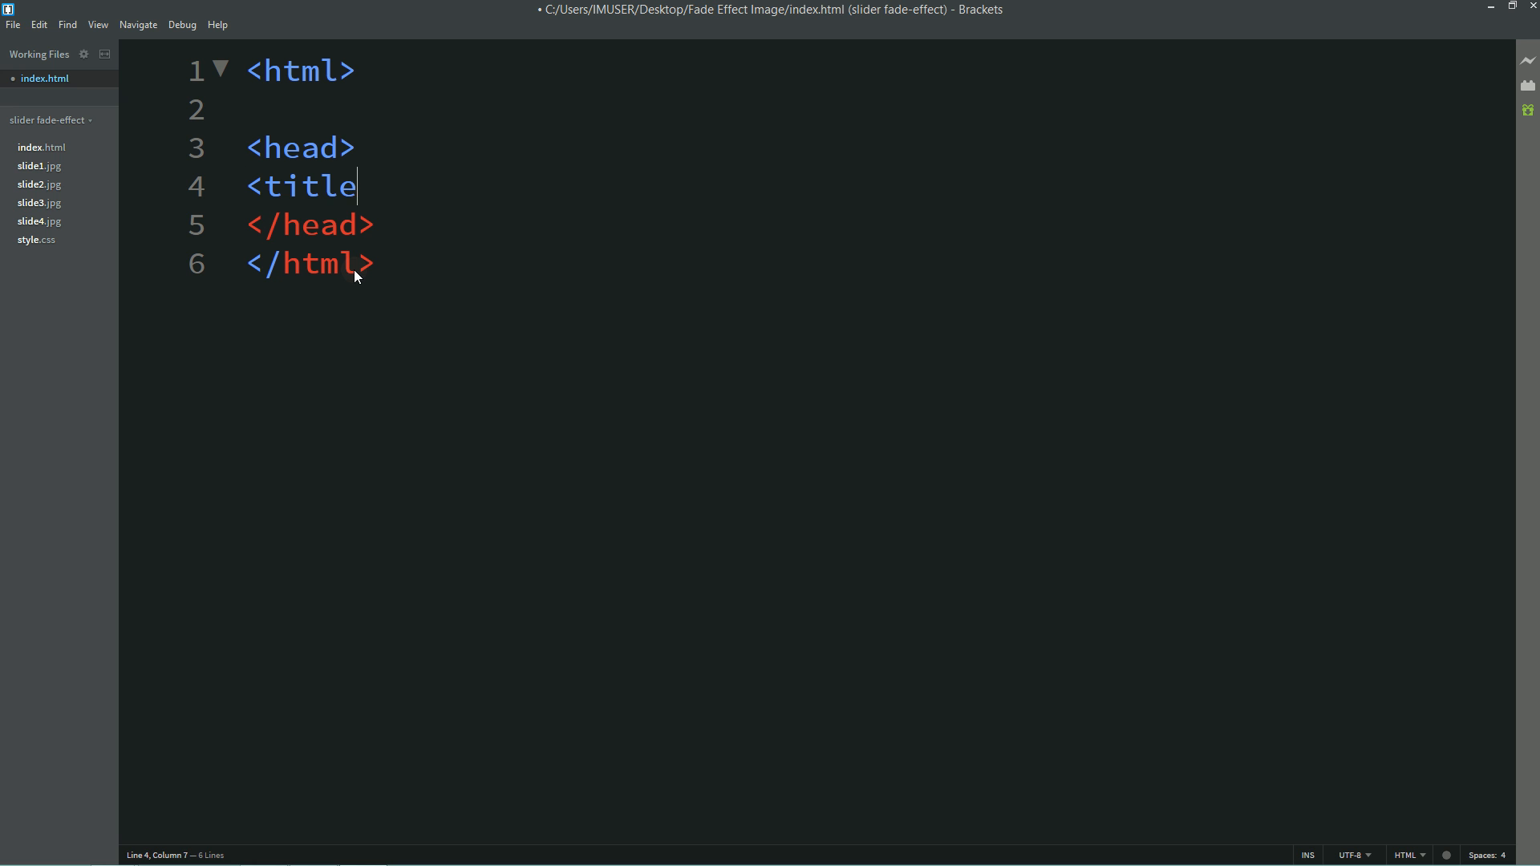
pyautogui.write('></title>')
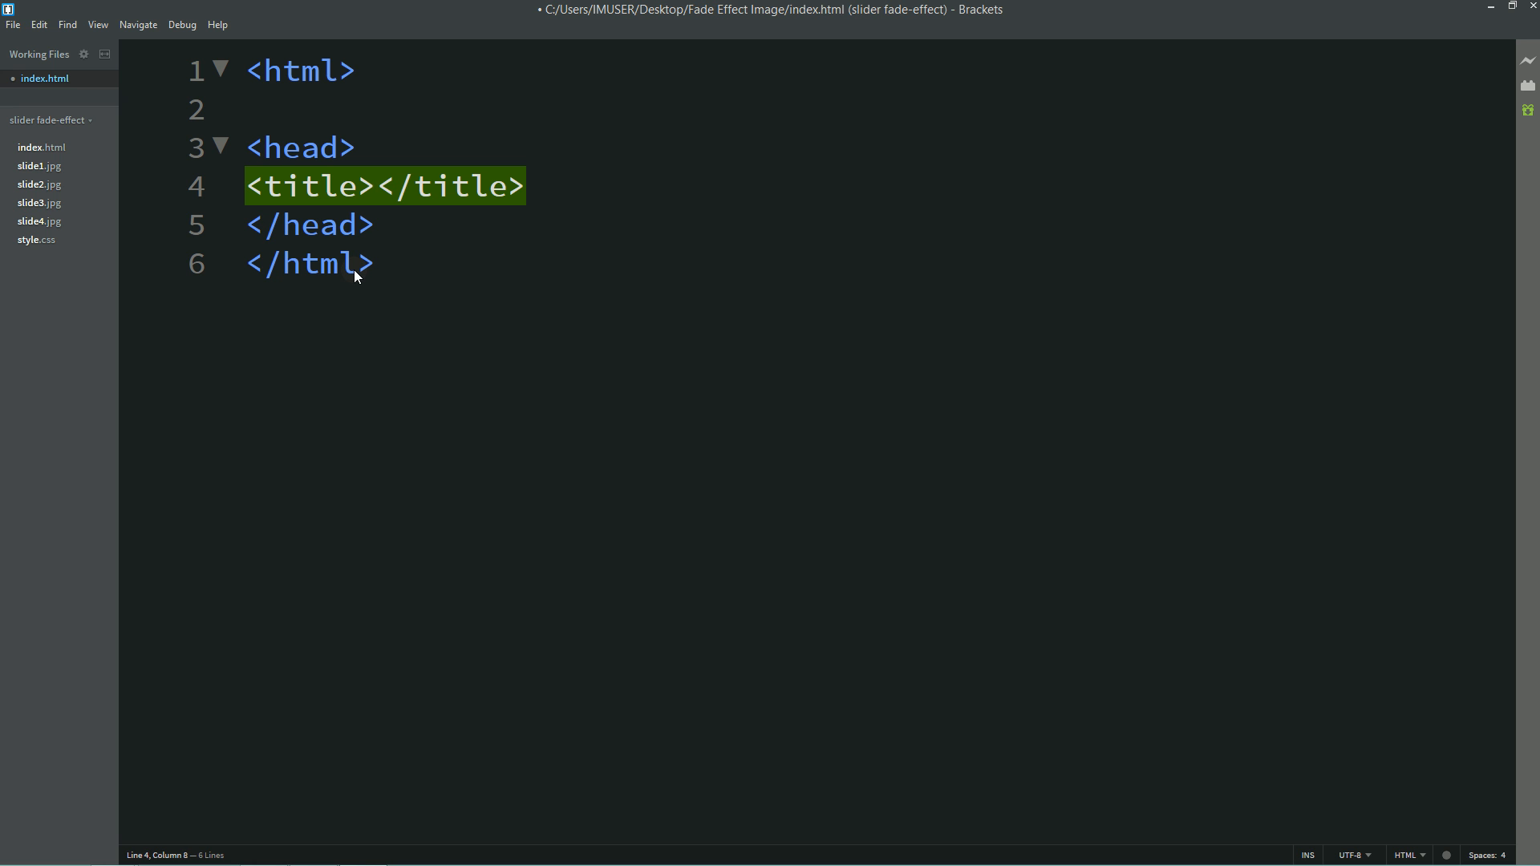
pyautogui.write('Fade')
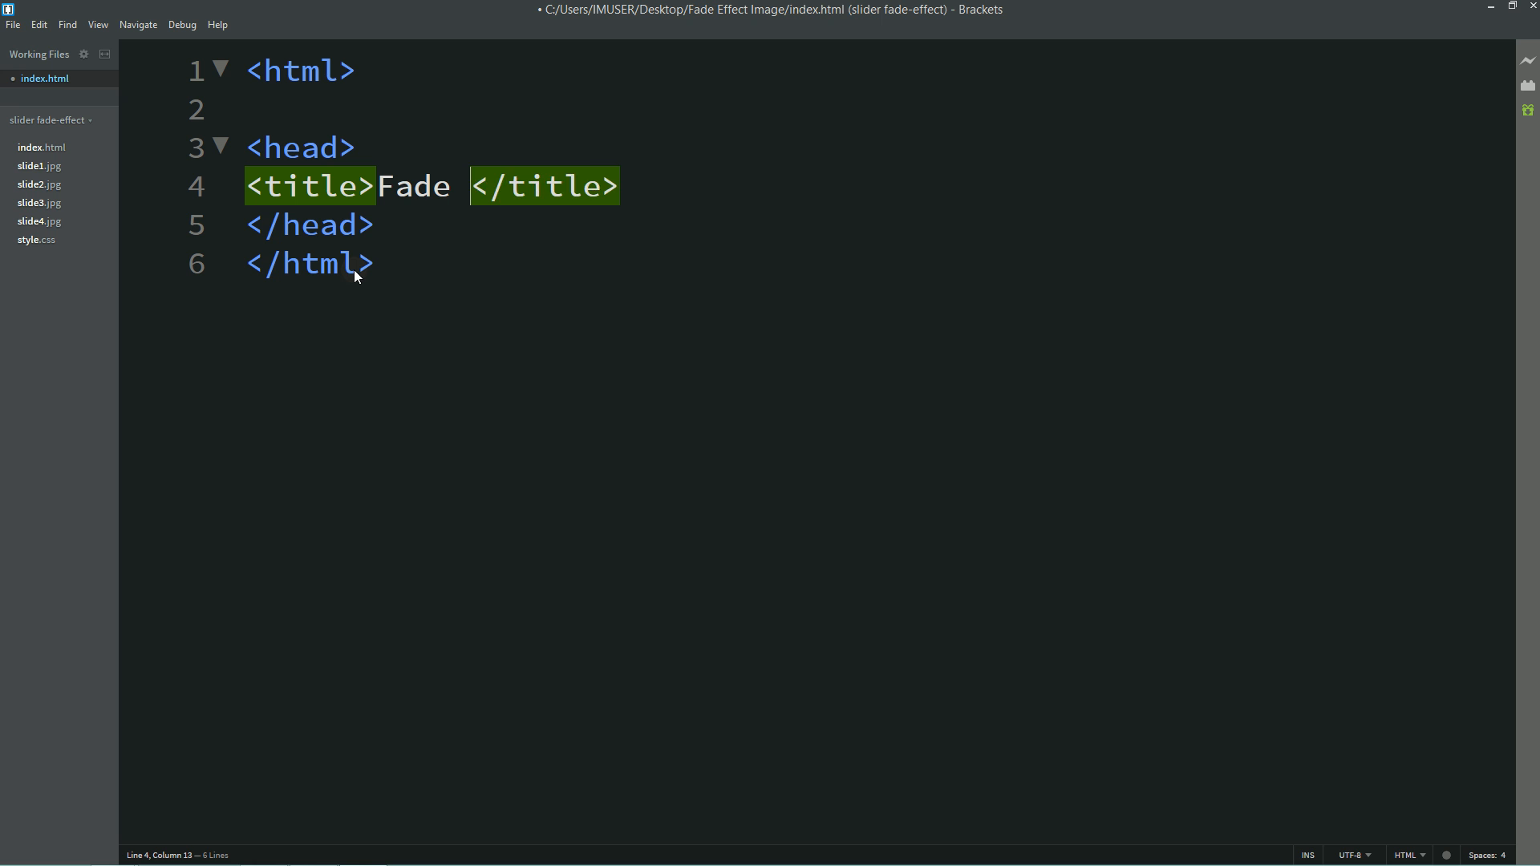
pyautogui.write('Effect Ima')
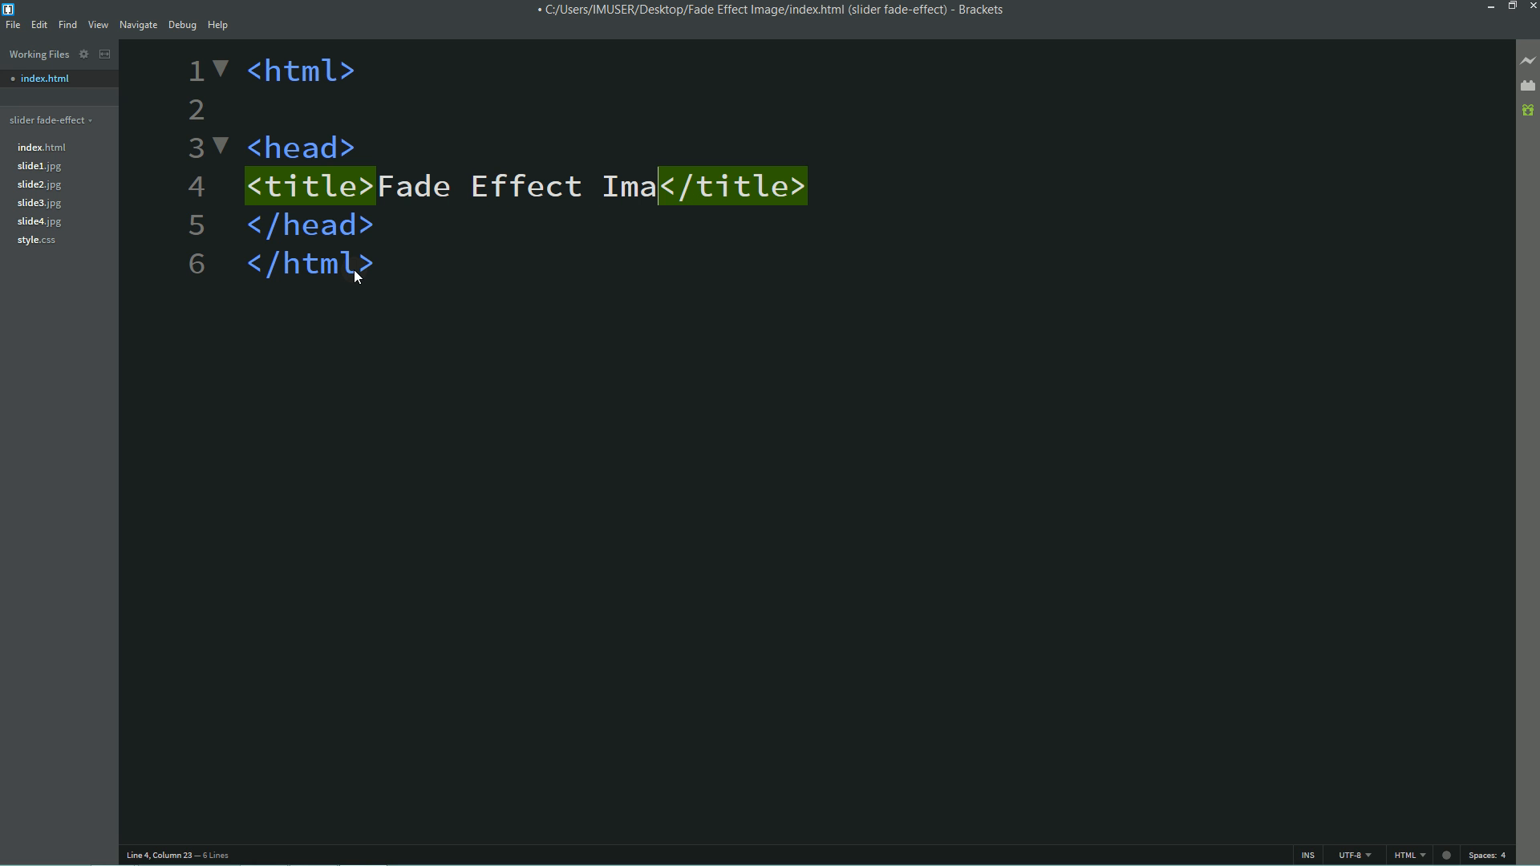
pyautogui.write('ge Slider')
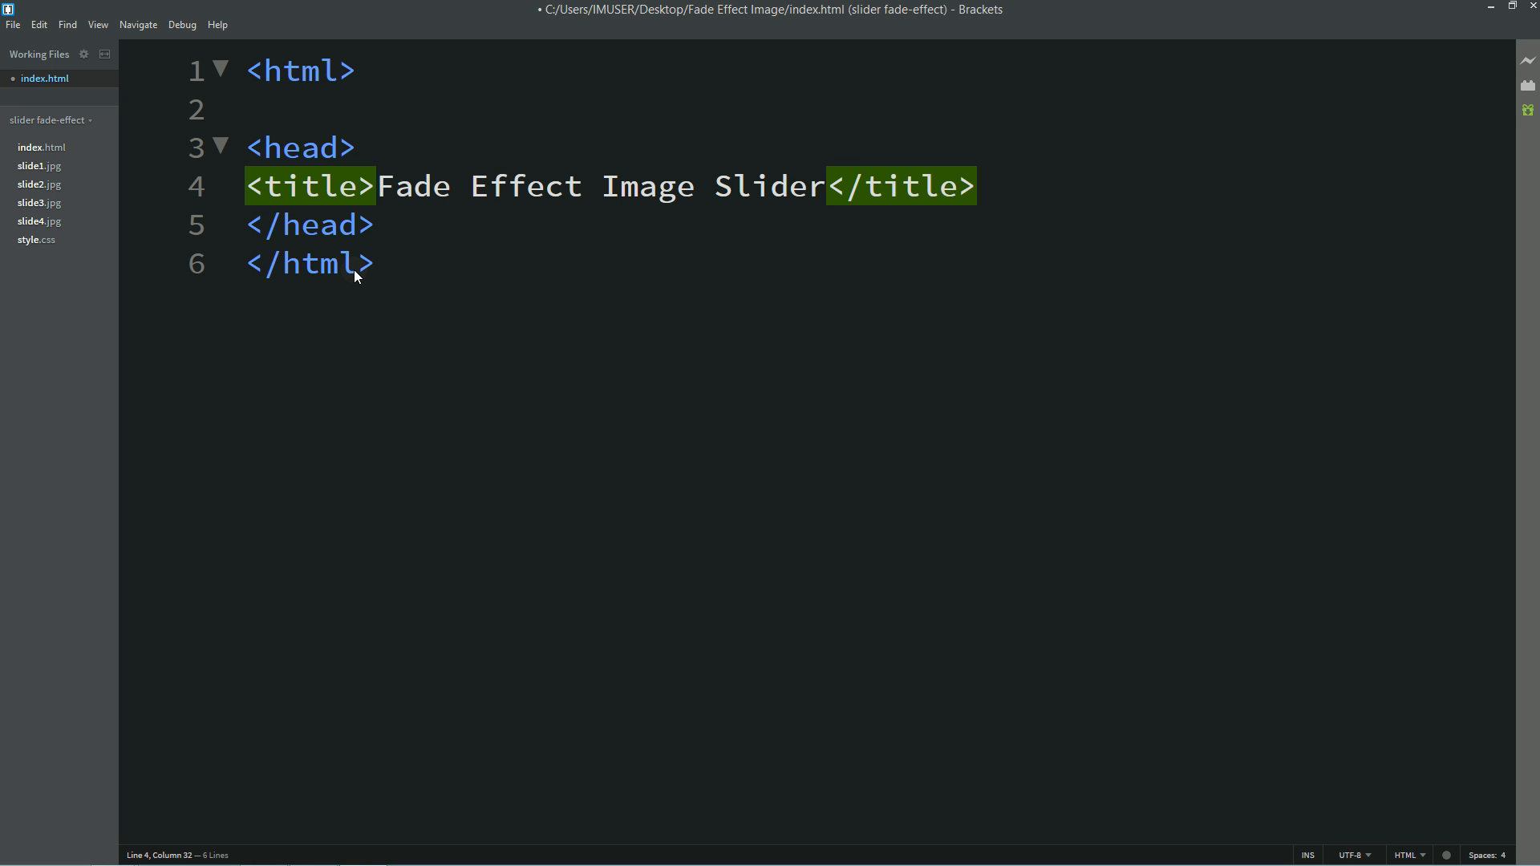
# - Add an empty body after the head and save index.html
pyautogui.click(349, 109)
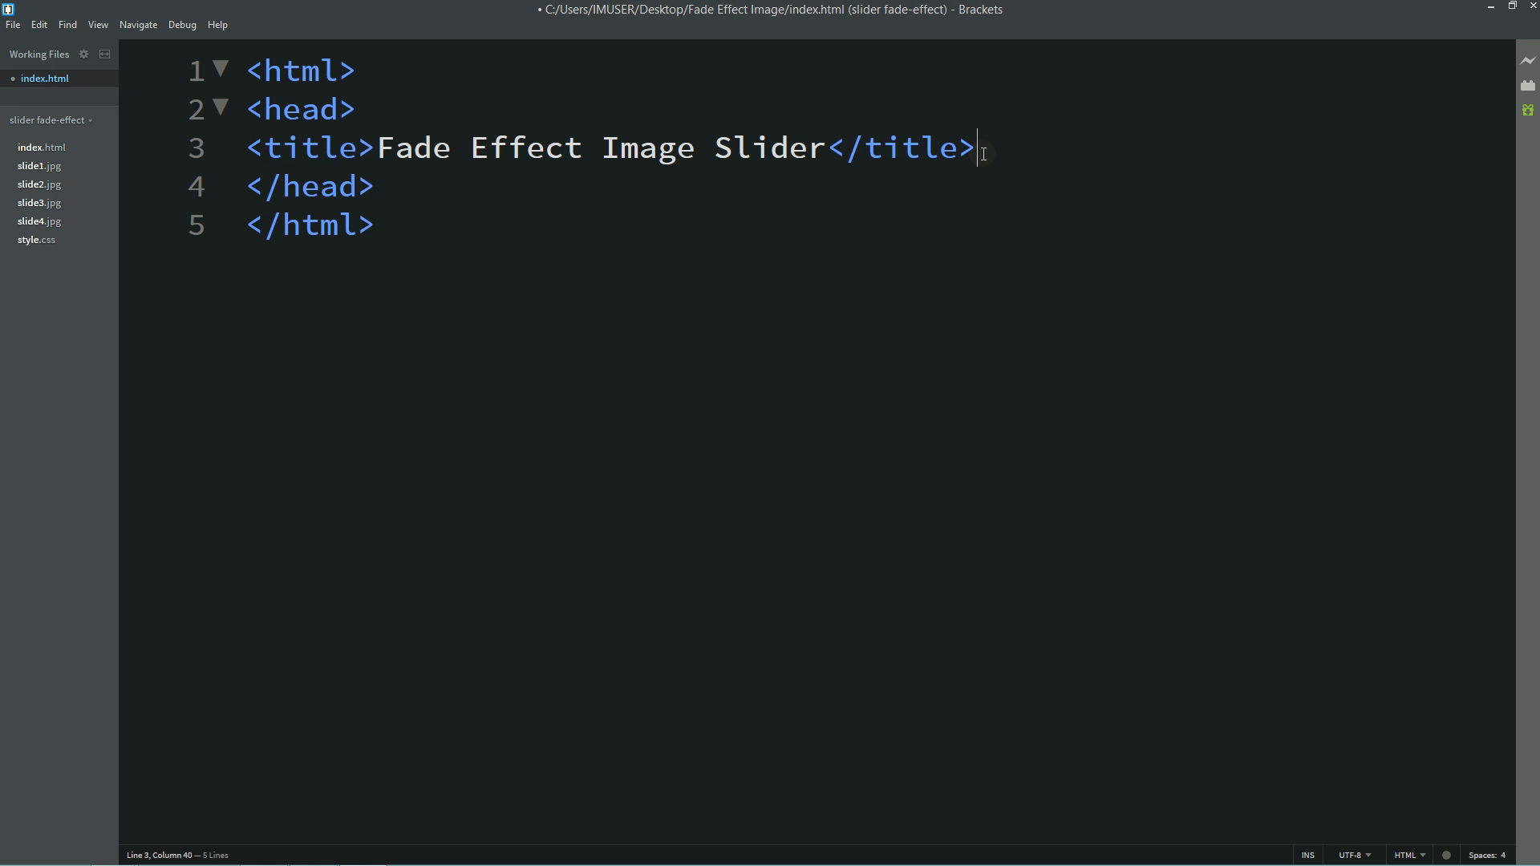
pyautogui.write('<b')
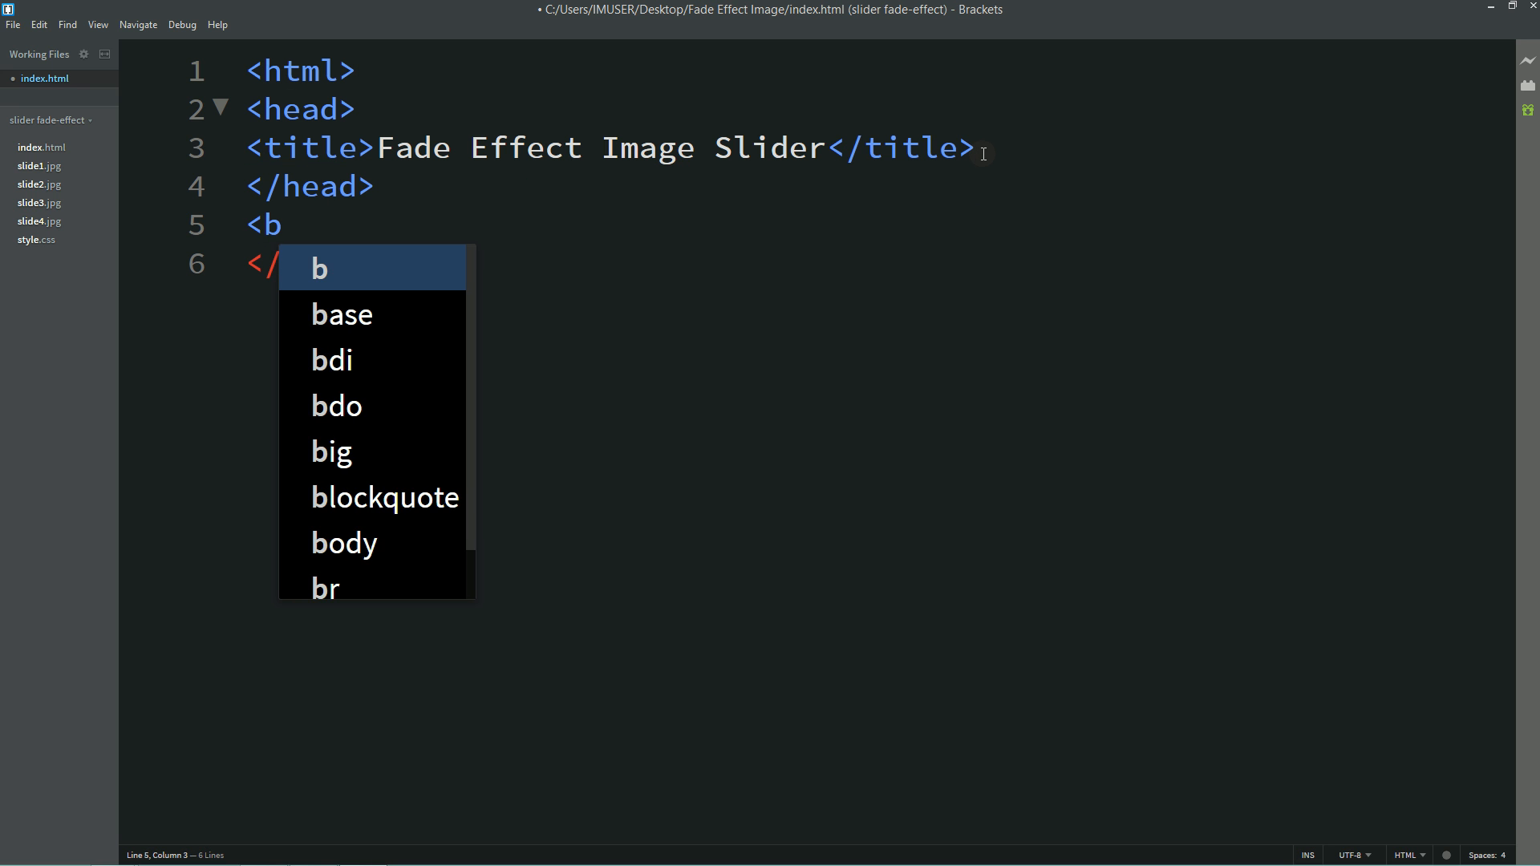
pyautogui.click(343, 542)
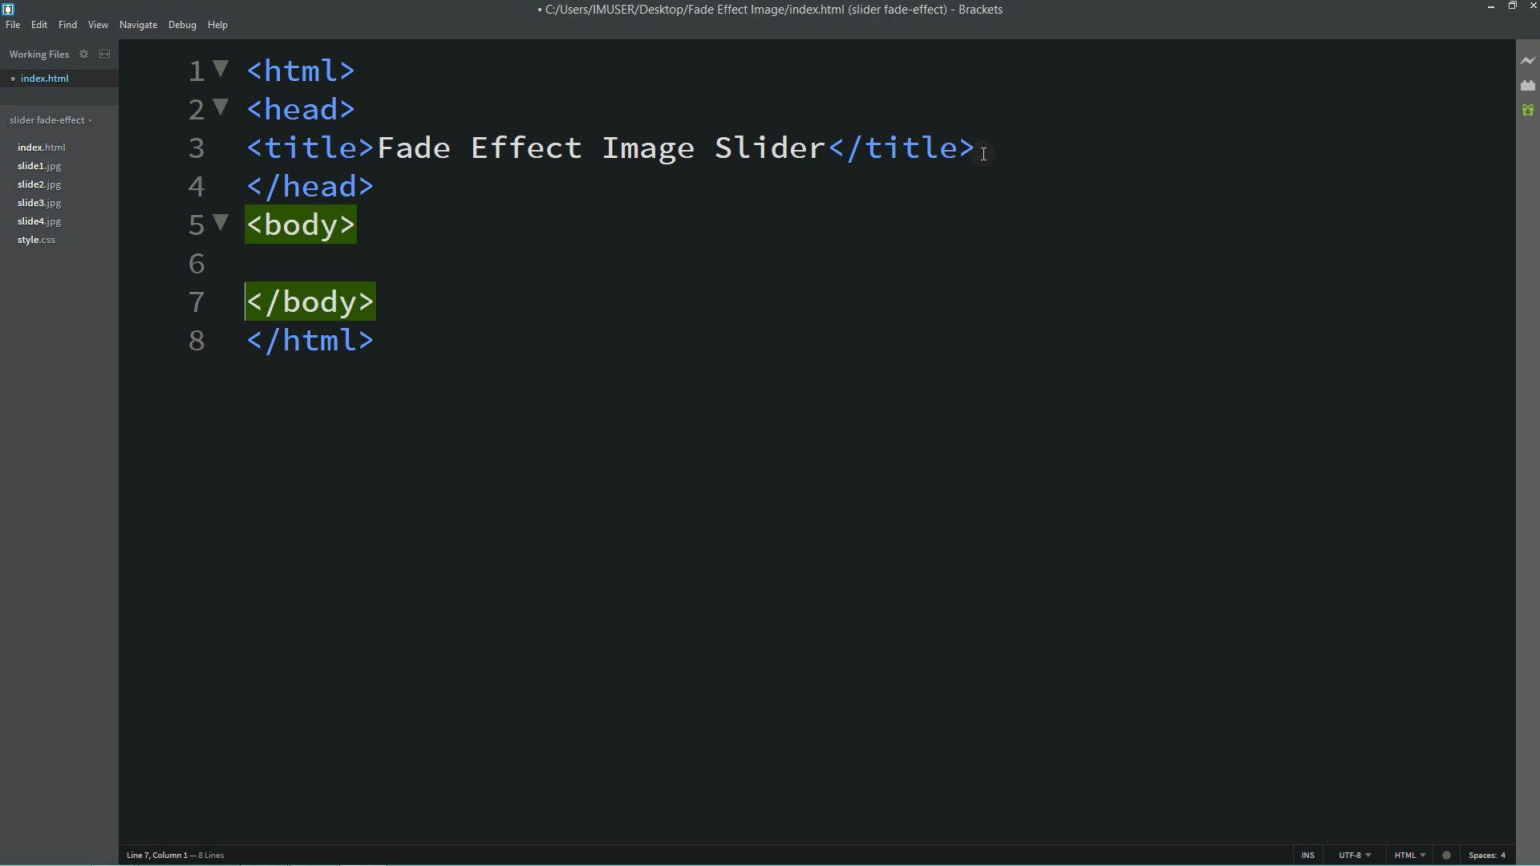
pyautogui.press('ctrl+s')
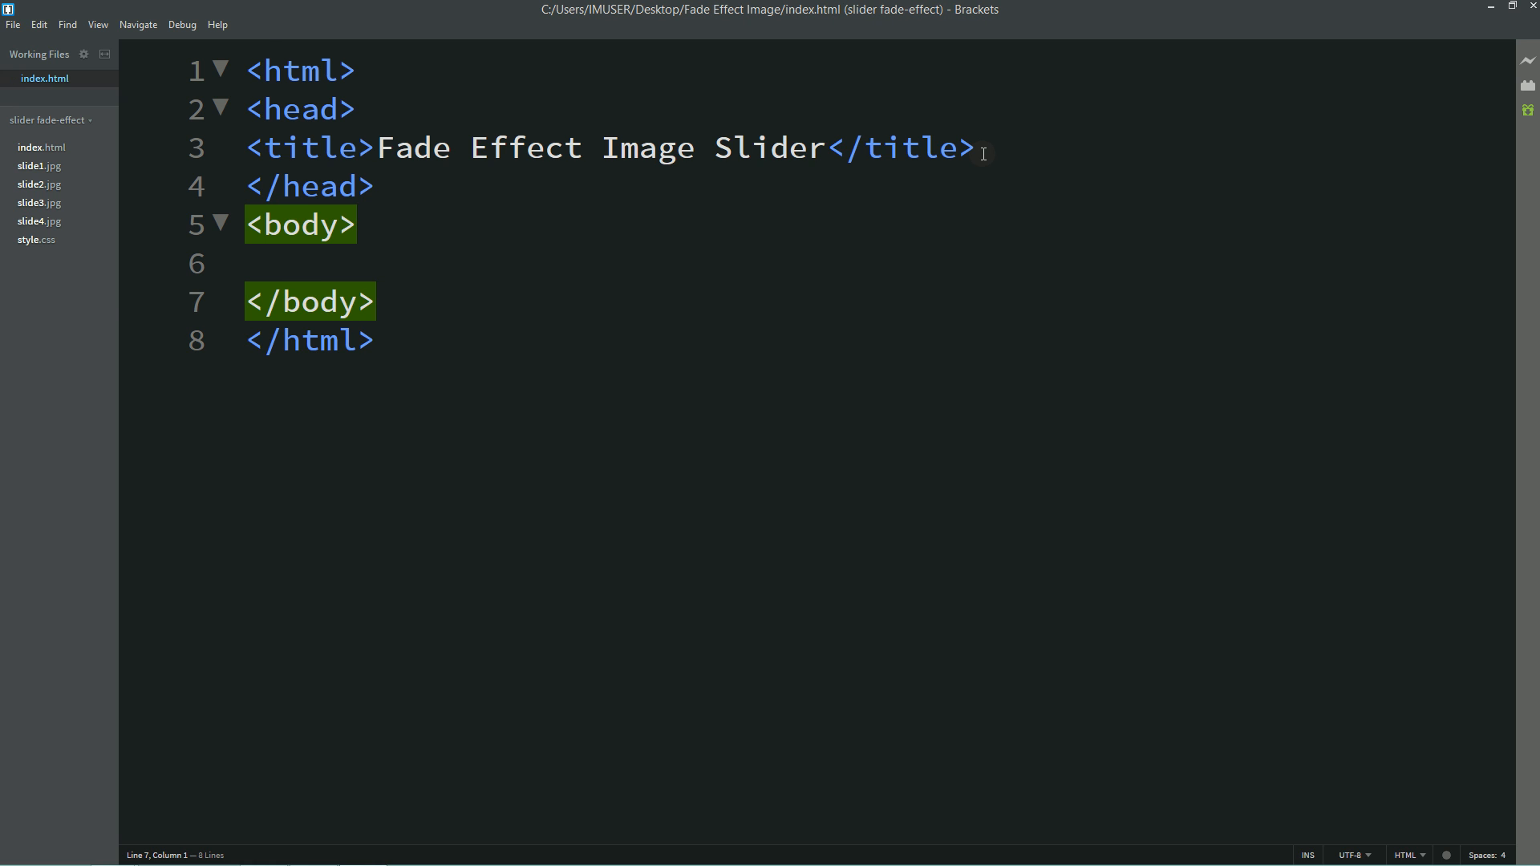
# - Add img tags slide1.jpg–slide4.jpg with classes slide-1 to slide-4 in the body
pyautogui.click(334, 265)
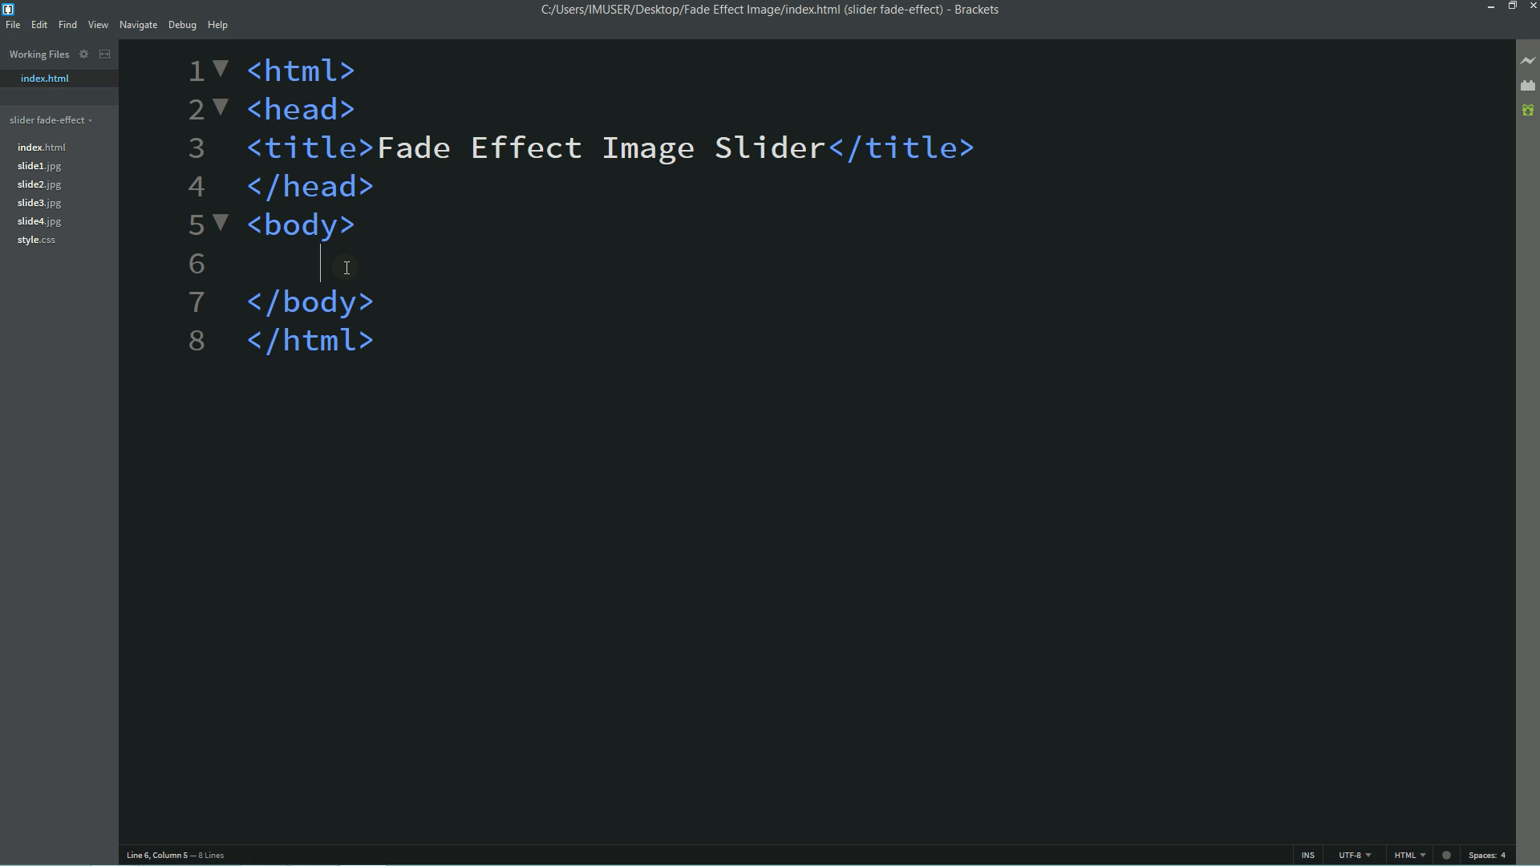
pyautogui.write('<img >')
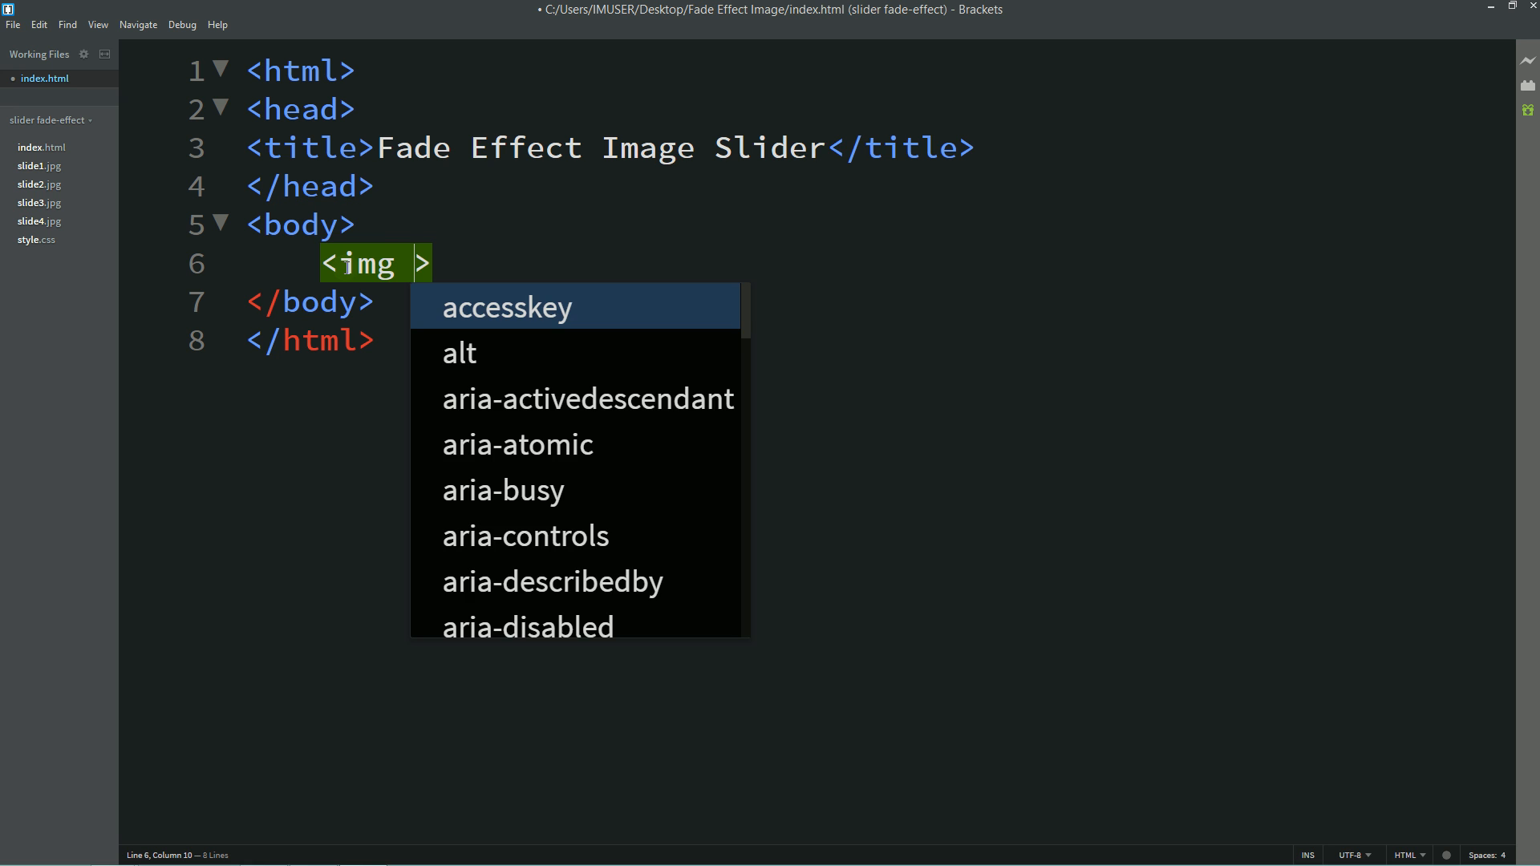
pyautogui.write('src="slide1.jpg"')
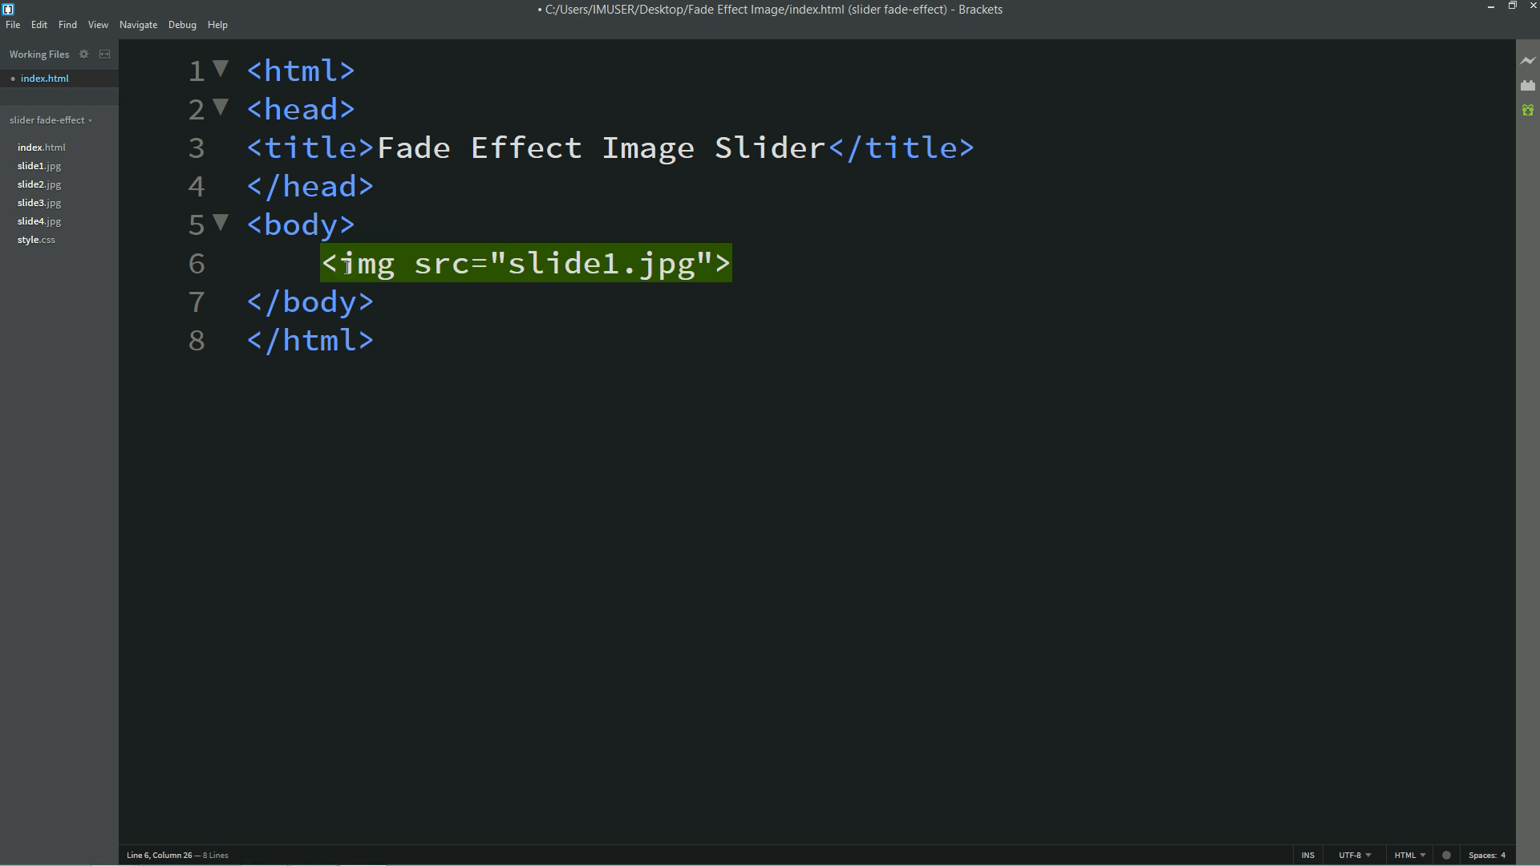
pyautogui.write('class=""')
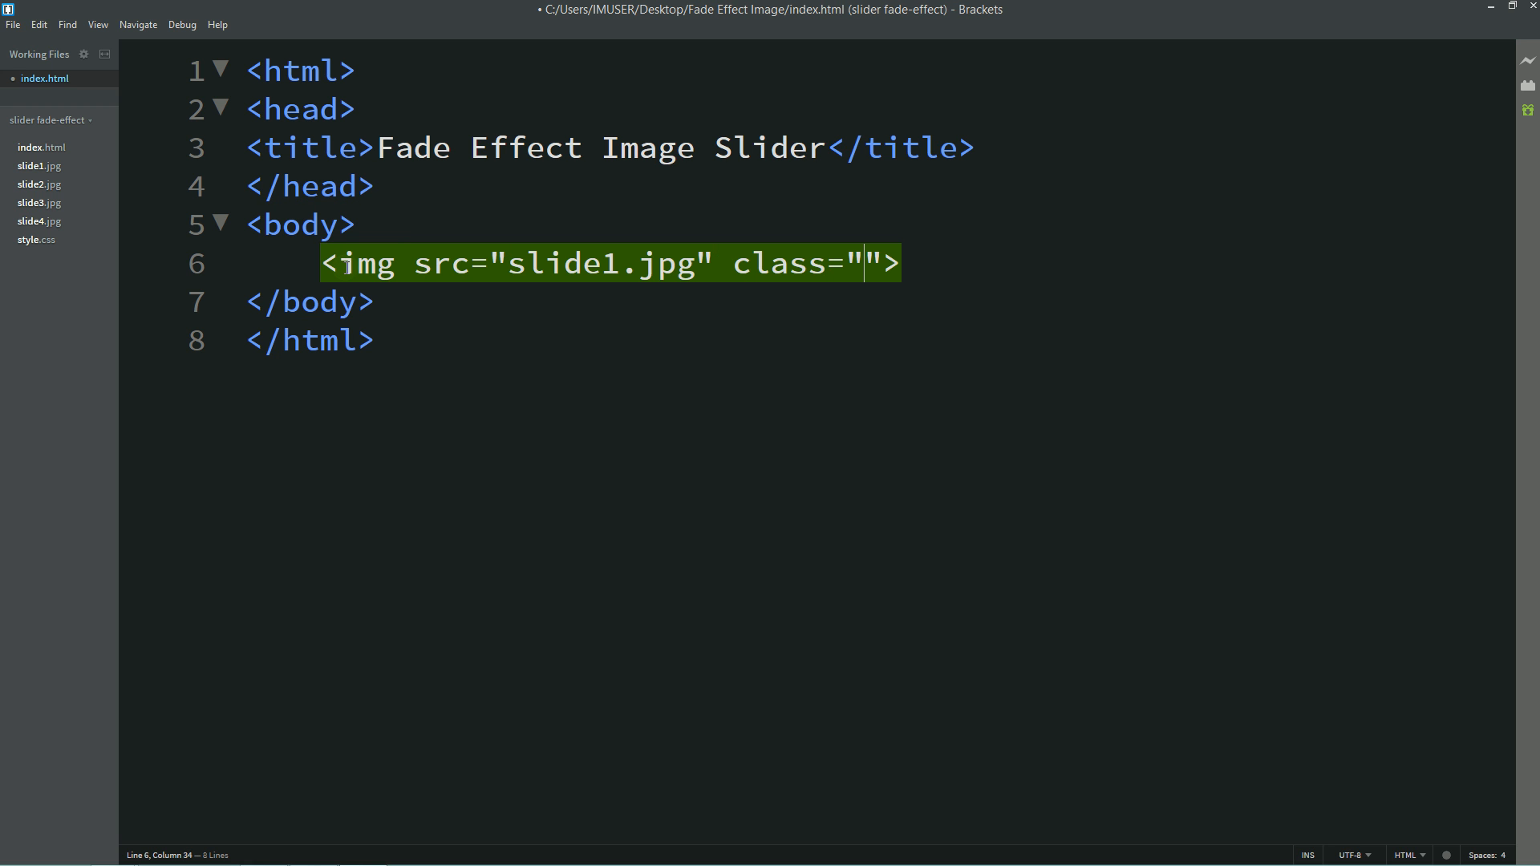
pyautogui.write('slide-1')
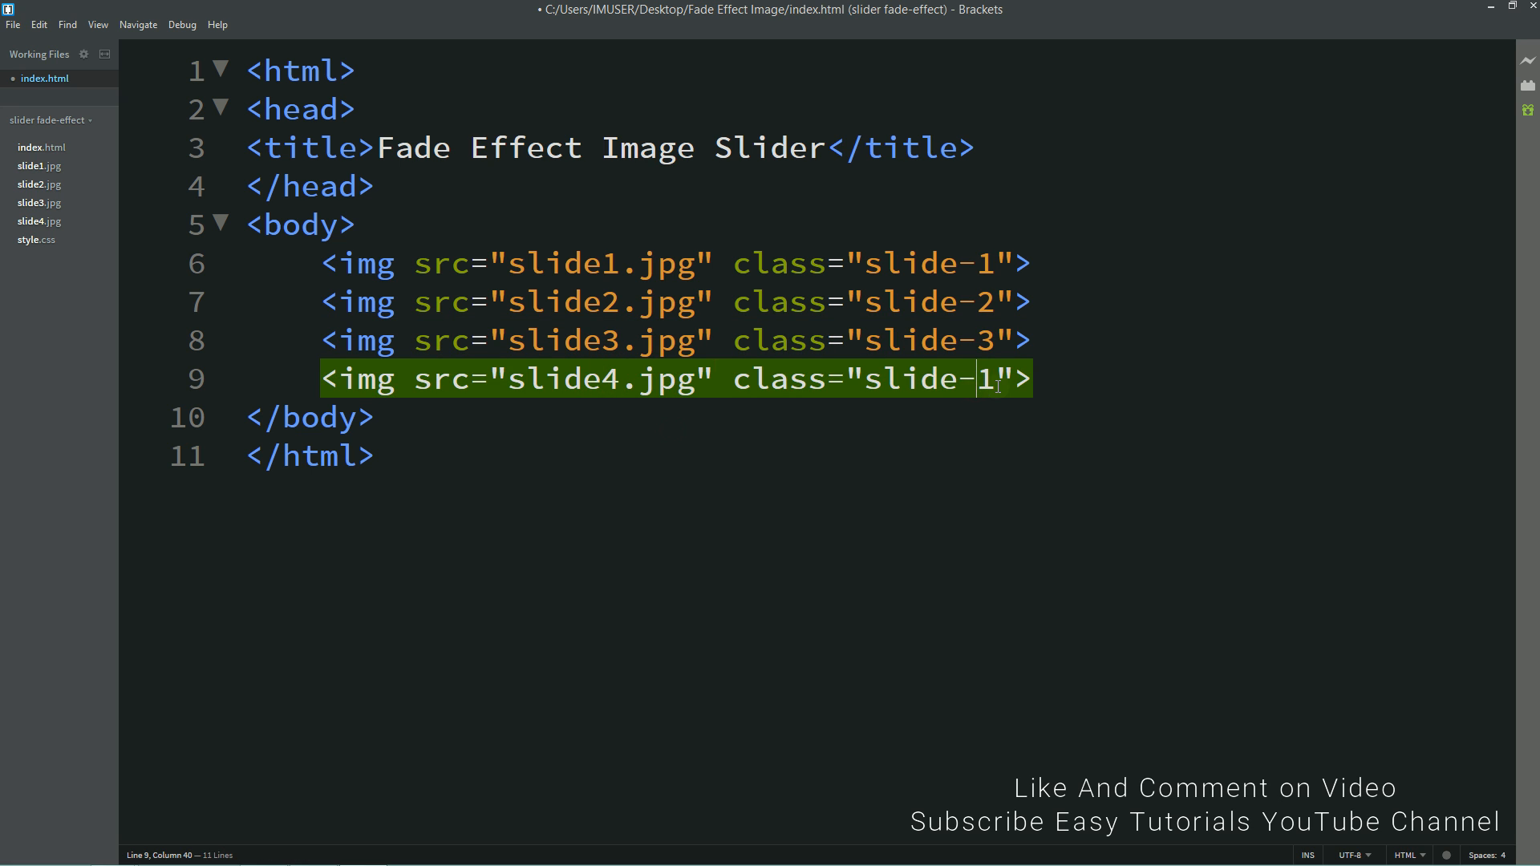
pyautogui.write('4')
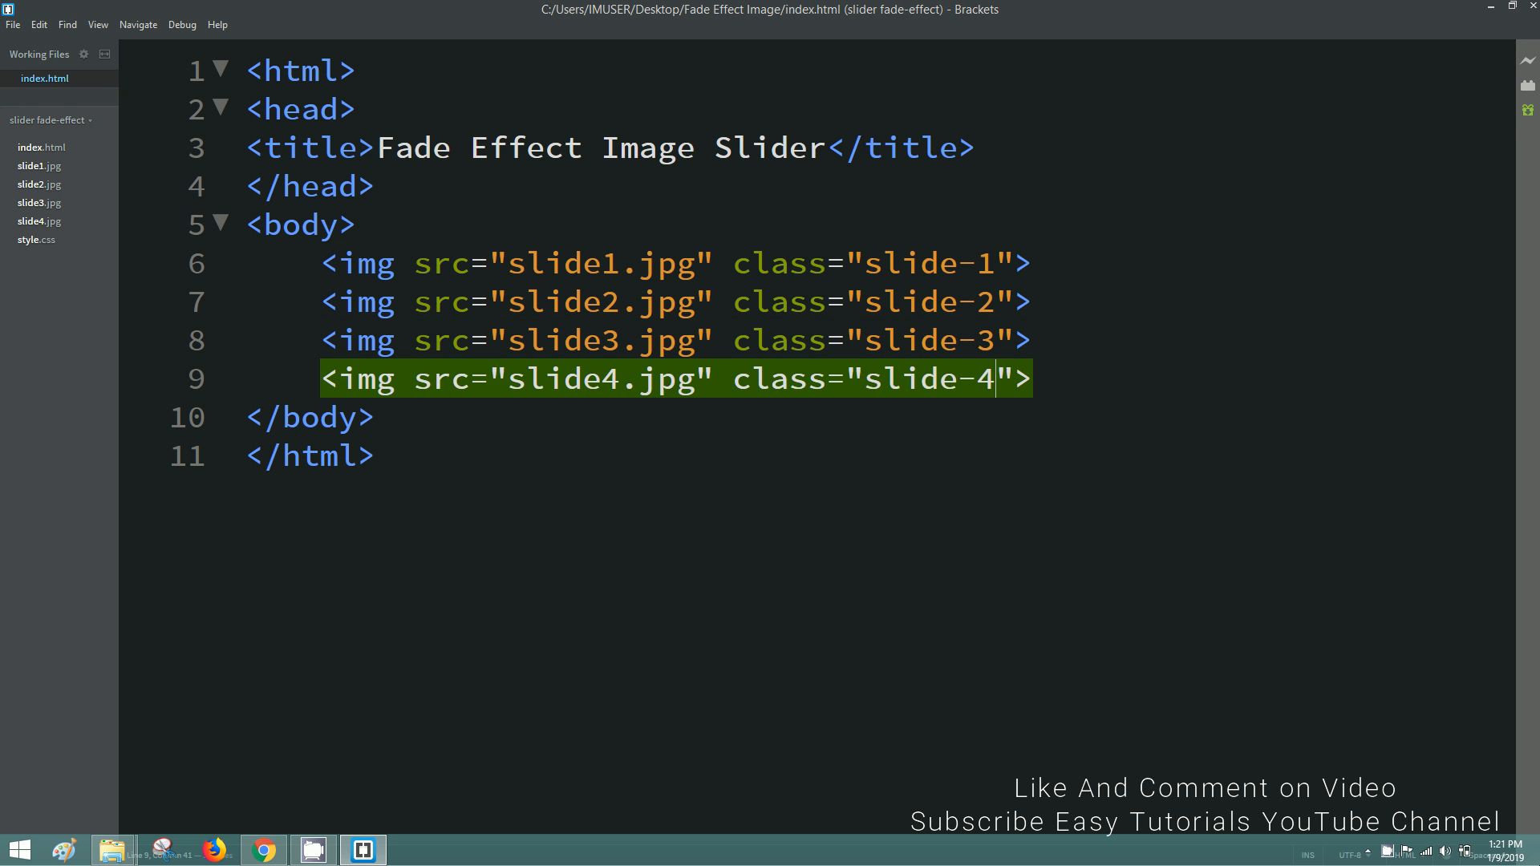
# - Create a style.css file in the Fade Effect Image folder, confirming the extension change
pyautogui.click(111, 848)
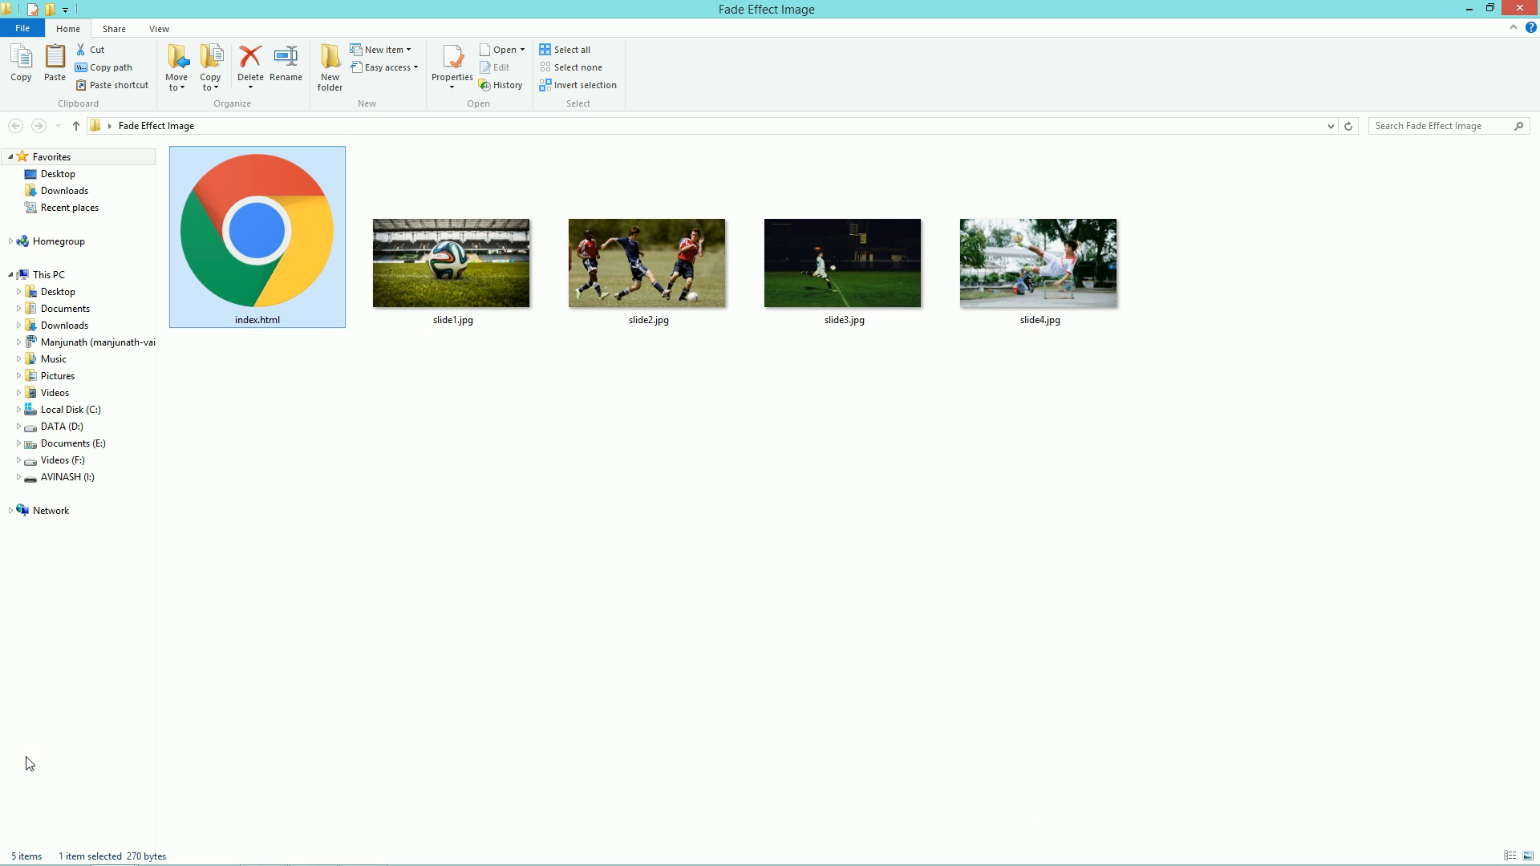
pyautogui.doubleClick(257, 232)
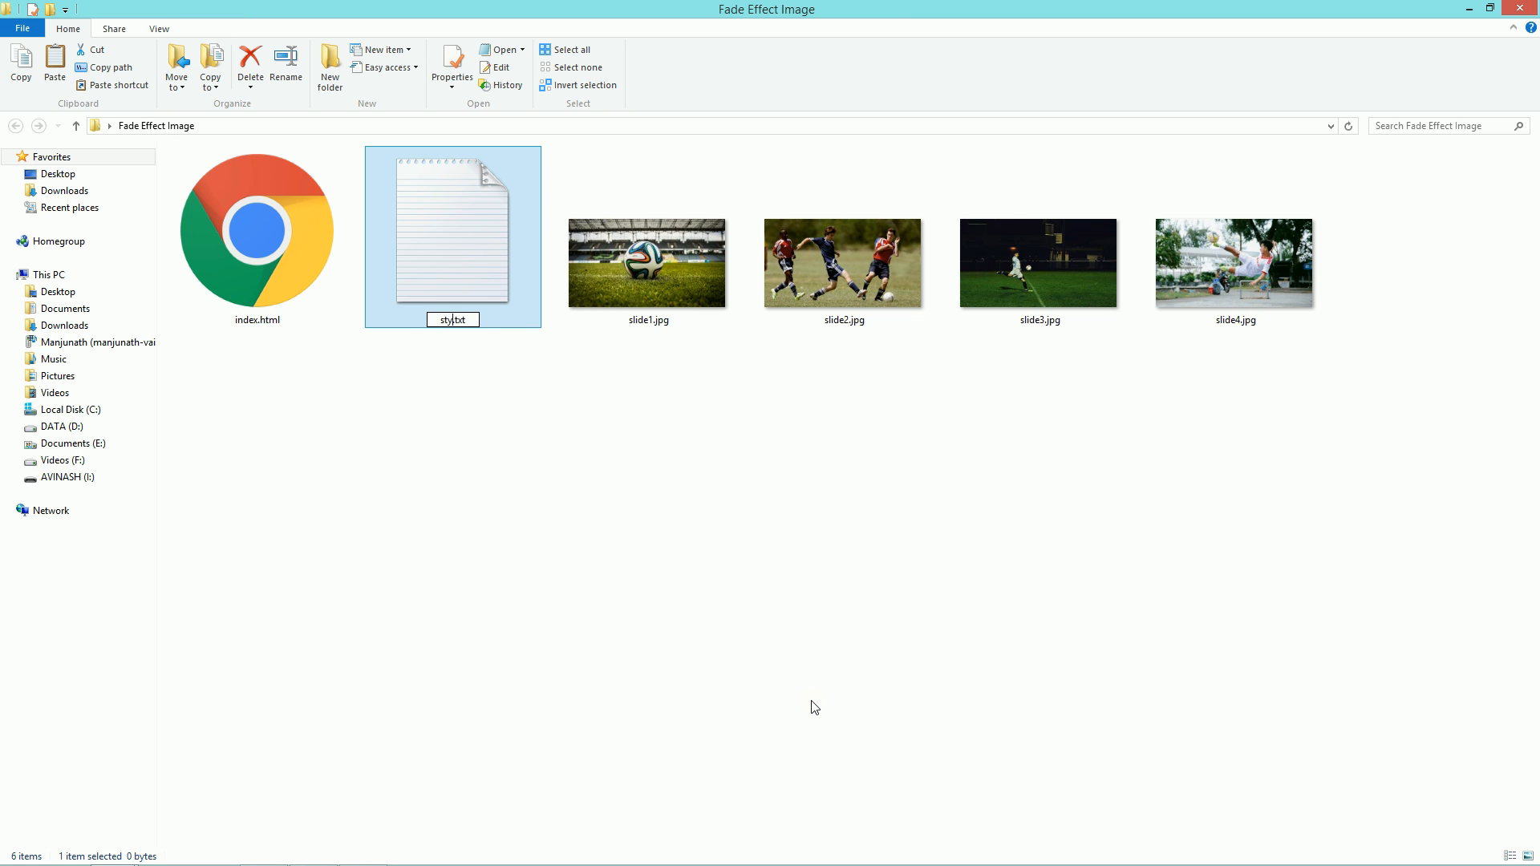
pyautogui.write('style.css')
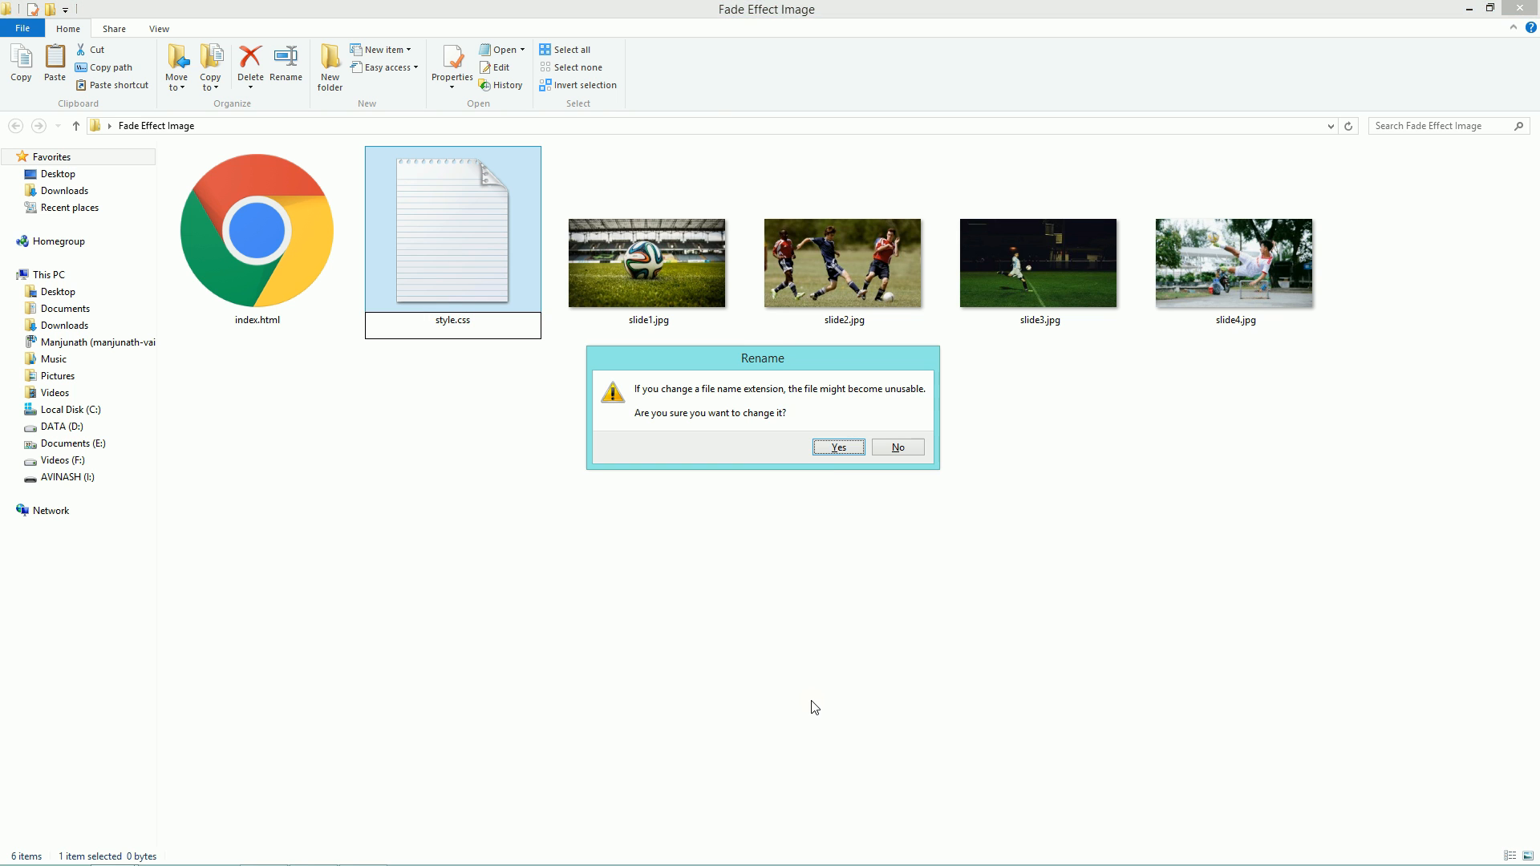
pyautogui.click(838, 447)
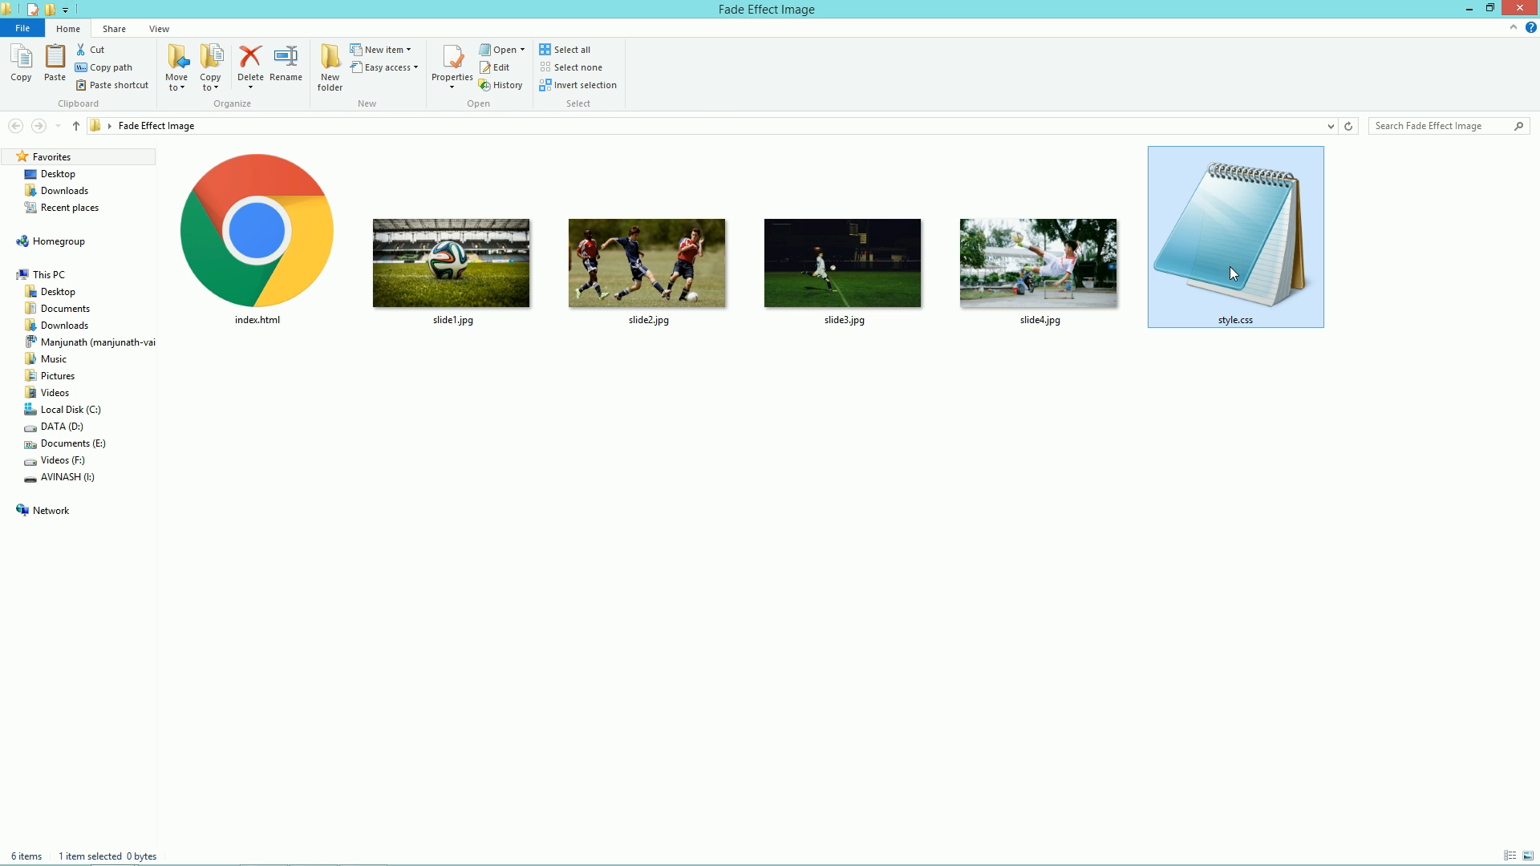
# - Open style.css and add a universal rule with margin 0 and padding 0
pyautogui.doubleClick(1234, 236)
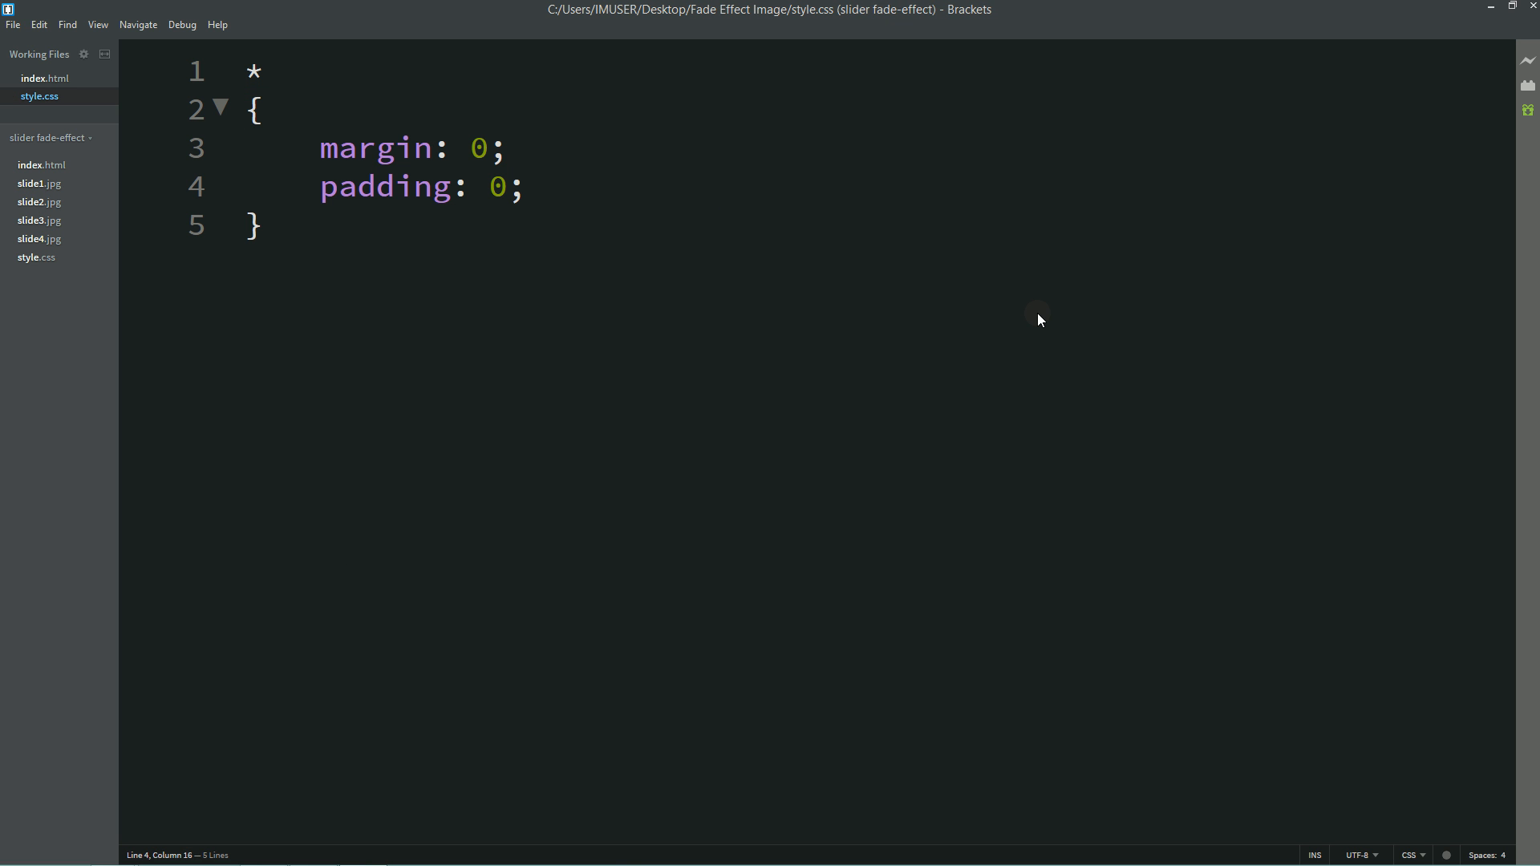
# - Add <link rel="stylesheet" href="style.css"> in index.html's head and pick the slide-1 class name
pyautogui.click(44, 78)
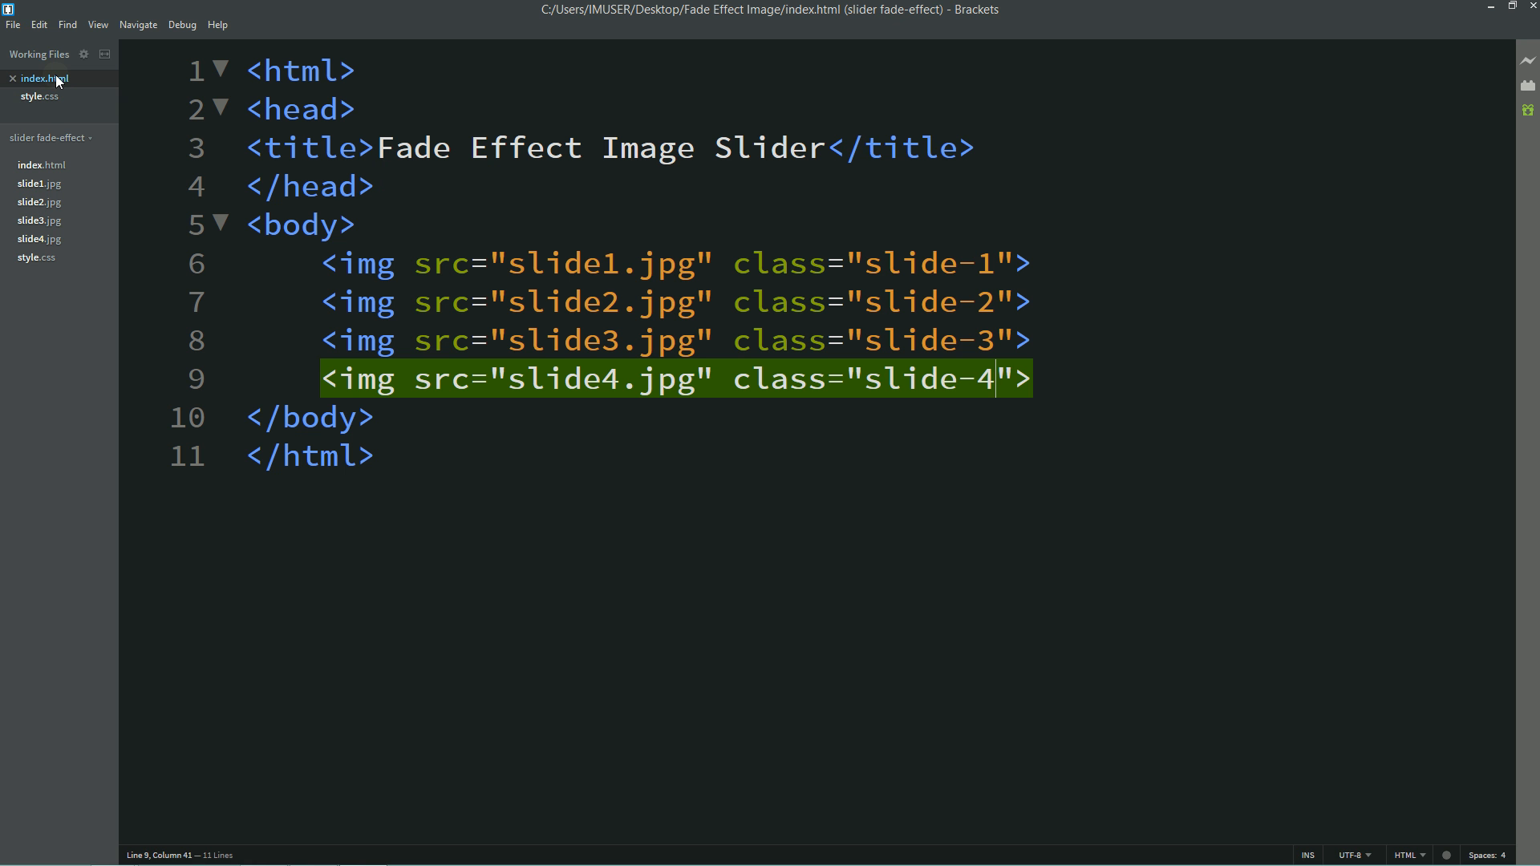
pyautogui.write('<link rel="stylesheet')
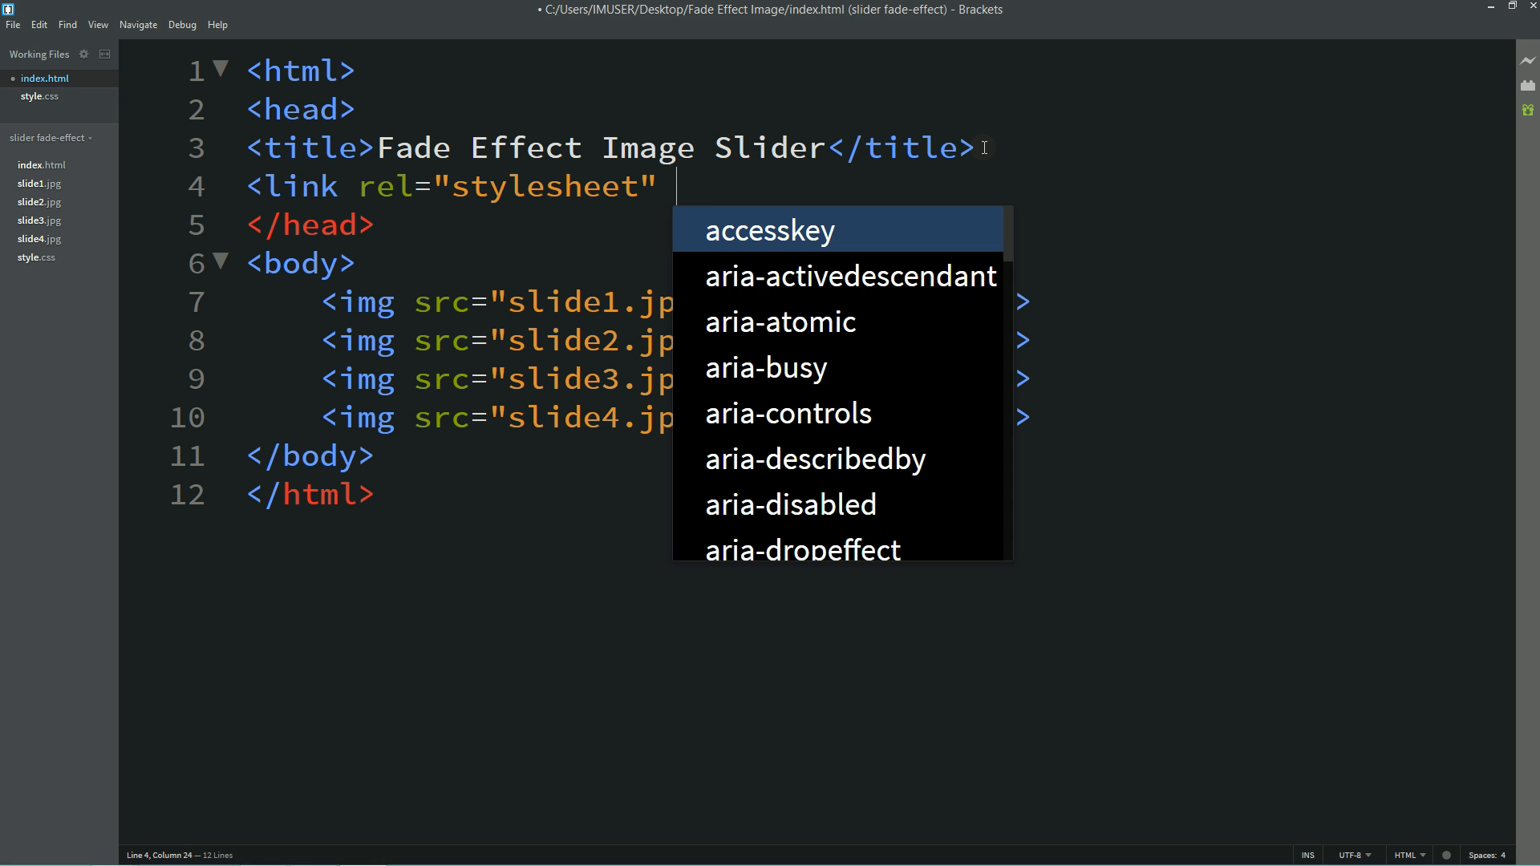
pyautogui.write('href="style.css">')
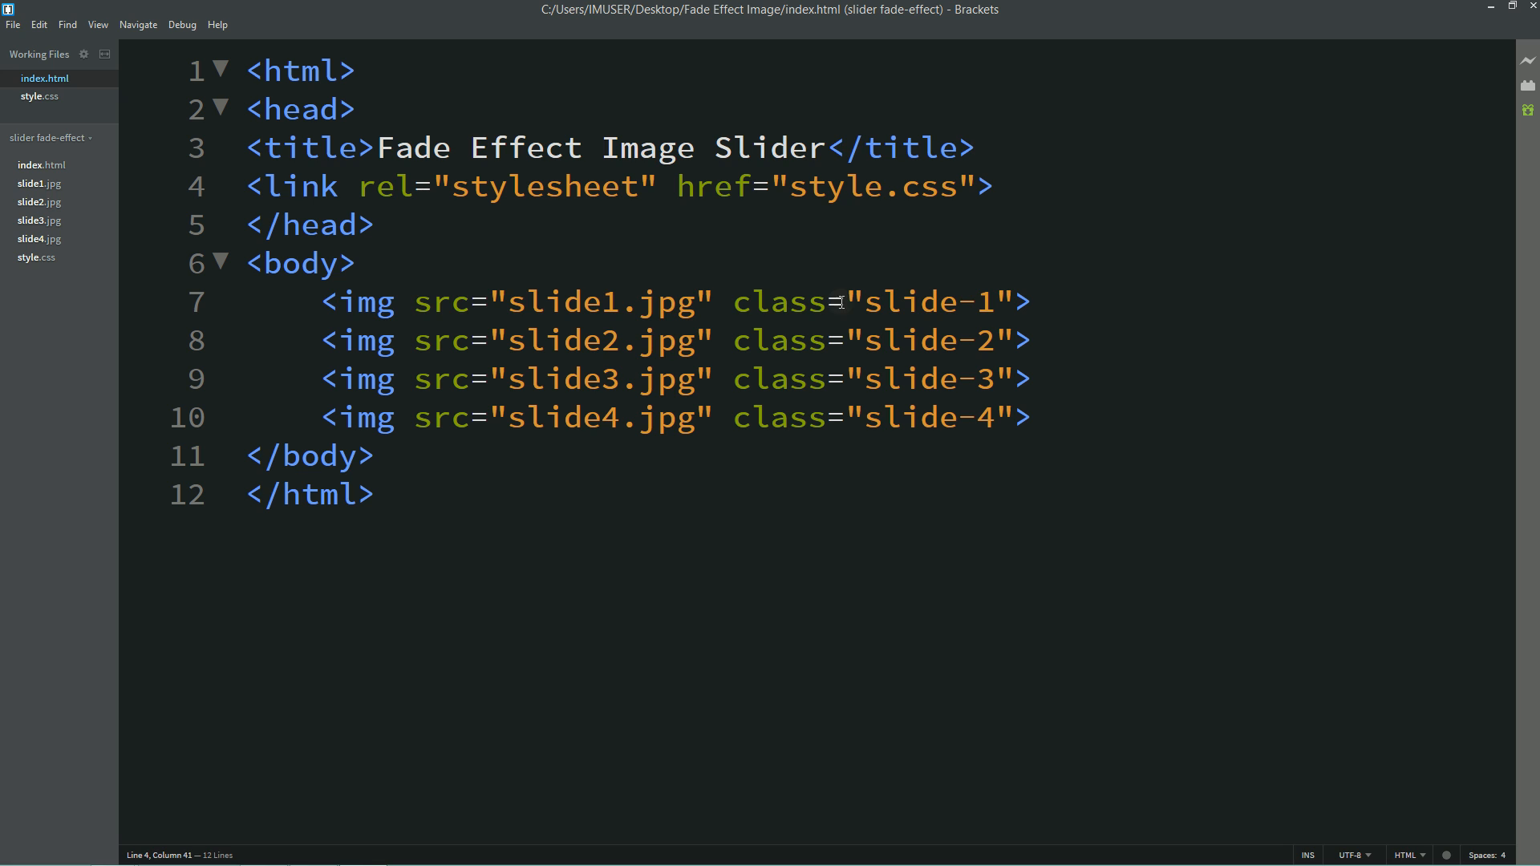
pyautogui.doubleClick(927, 301)
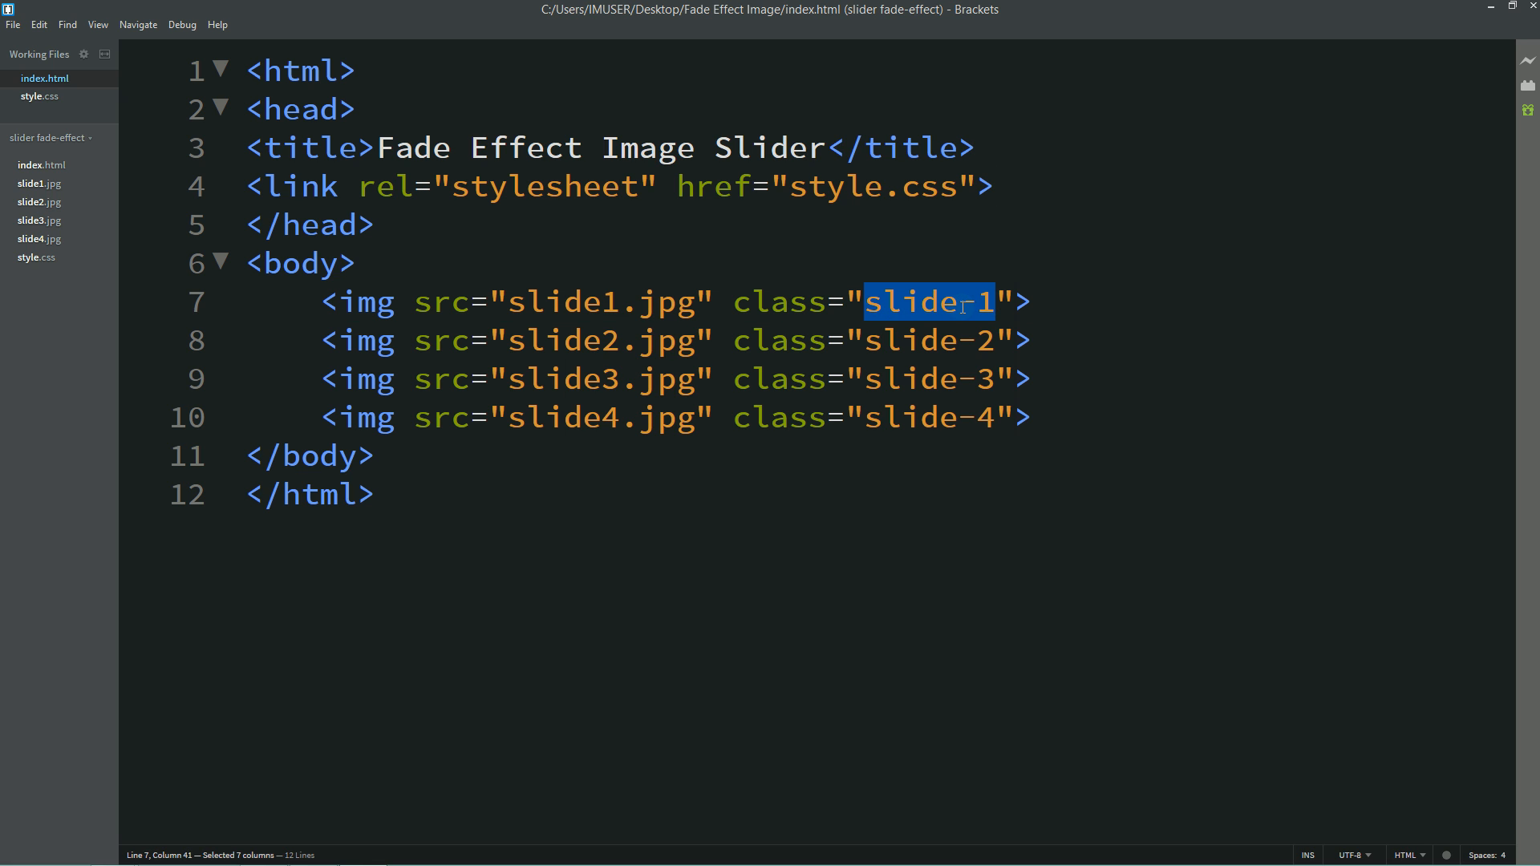
# - Start a shared rule in style.css for .slide-1, .slide-2, .slide-3, .slide-4
pyautogui.click(38, 96)
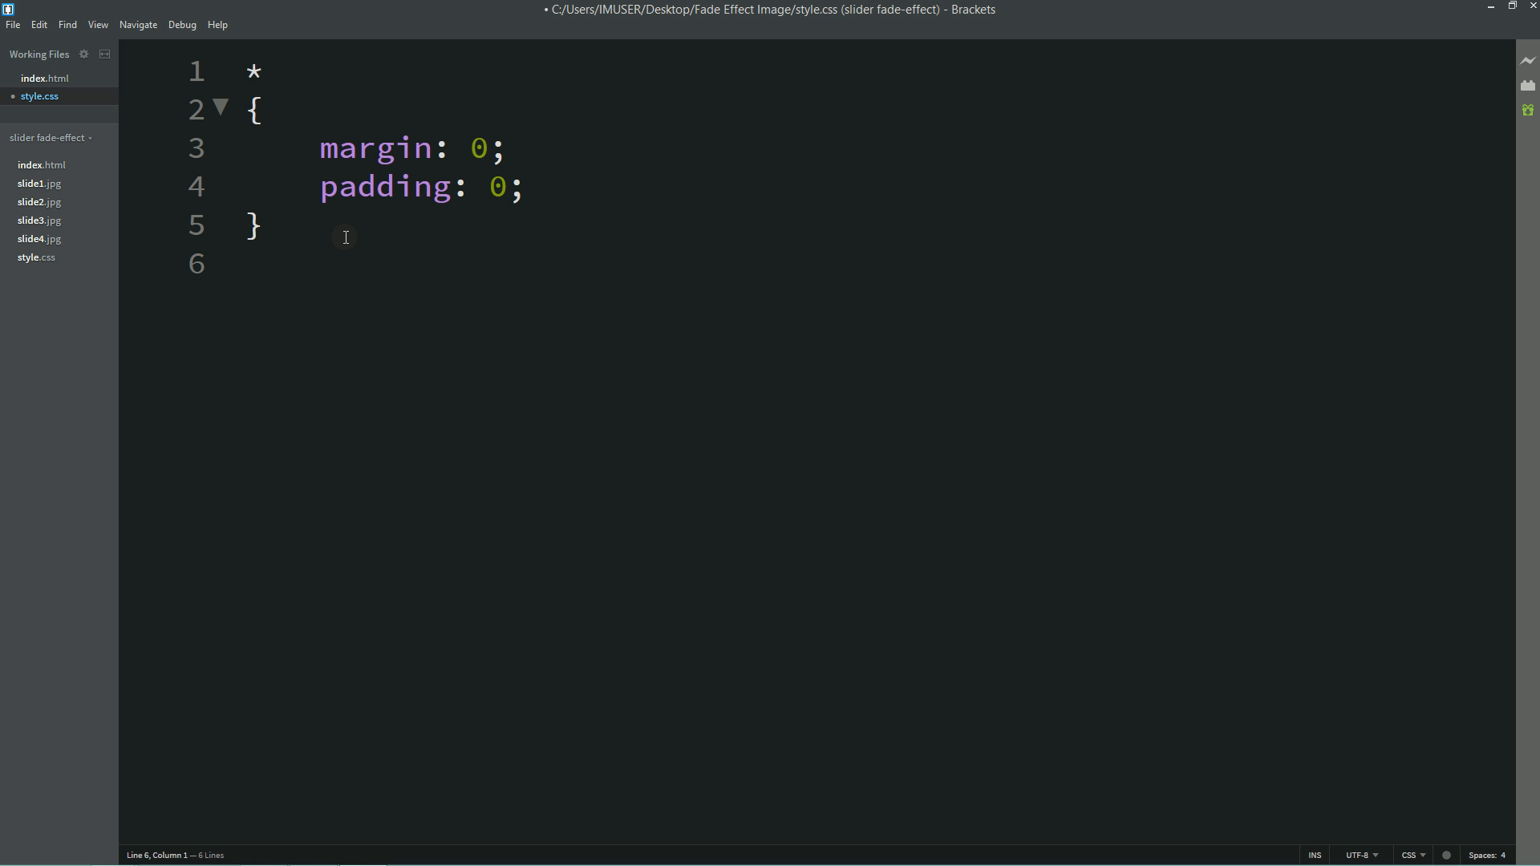
pyautogui.write('.slide-1,')
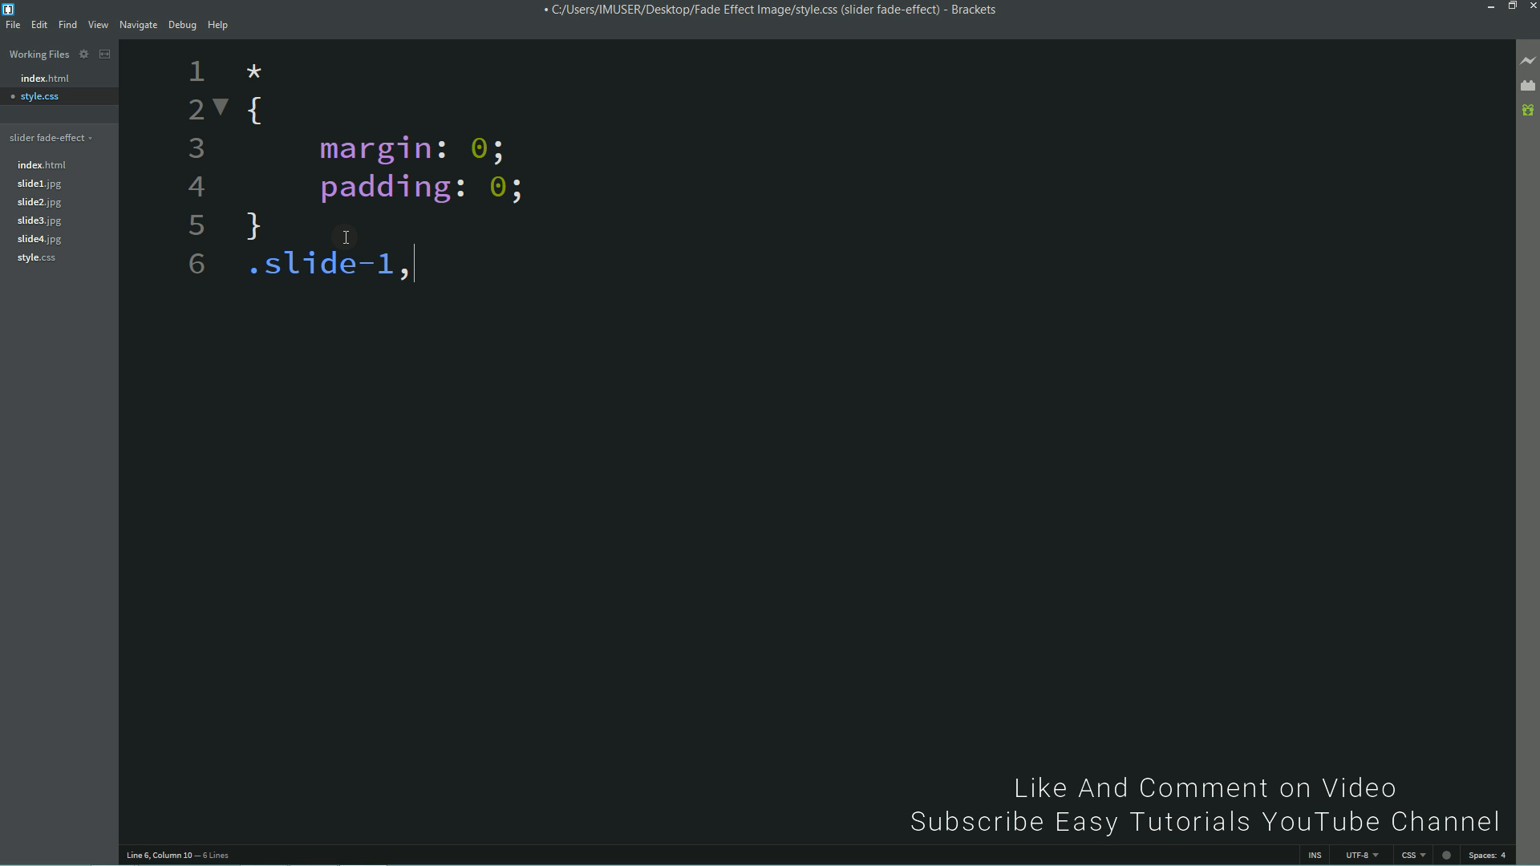
pyautogui.write('.slide-2,')
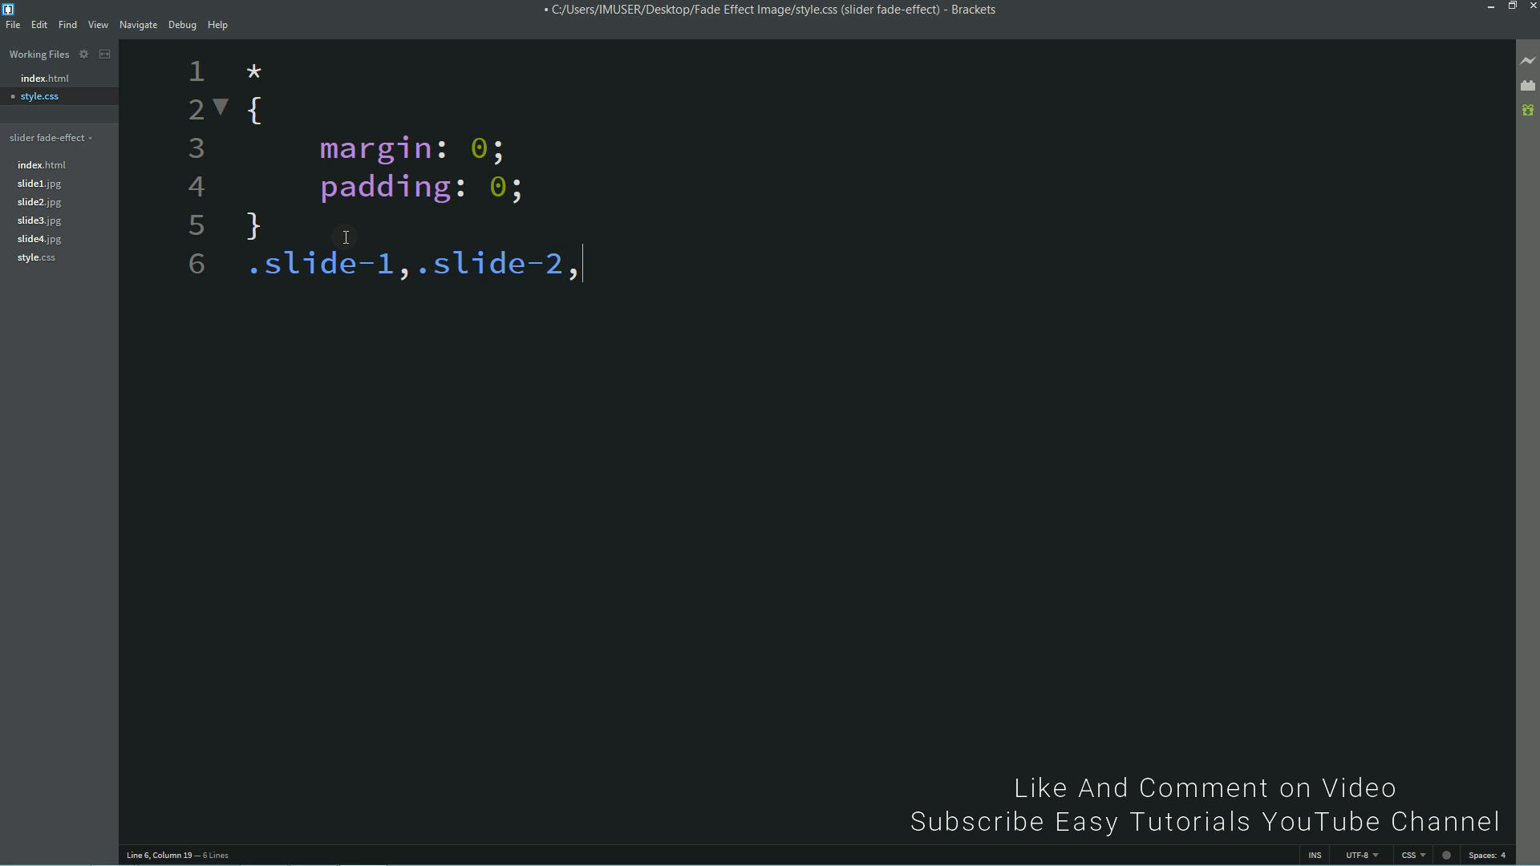
pyautogui.write('.slide-3,')
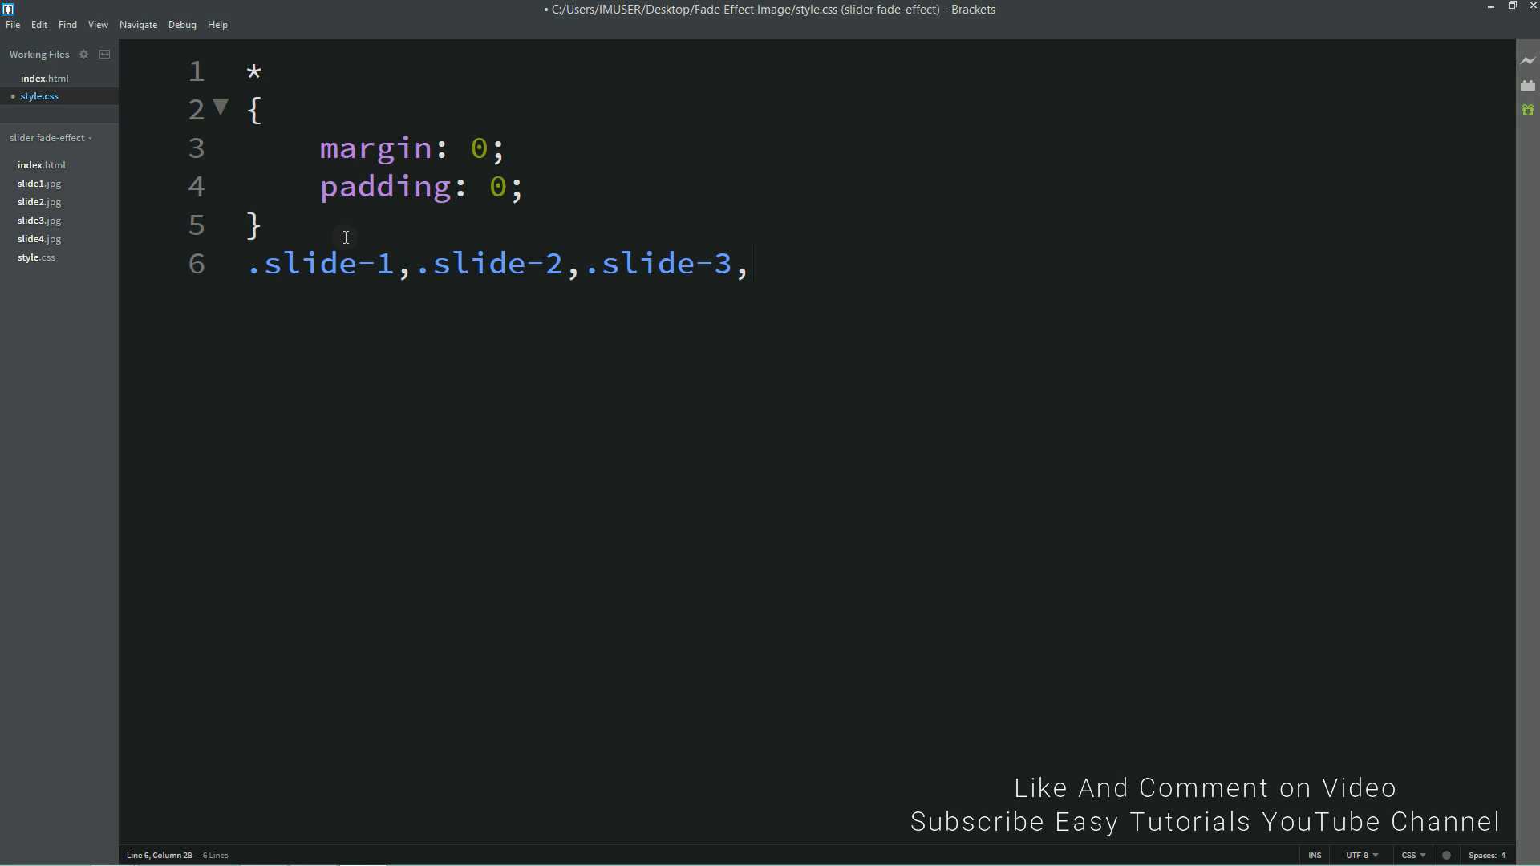
pyautogui.write('.slide-4{')
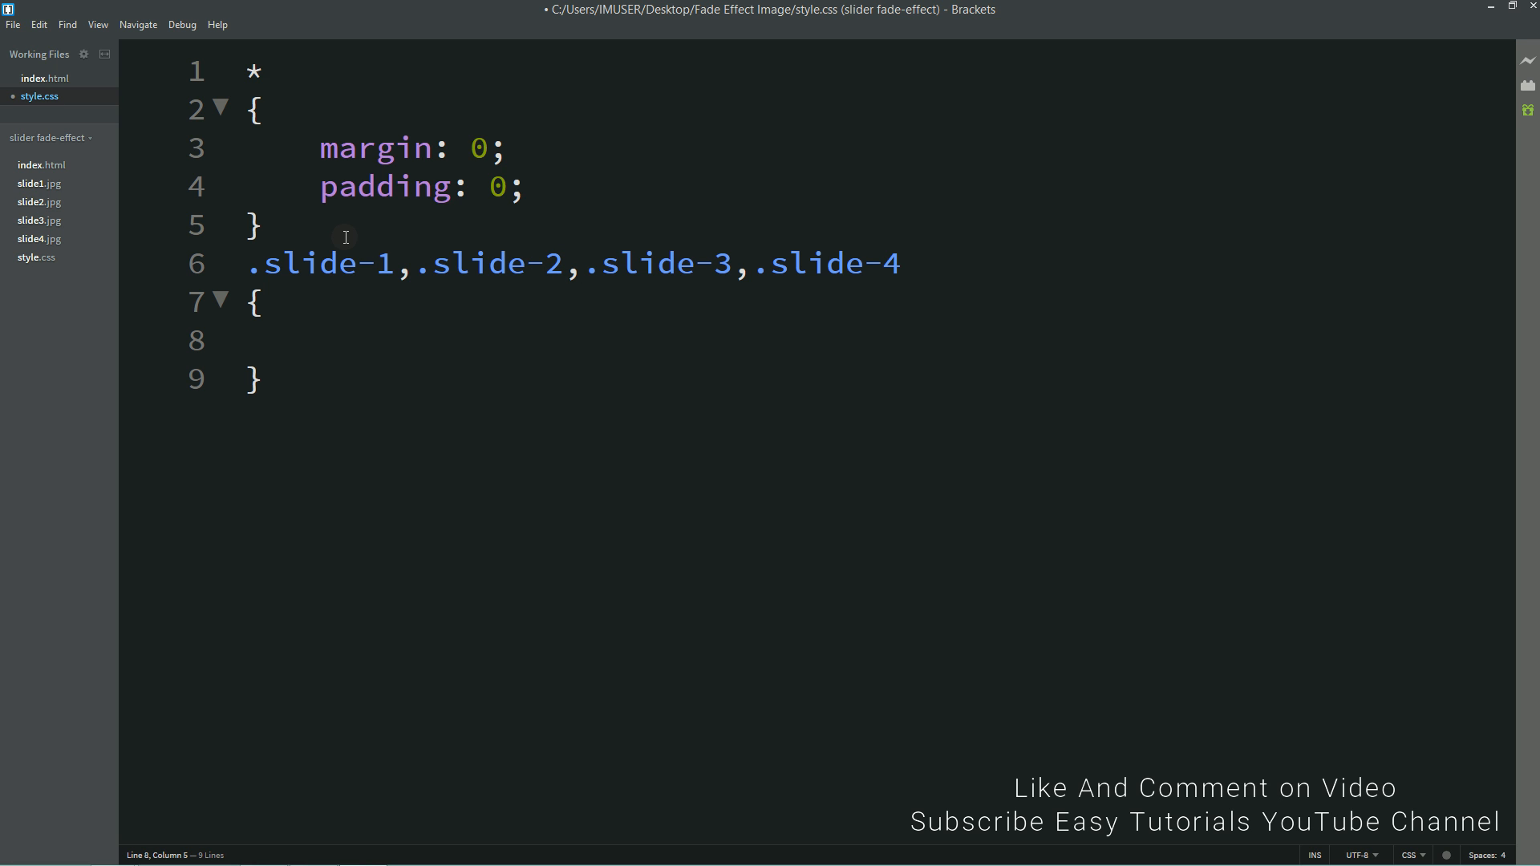
# - Set the slides to display block, position absolute, width and height 100%
pyautogui.write('display')
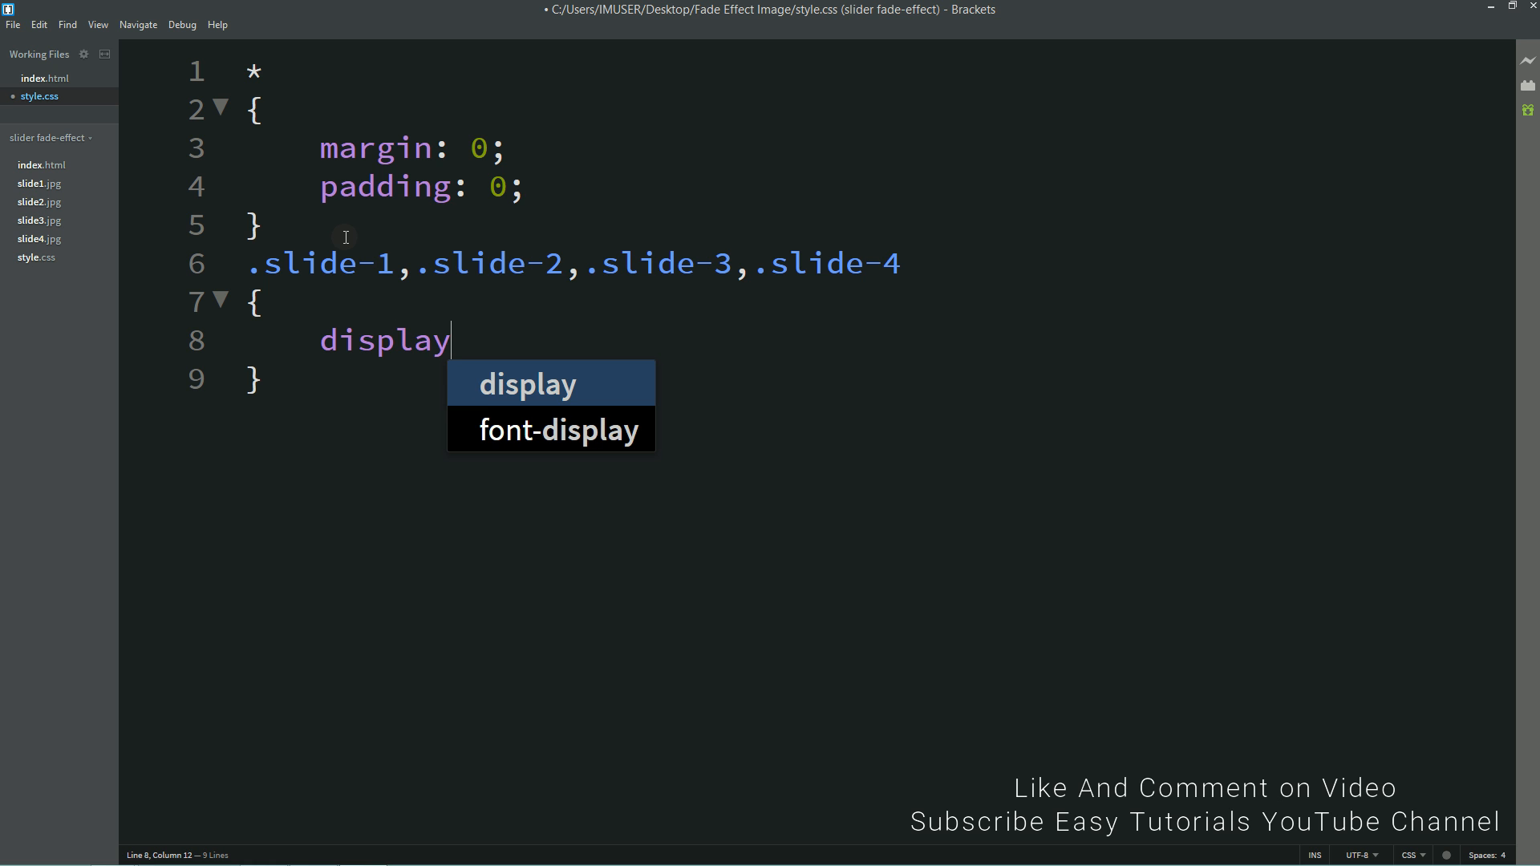
pyautogui.write(': block;')
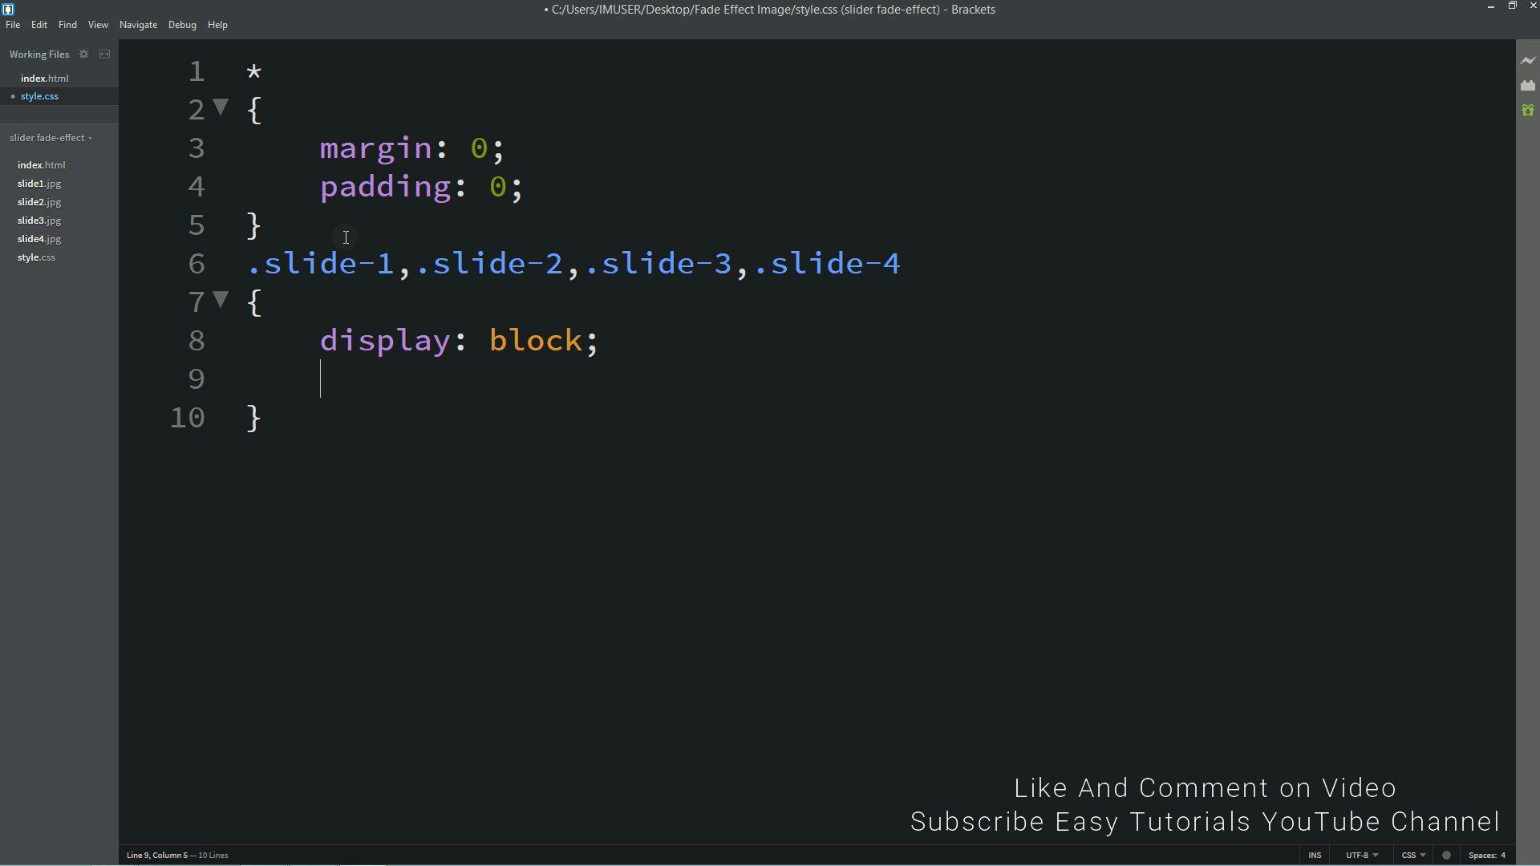
pyautogui.write('position: absolute;')
pyautogui.write('width: 100')
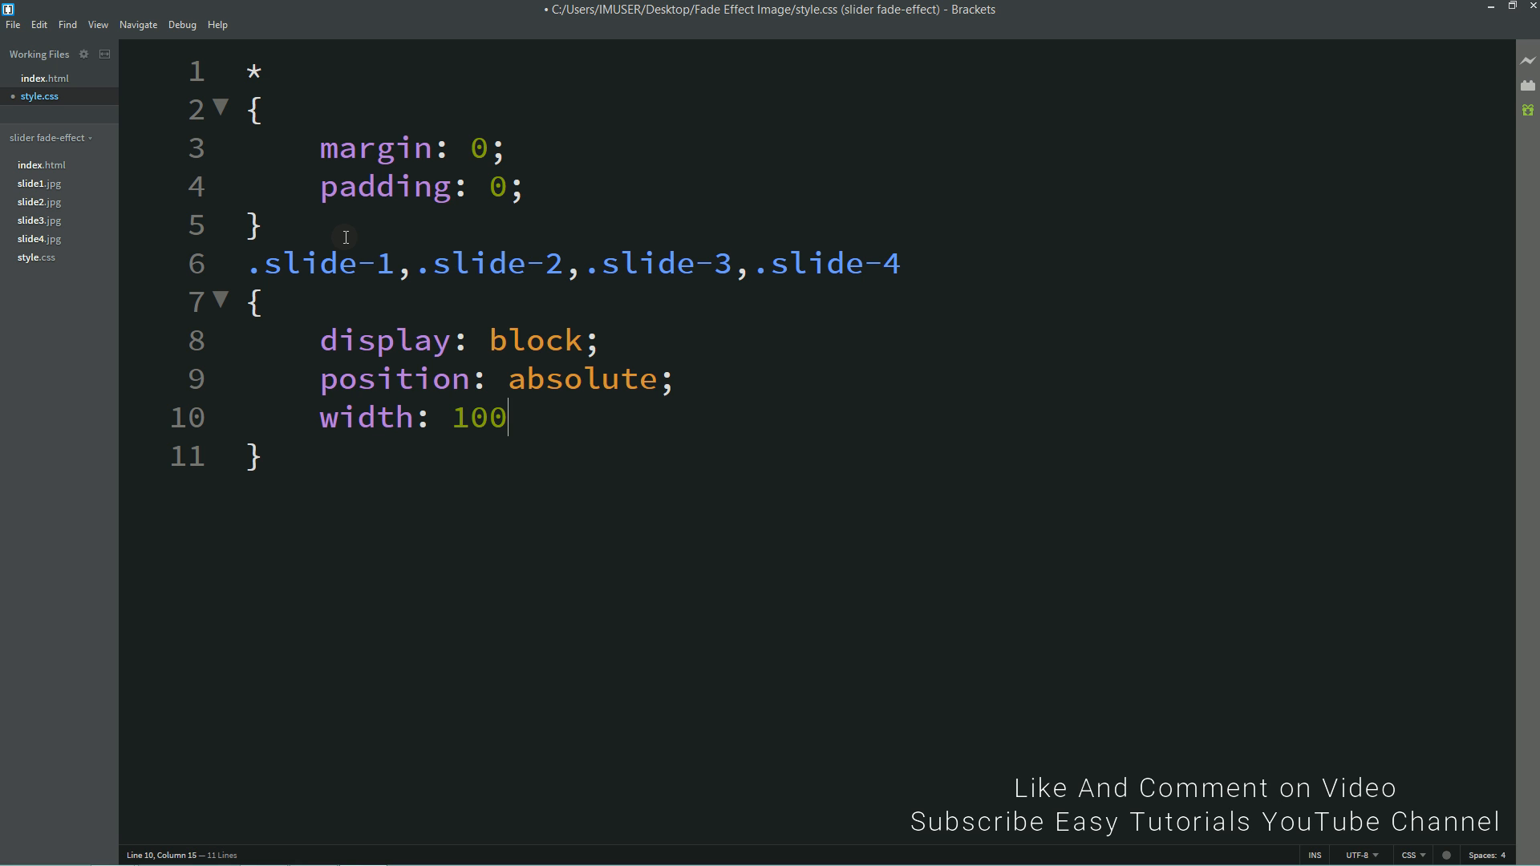
pyautogui.write('%;')
pyautogui.write('height: 100%;')
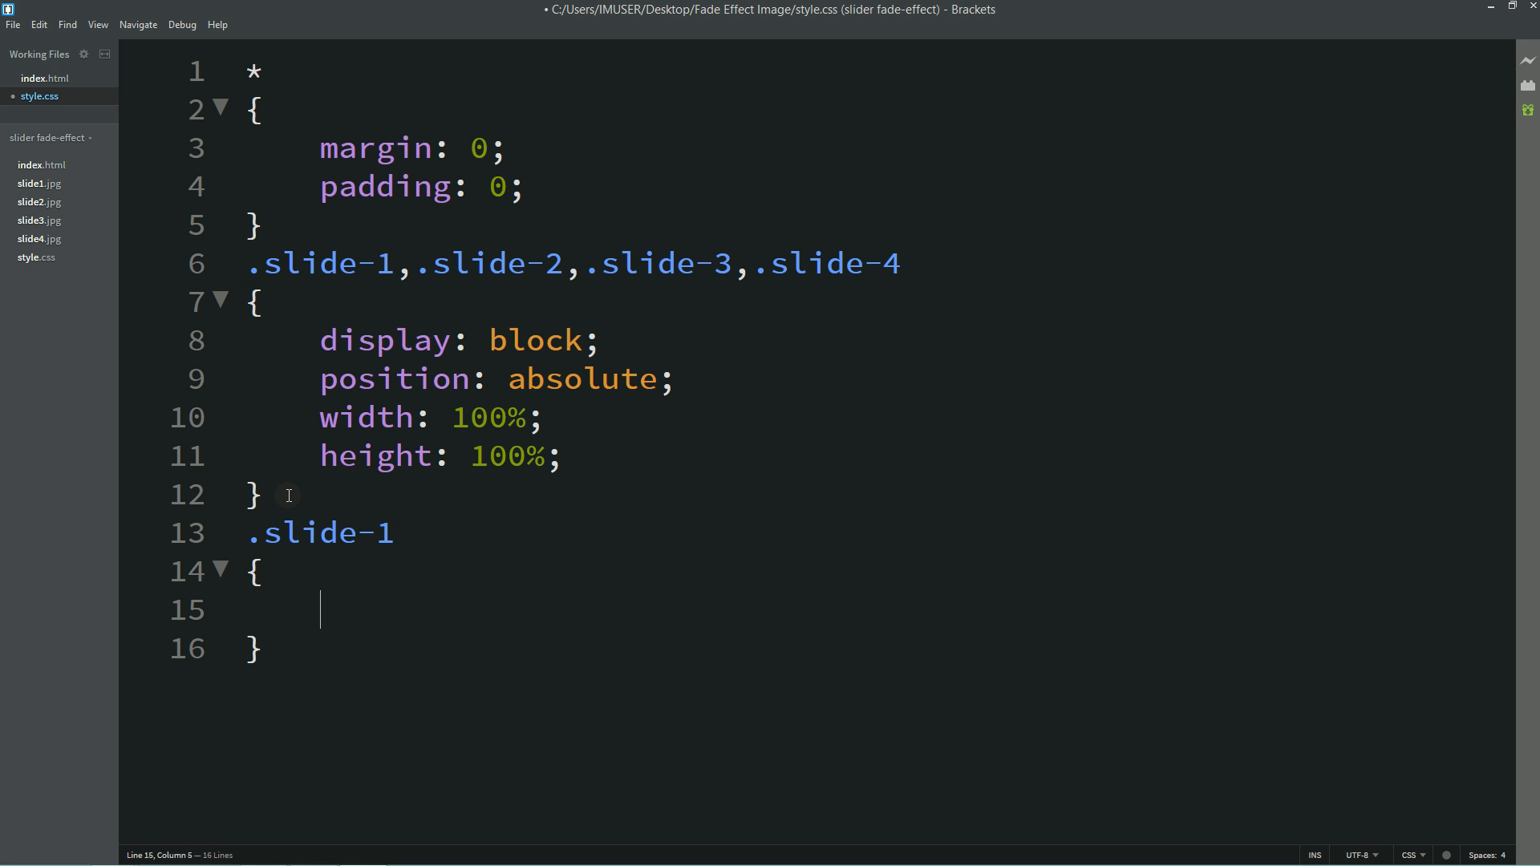
# - Give .slide-1 the animation fade1 10s infinite
pyautogui.write('animation: fade')
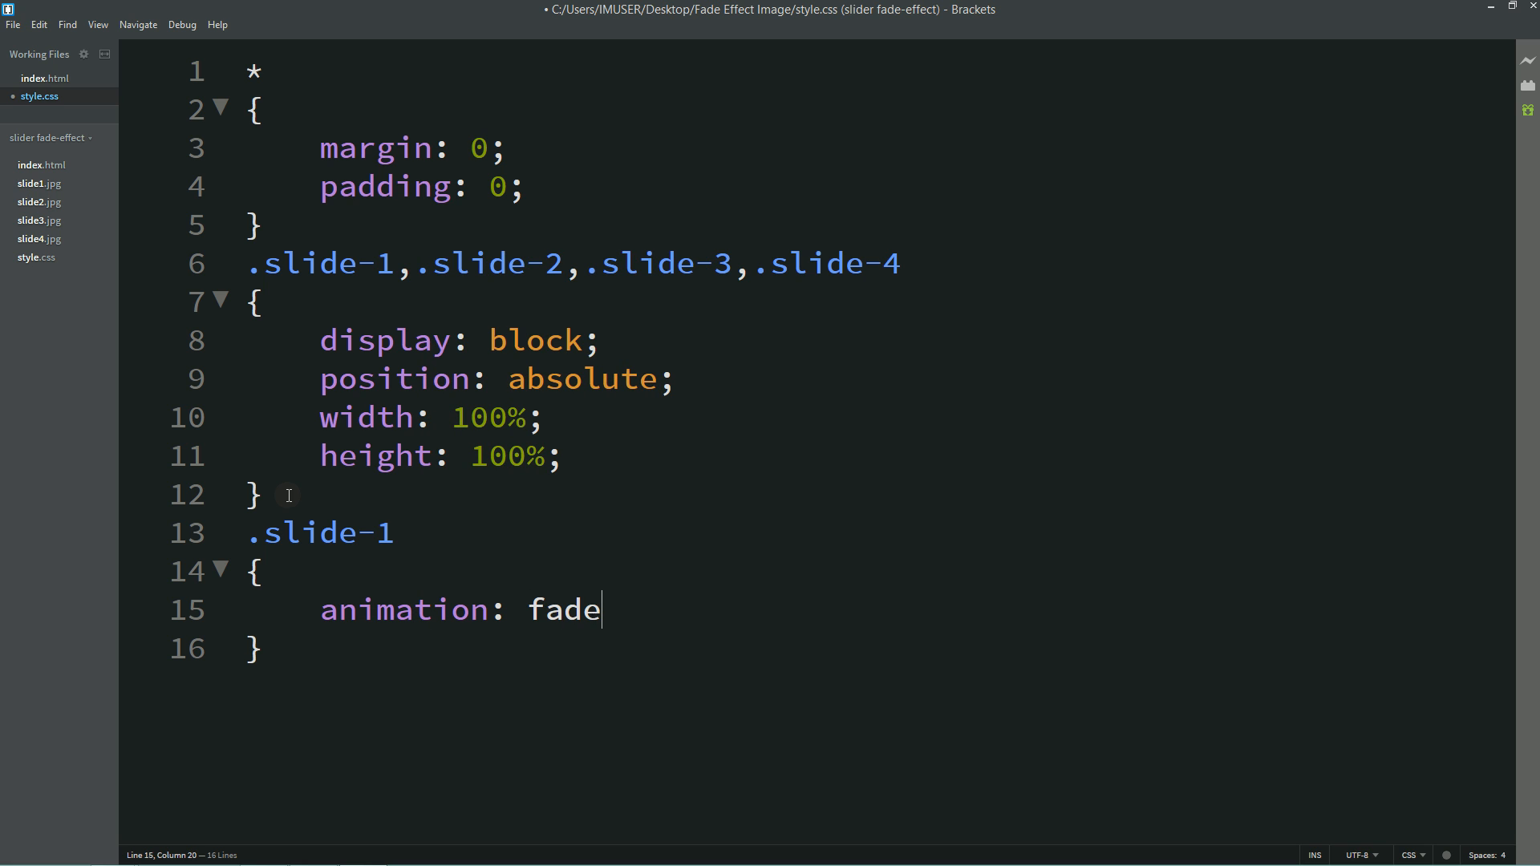
pyautogui.write('1 10s')
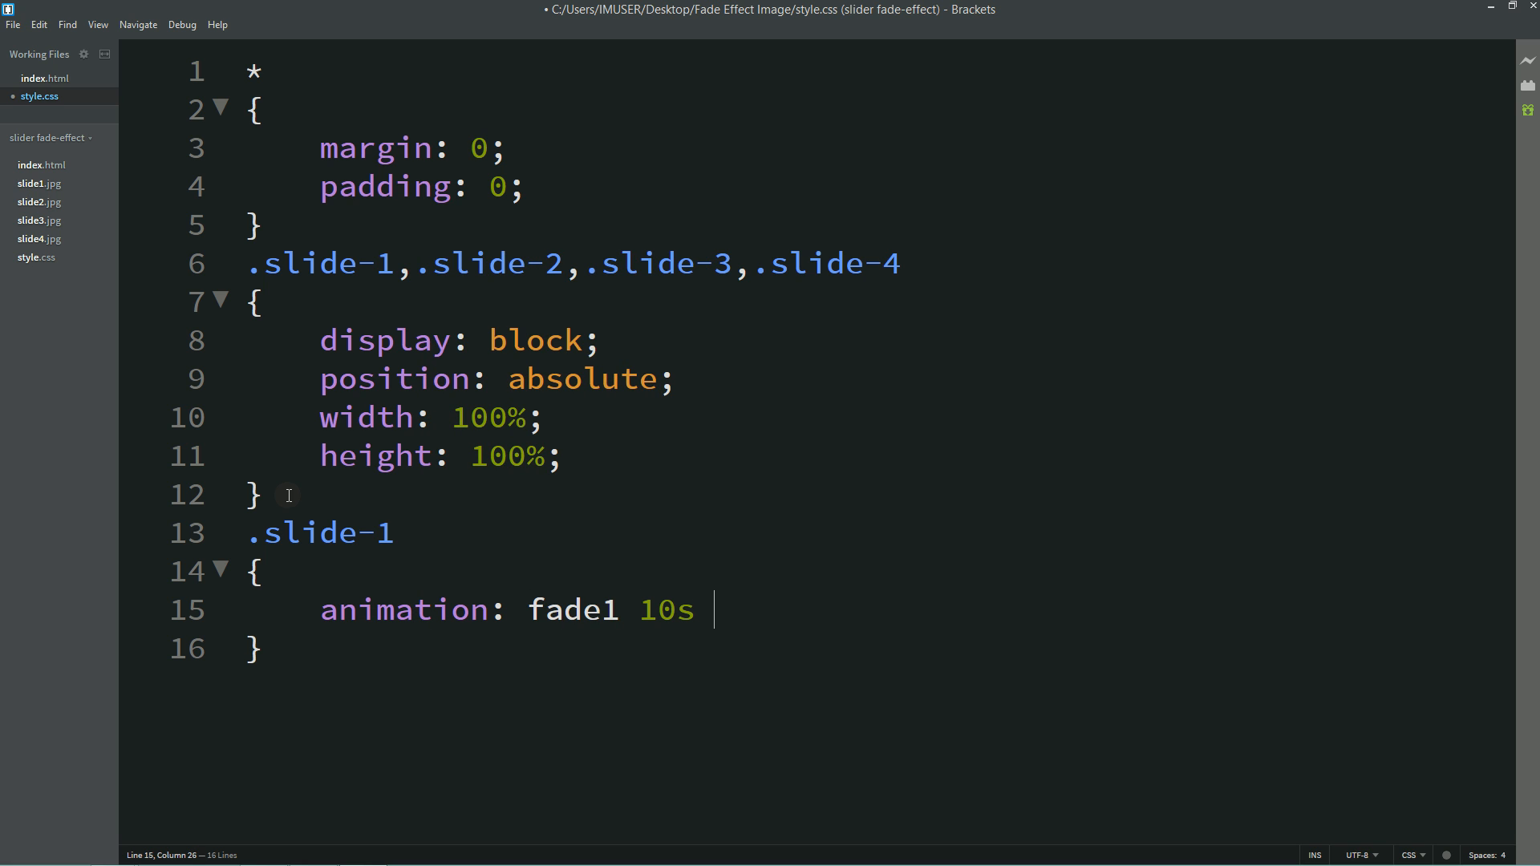
pyautogui.write('infinite;')
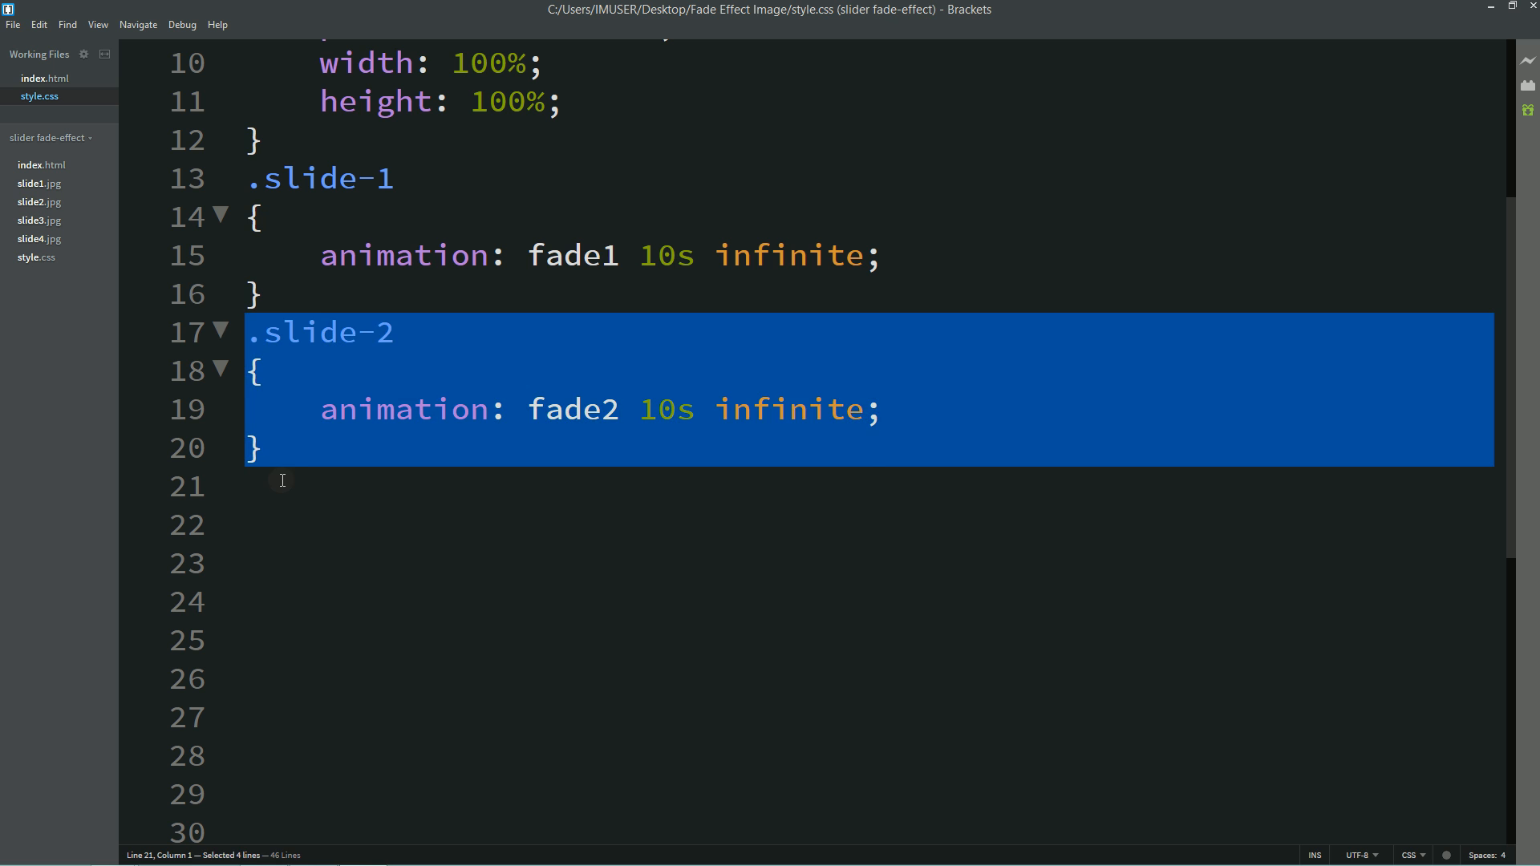
pyautogui.press('ctrl+v')
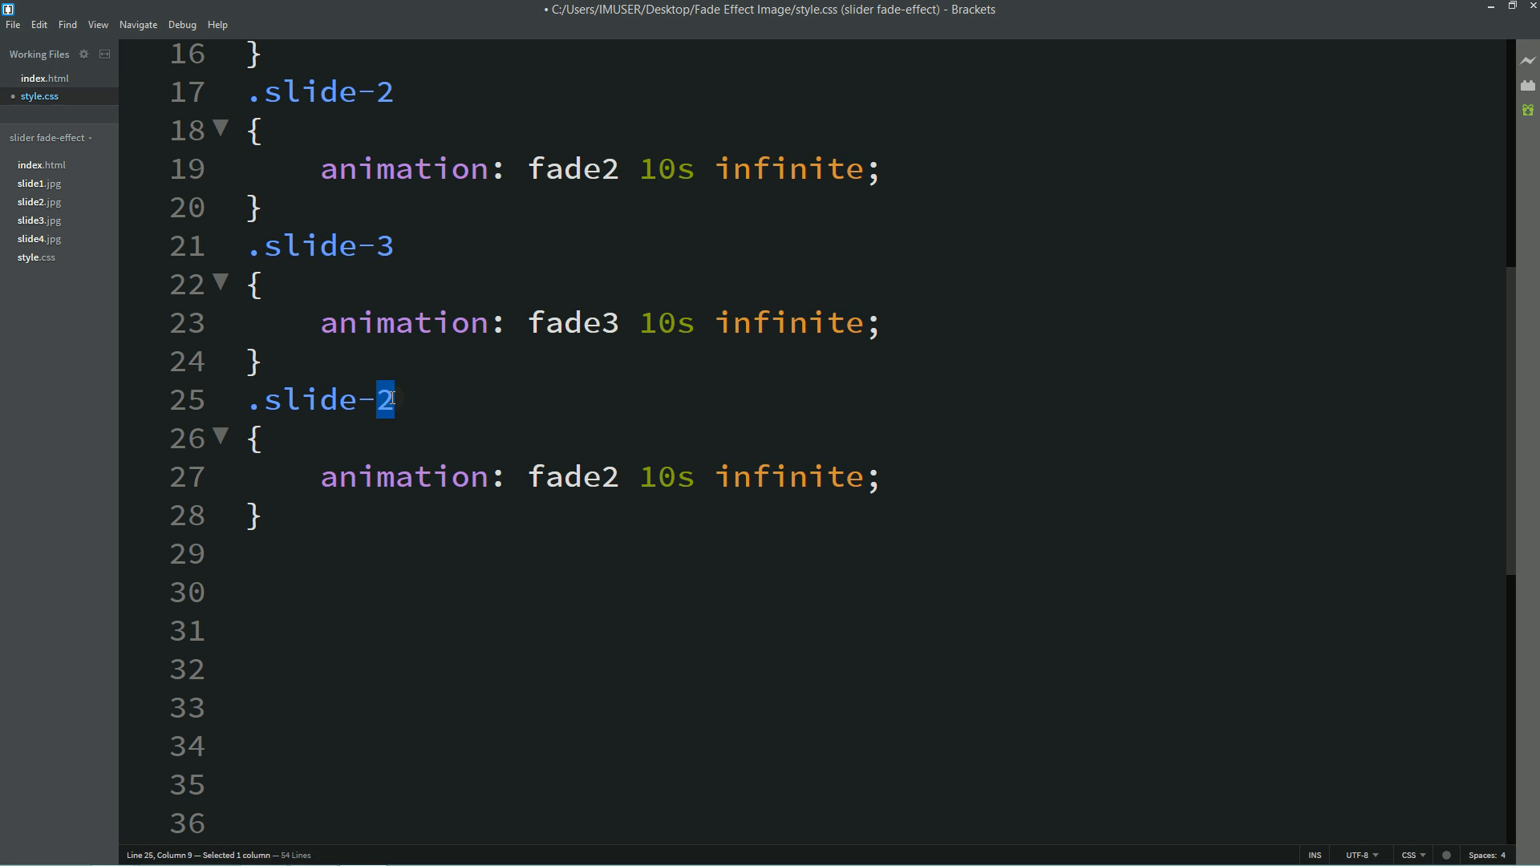
pyautogui.write('4')
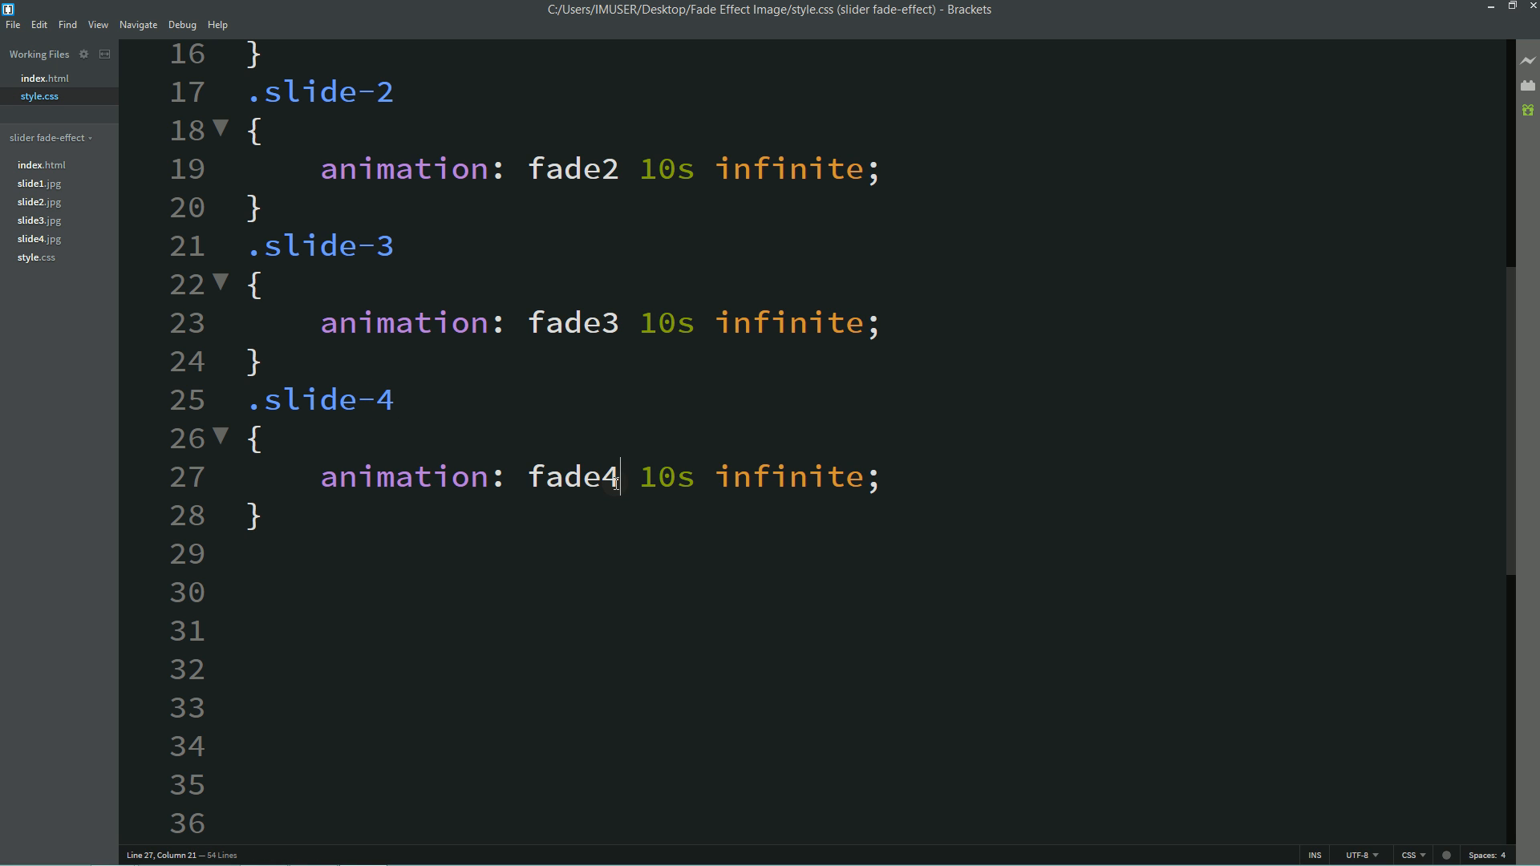
pyautogui.click(256, 540)
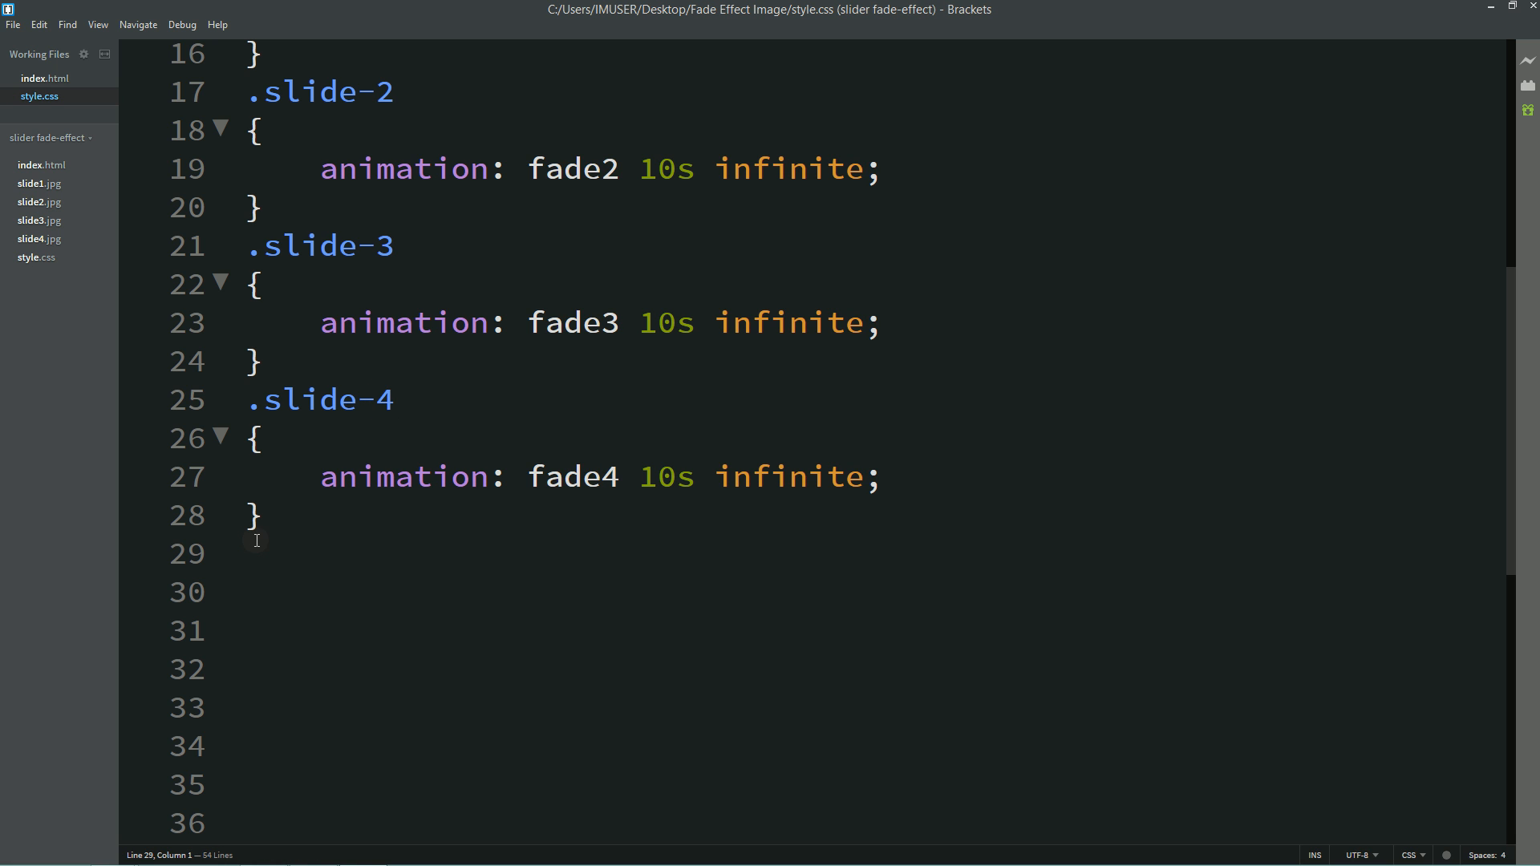
pyautogui.write('@keyframes fade')
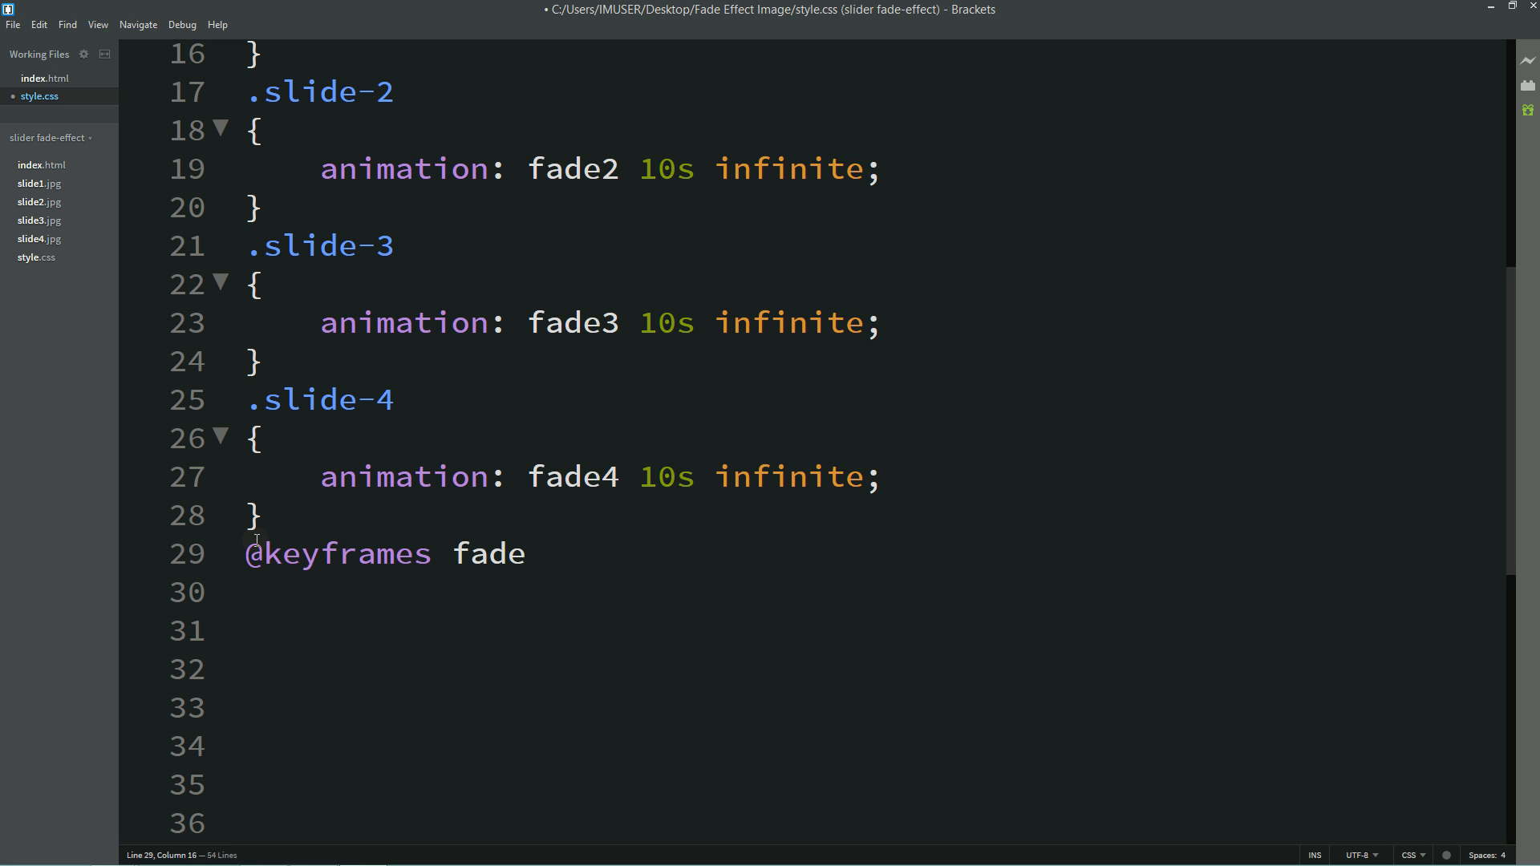
pyautogui.write('1')
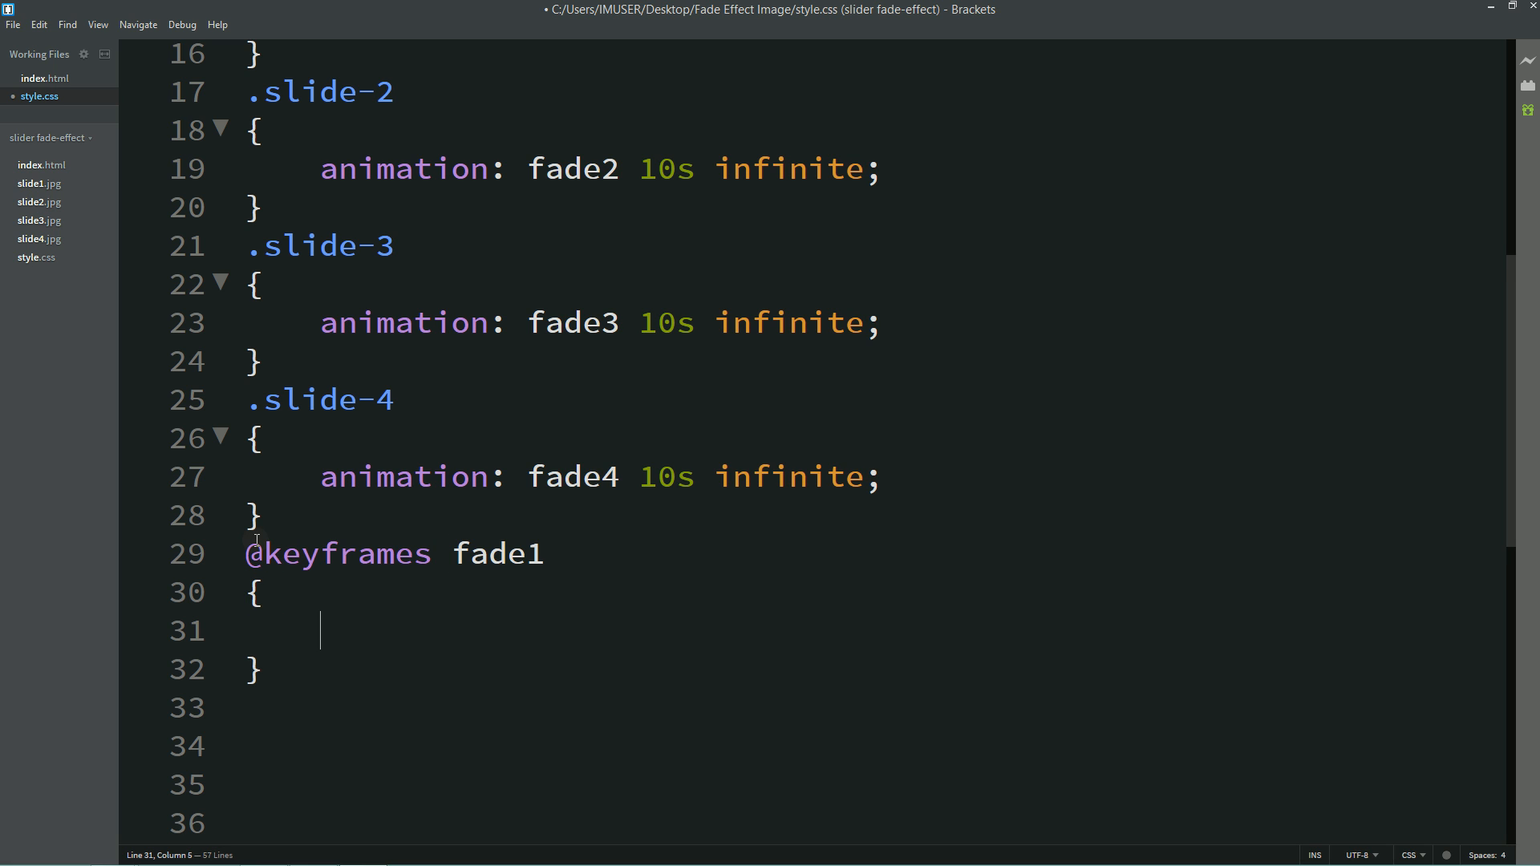
pyautogui.write('0%')
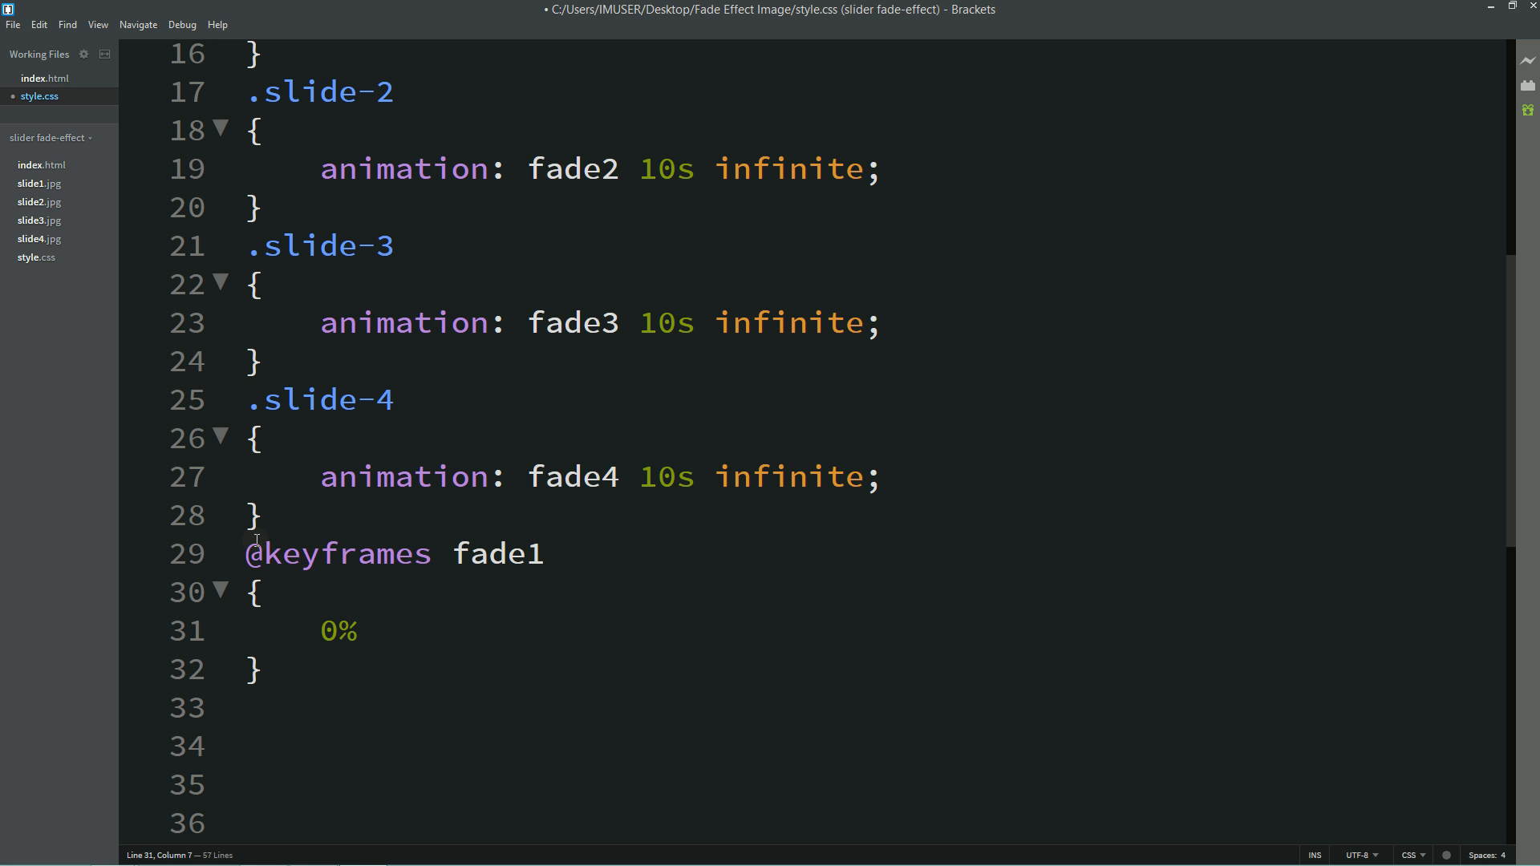
pyautogui.write('{opacity: 1;')
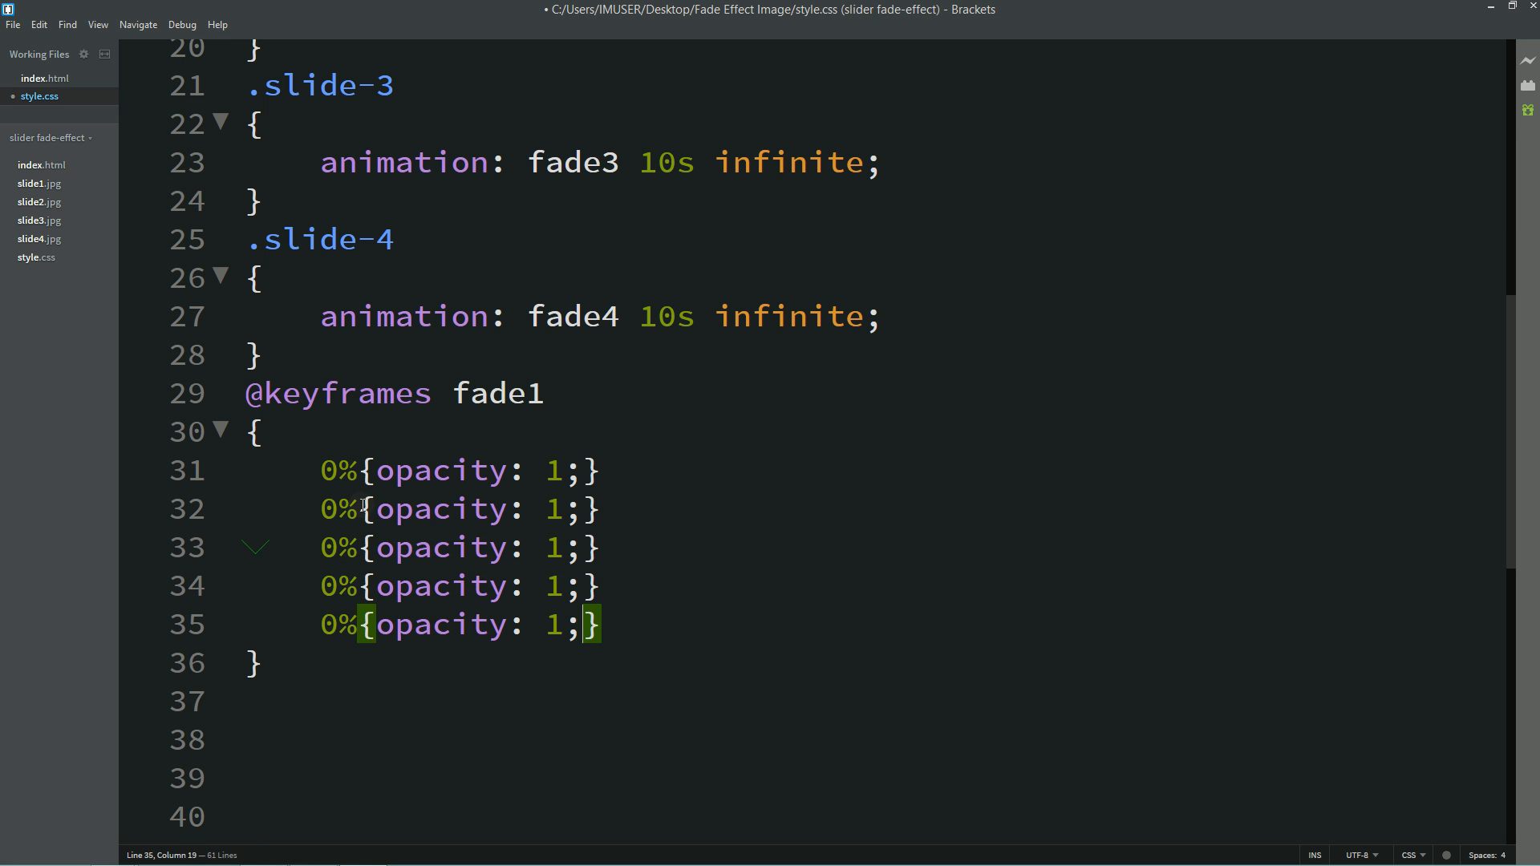
pyautogui.write('25')
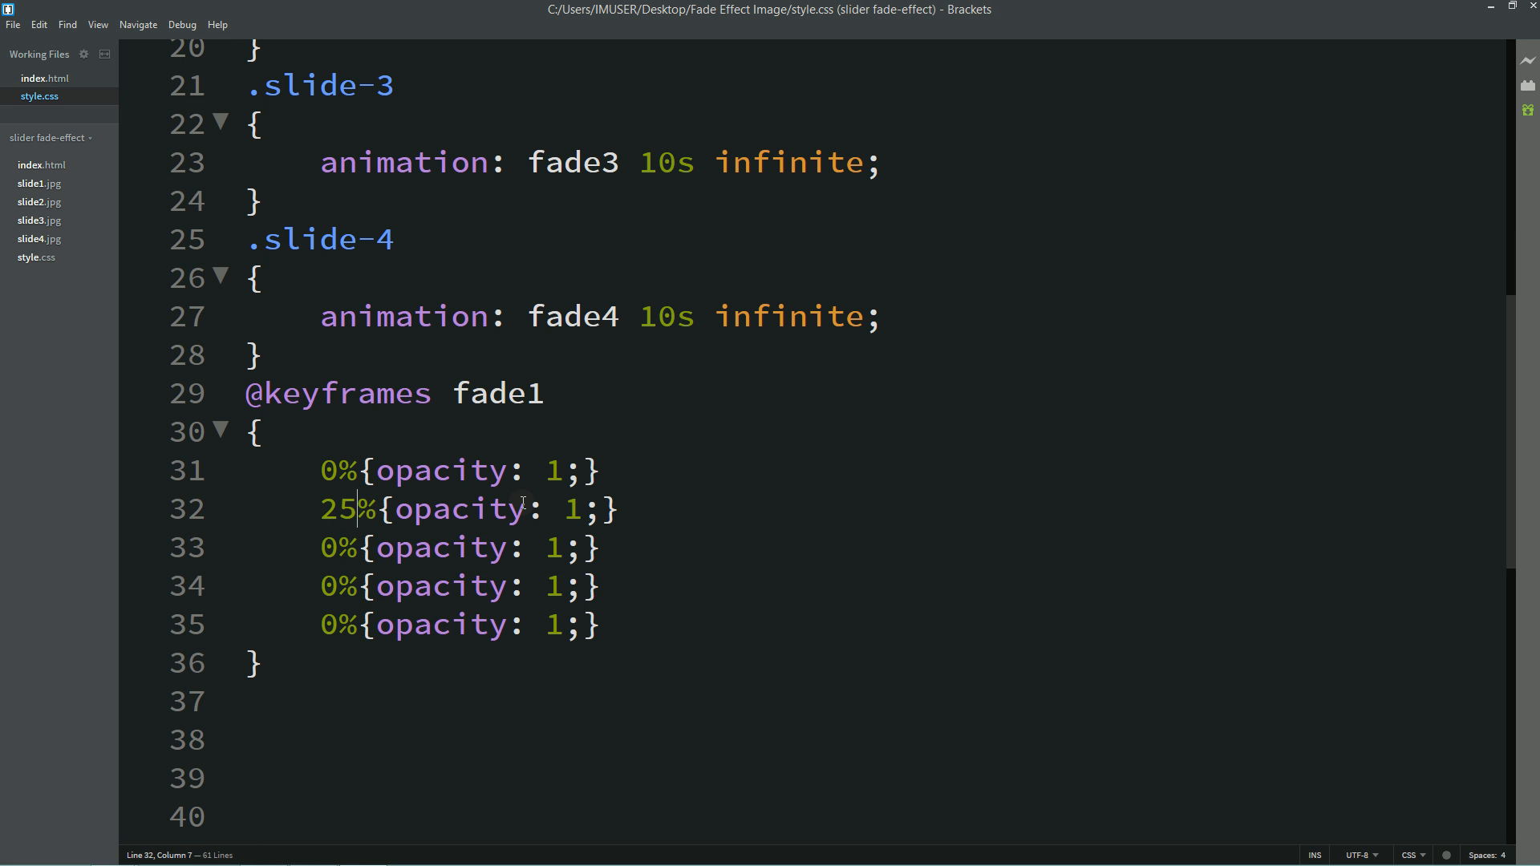
pyautogui.write('0%{opacity: 0;')
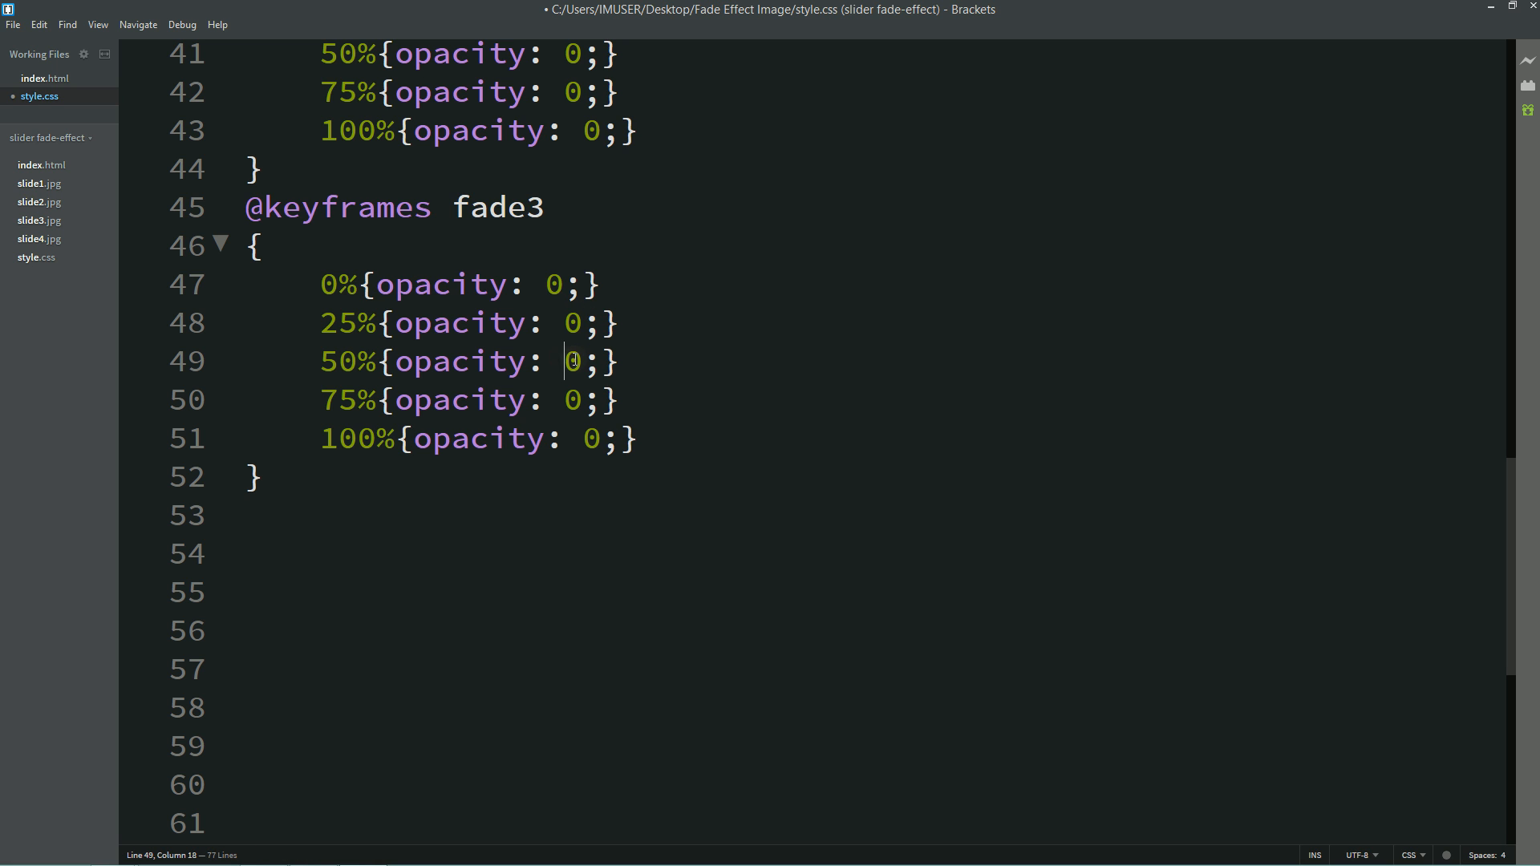
# - Set fade2–fade4 opaque at 25%, 50%, 75%, remove trailing blank lines and save
pyautogui.write('1')
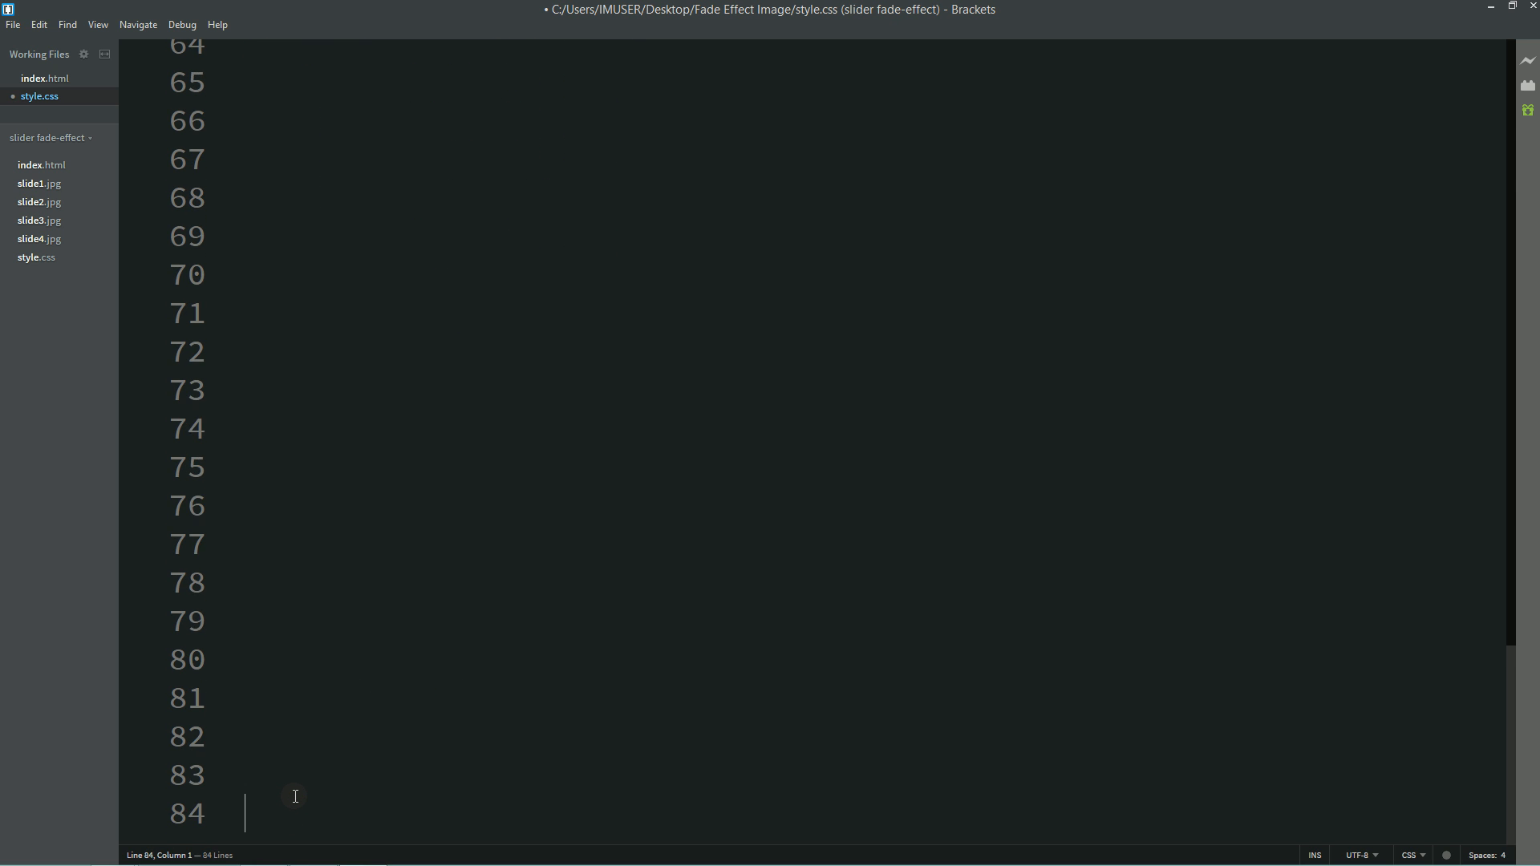
pyautogui.press('enter')
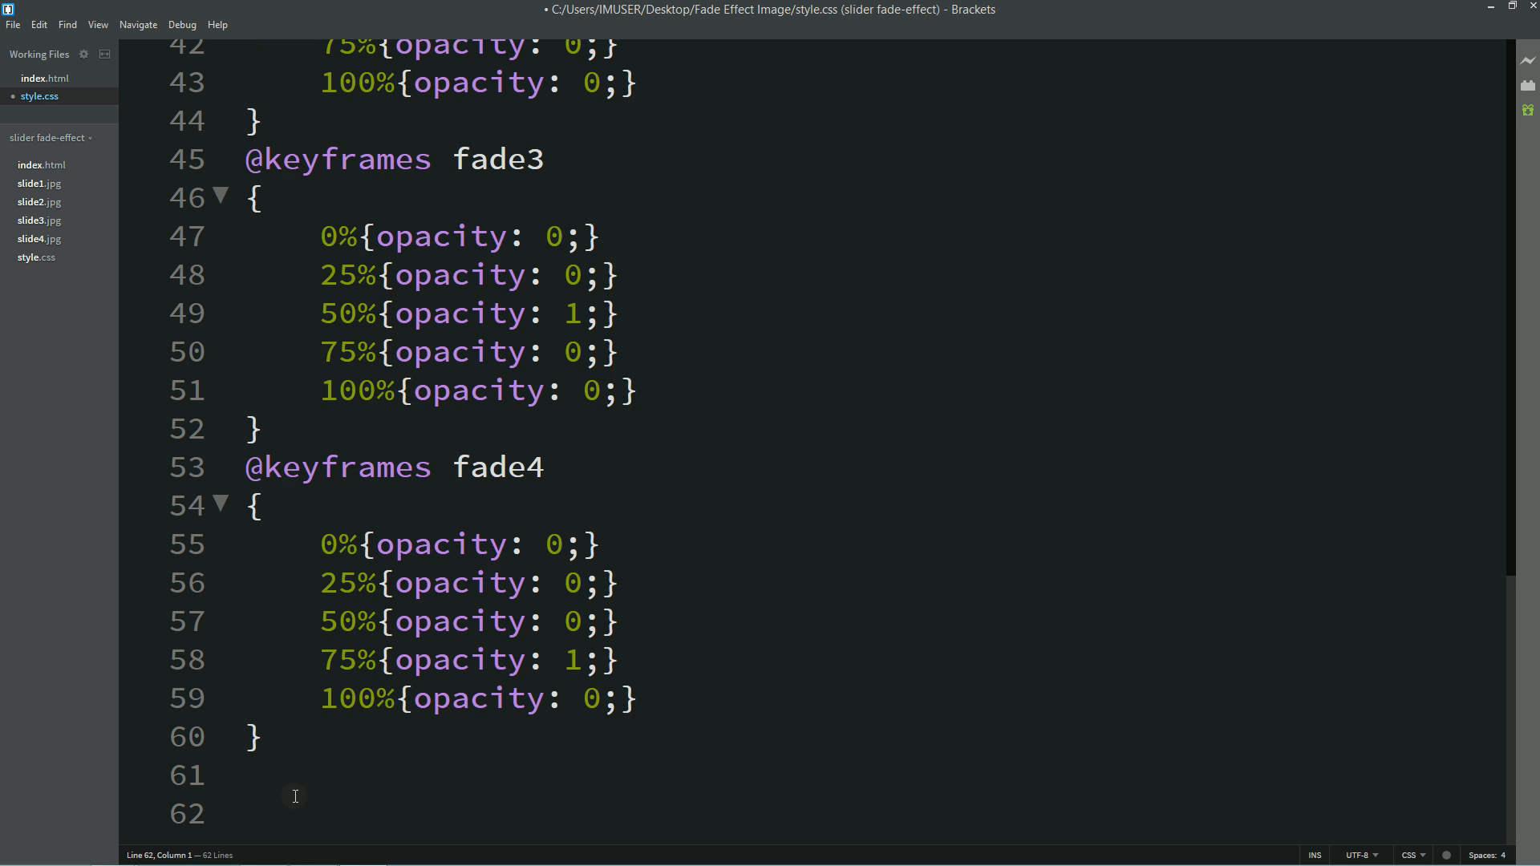
pyautogui.scroll(3)
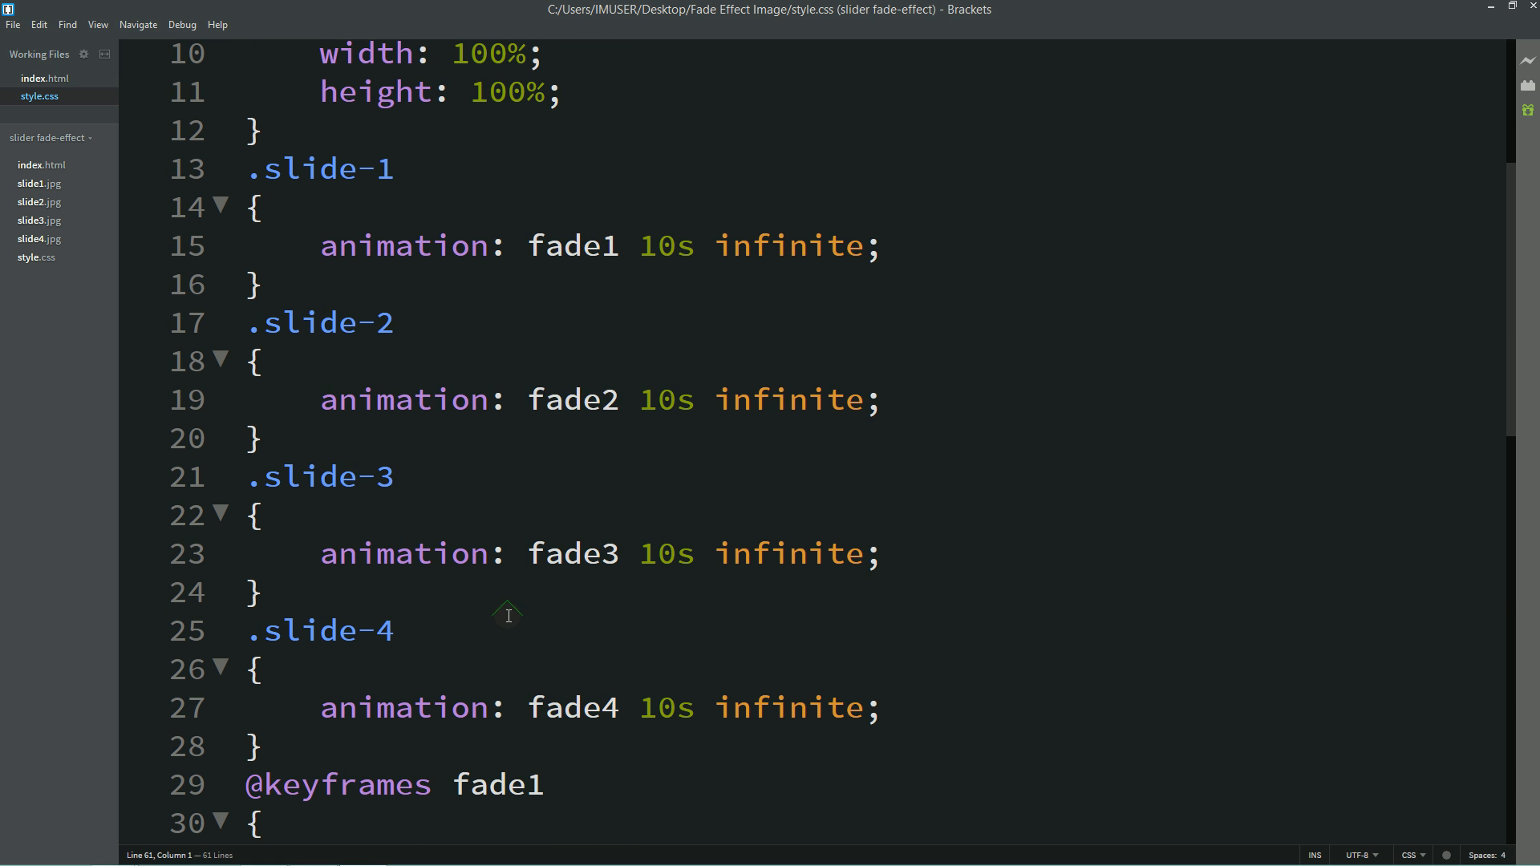